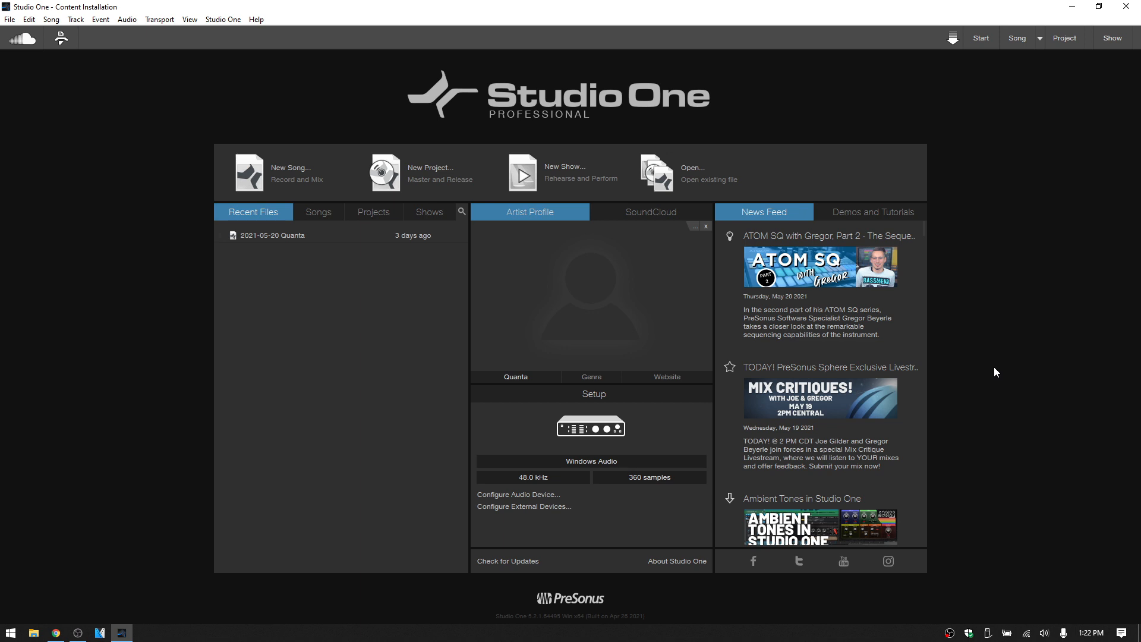
{"action": "mouse_move", "coordinate": [57, 629]}
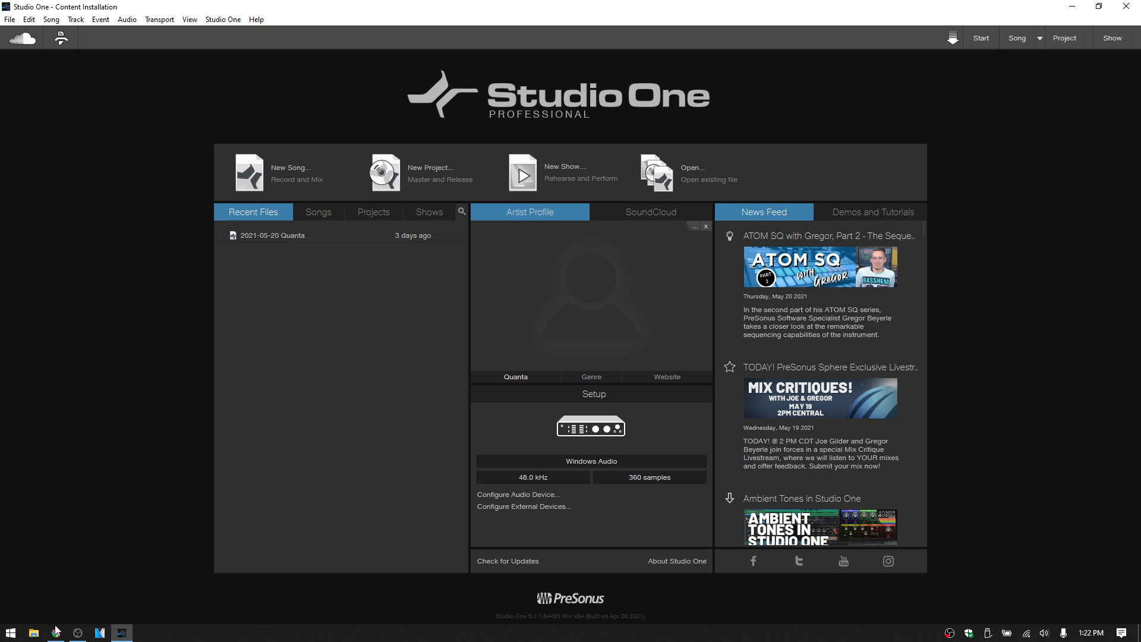
Step: Switch from Studio One's start page to a new Google Chrome window
{"action": "left_click", "coordinate": [56, 632]}
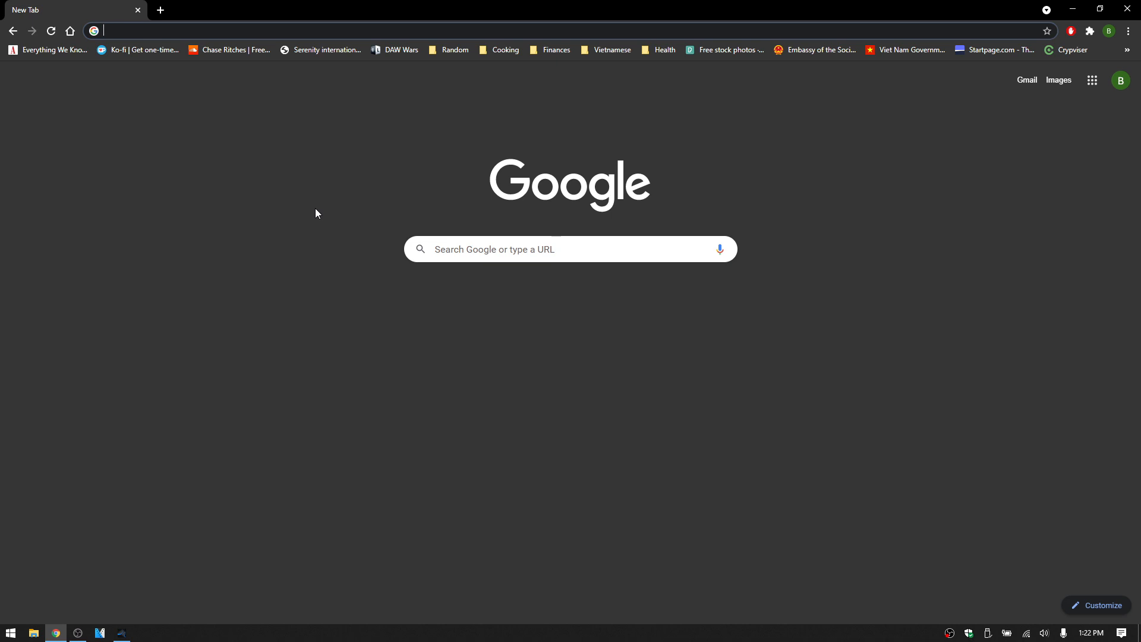
Step: Search Google for 'presonus studio one compare versions'
{"action": "type", "text": "presonus"}
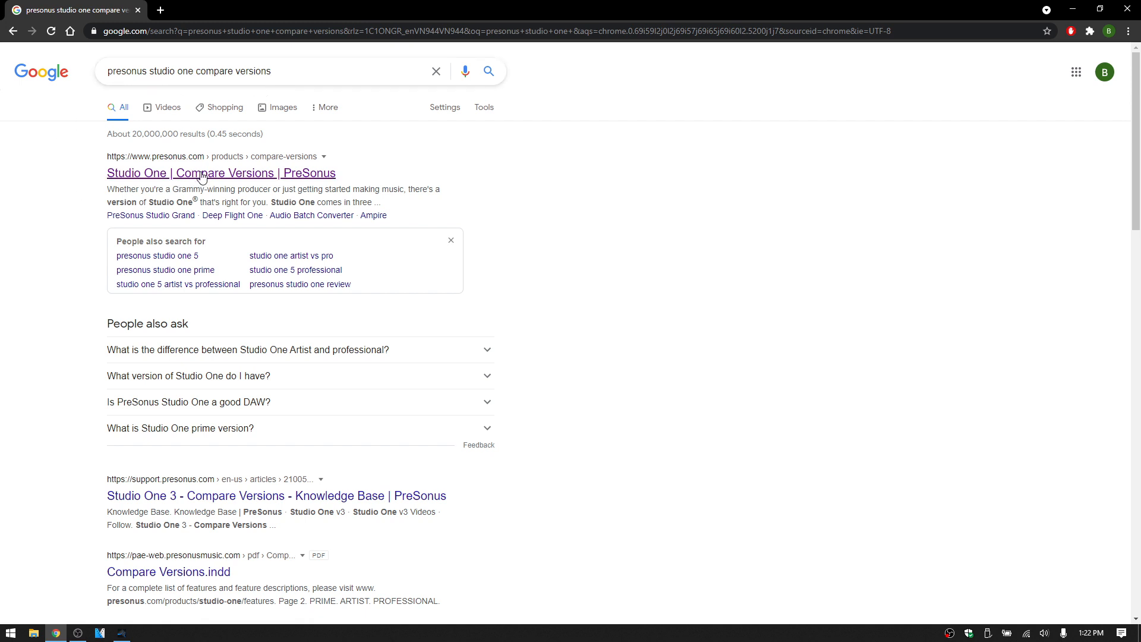
Step: Open PreSonus's Studio One Compare Versions page and scroll to the edition comparison table
{"action": "left_click", "coordinate": [203, 173]}
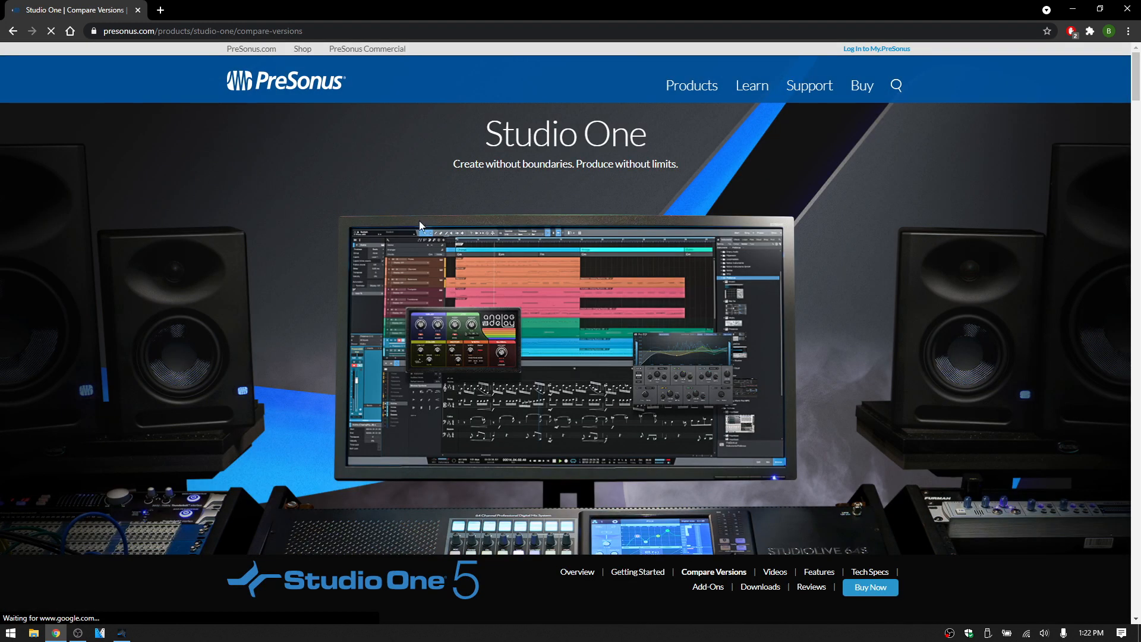
{"action": "scroll", "scroll_direction": "down", "scroll_amount": 3}
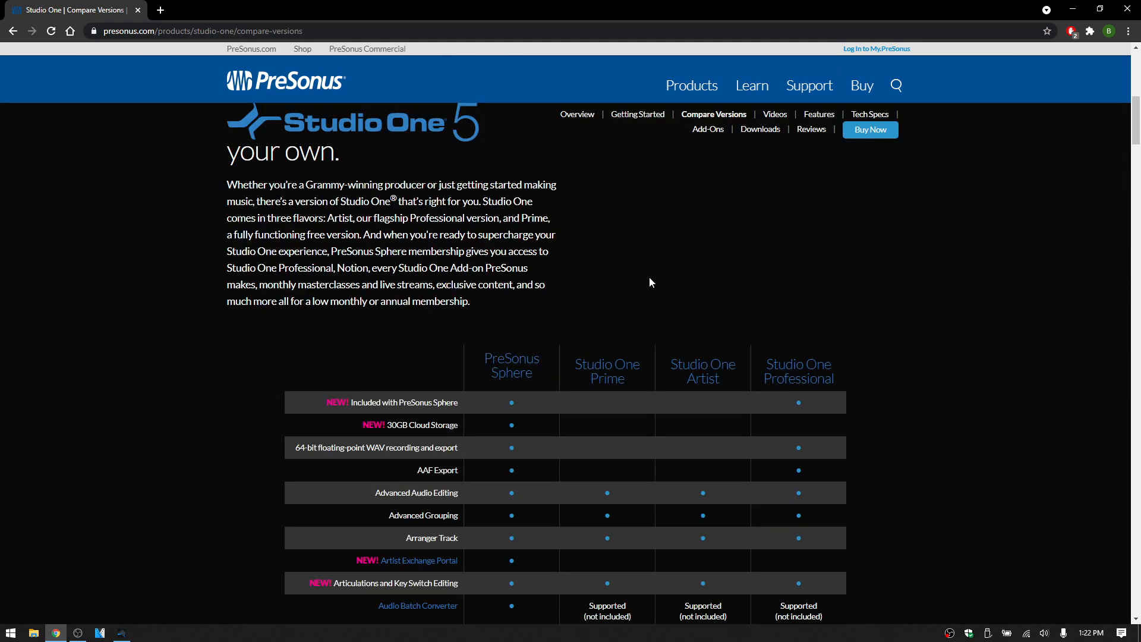
{"action": "scroll", "scroll_direction": "down", "scroll_amount": 3}
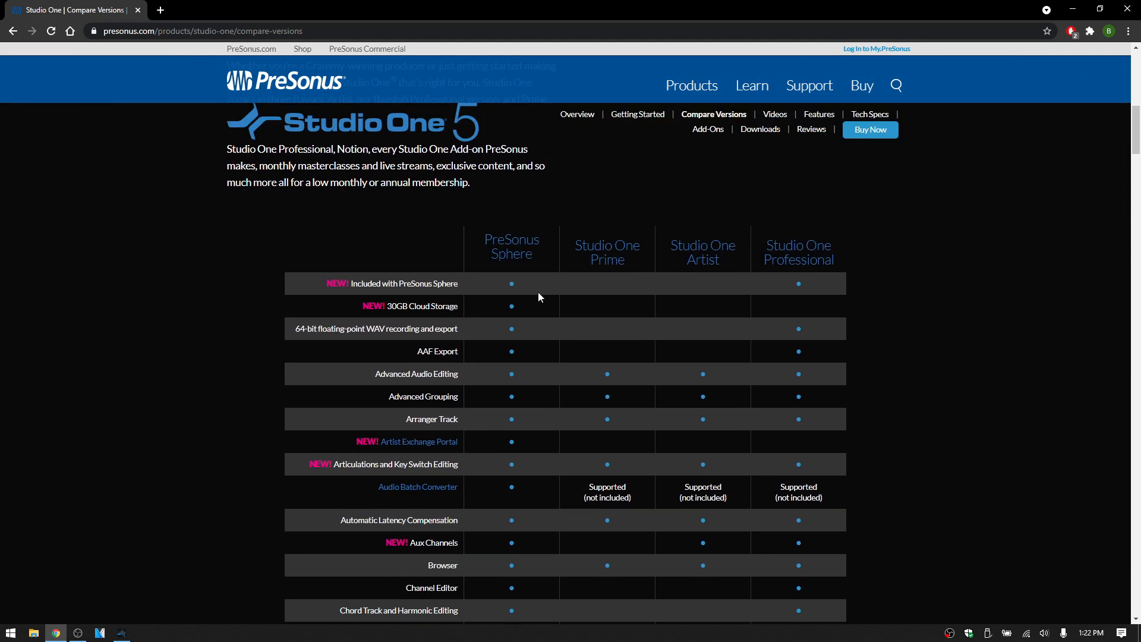
{"action": "mouse_move", "coordinate": [507, 230]}
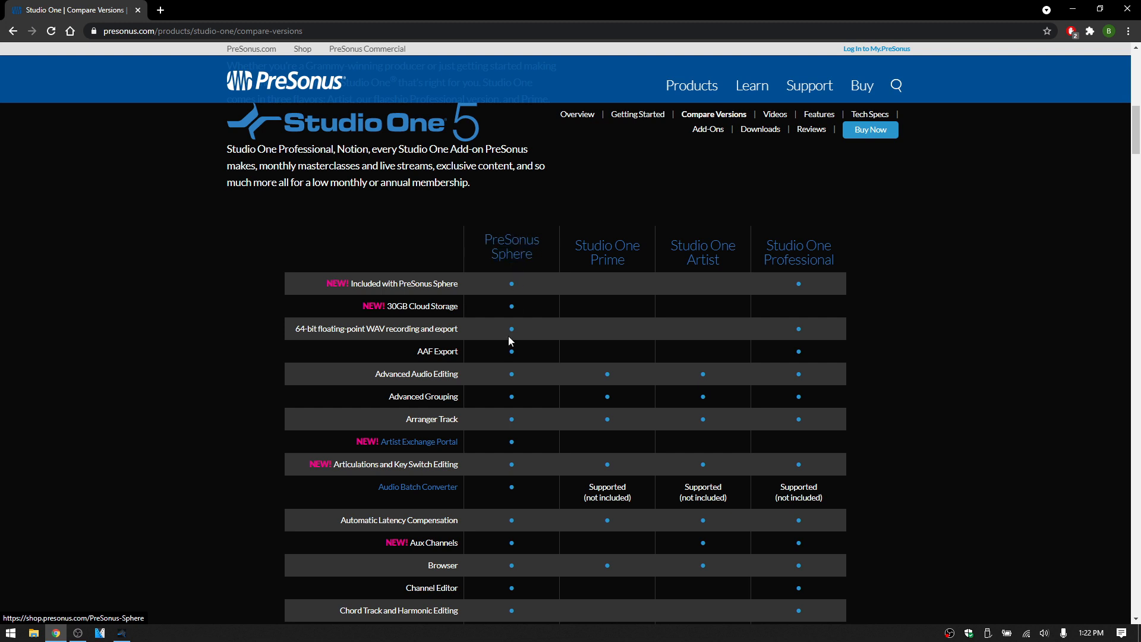
{"action": "mouse_move", "coordinate": [510, 522]}
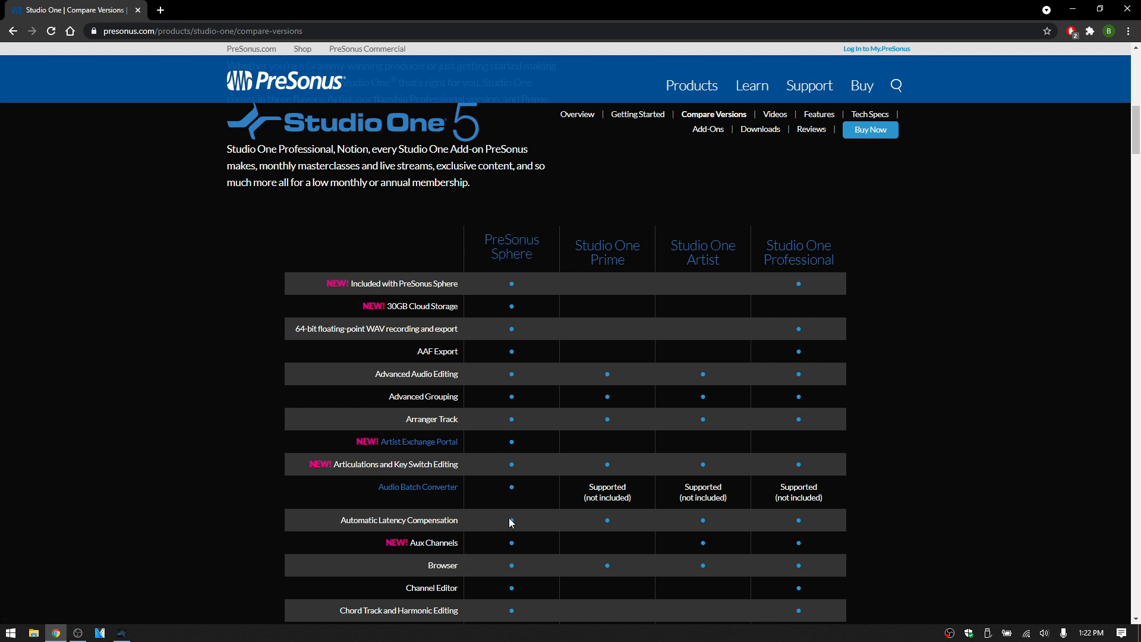
{"action": "mouse_move", "coordinate": [604, 270]}
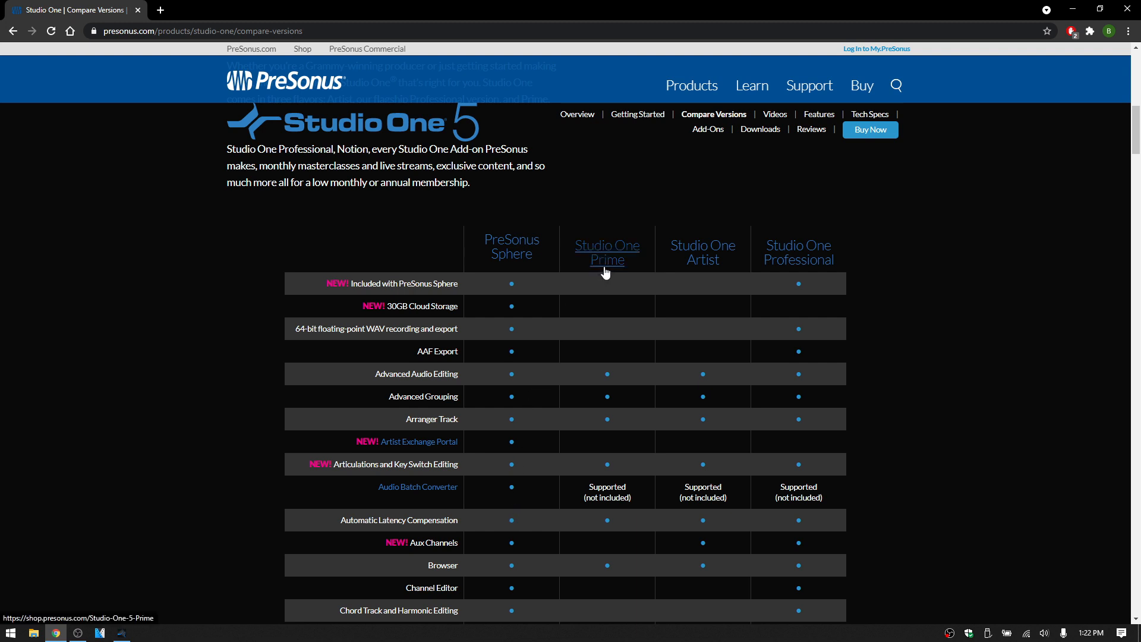
{"action": "mouse_move", "coordinate": [684, 284]}
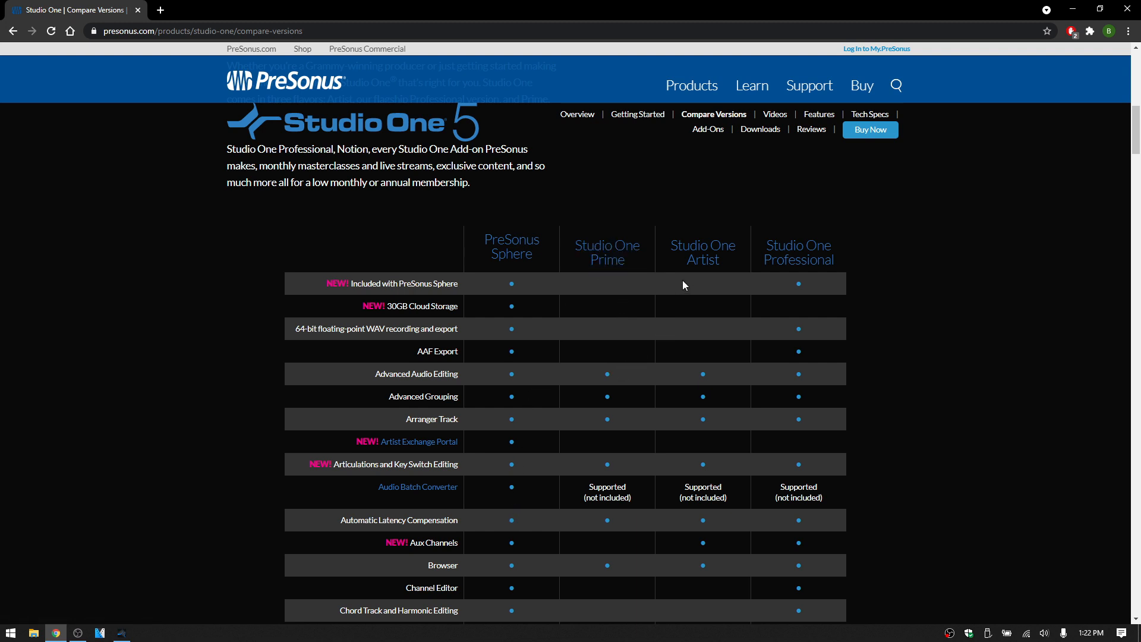
{"action": "mouse_move", "coordinate": [695, 269]}
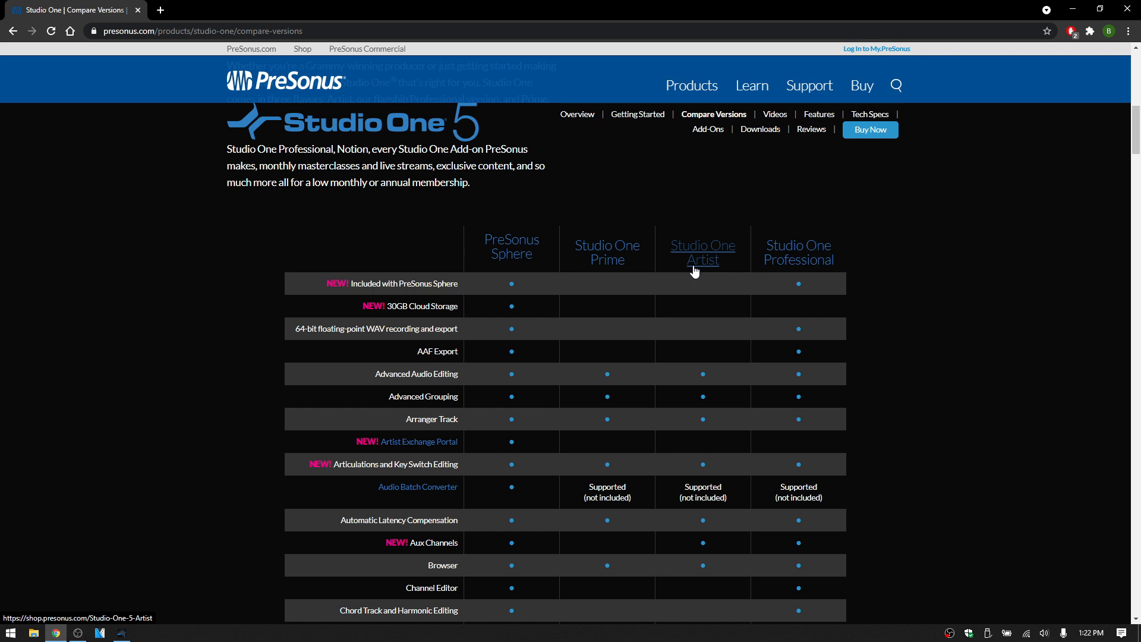
{"action": "mouse_move", "coordinate": [704, 267]}
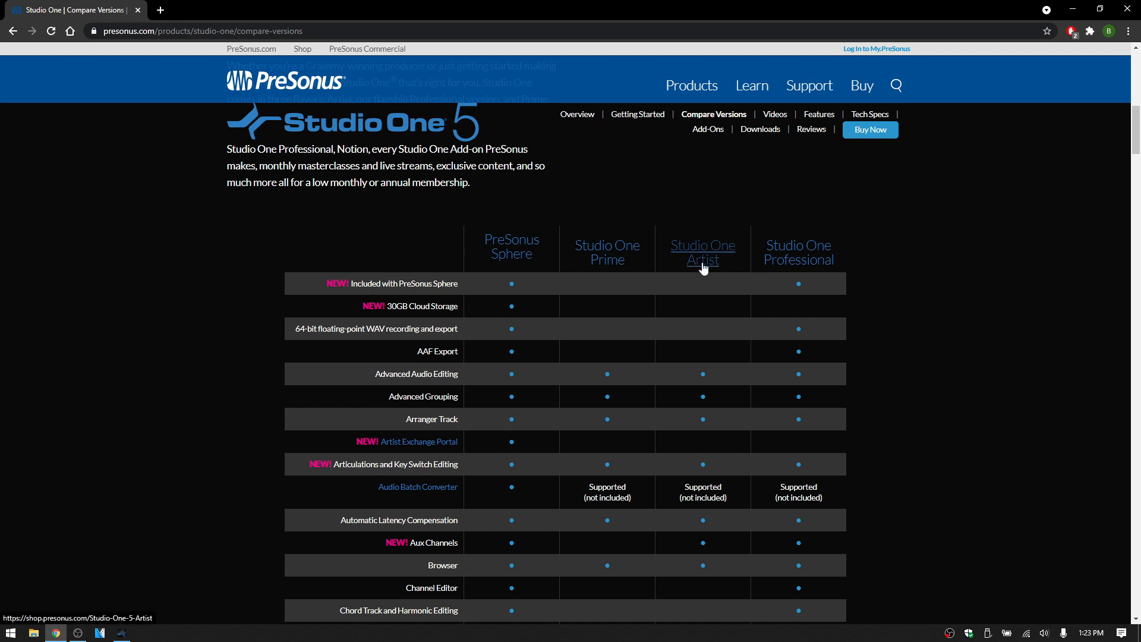
Step: Browse the table past Sample and Loop Libraries to the end, then return to Studio One
{"action": "scroll", "scroll_direction": "down", "scroll_amount": 3}
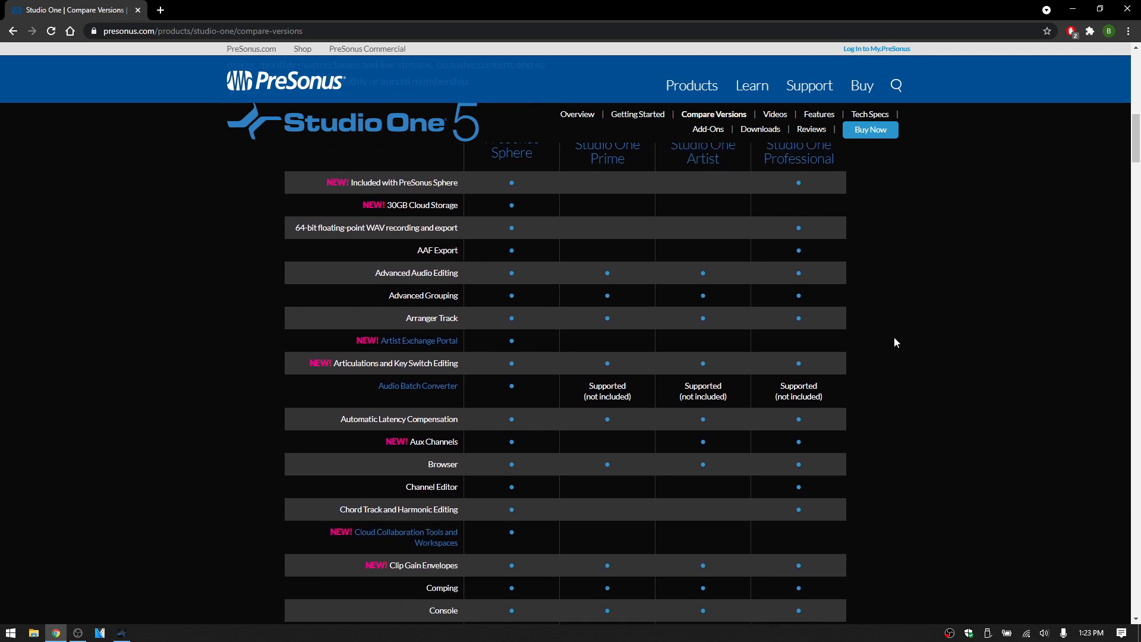
{"action": "scroll", "scroll_direction": "down", "scroll_amount": 3}
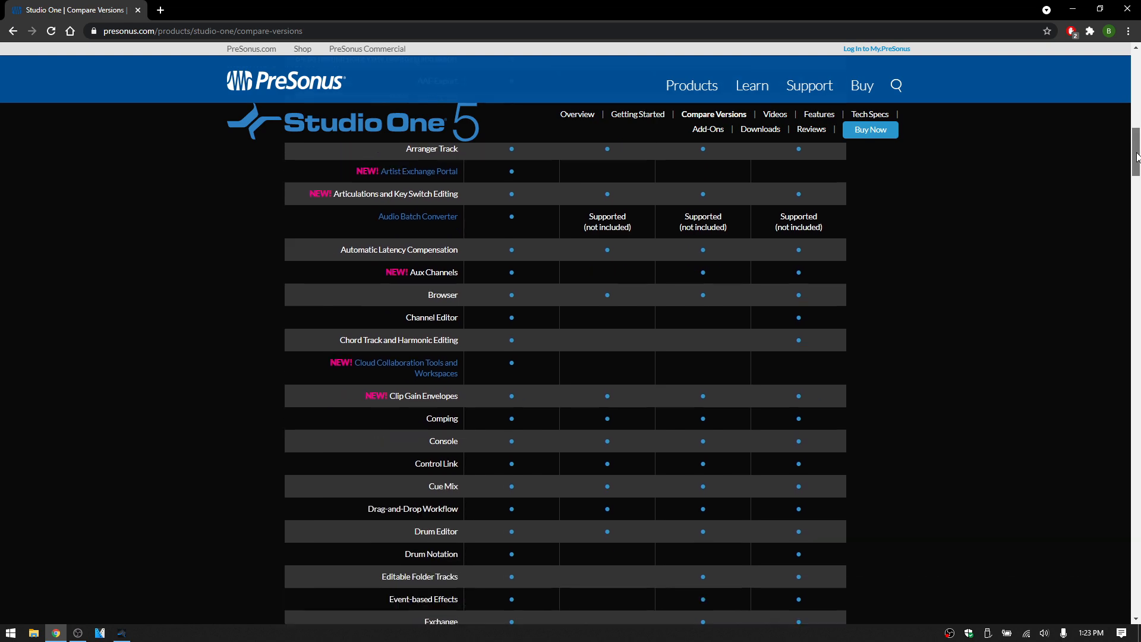
{"action": "scroll", "scroll_direction": "down", "scroll_amount": 3}
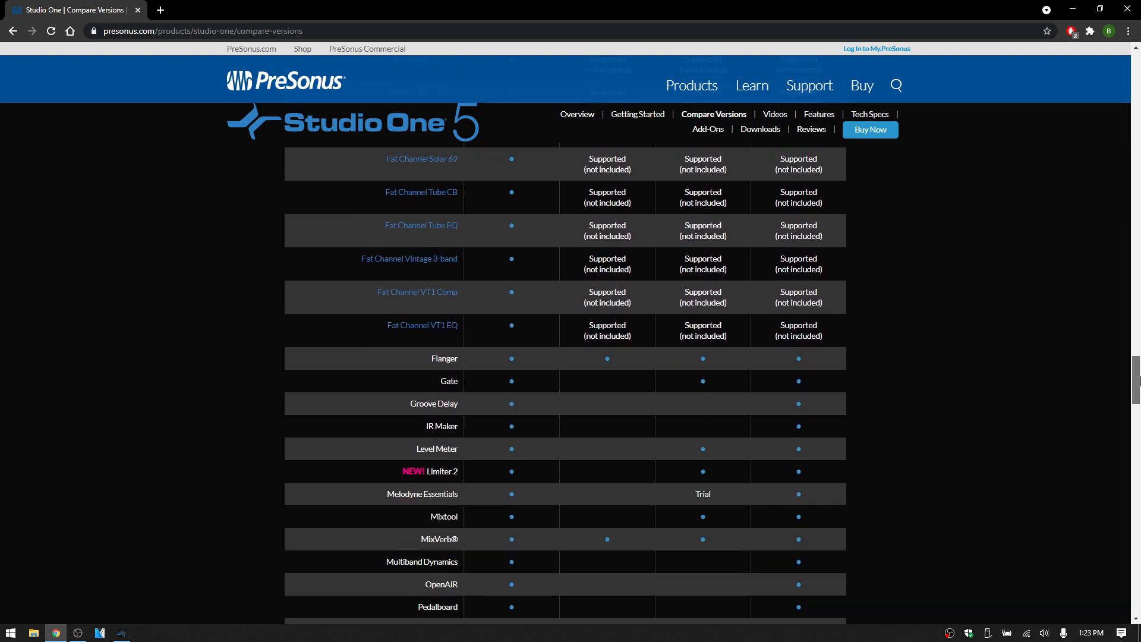
{"action": "scroll", "scroll_direction": "down", "scroll_amount": 3}
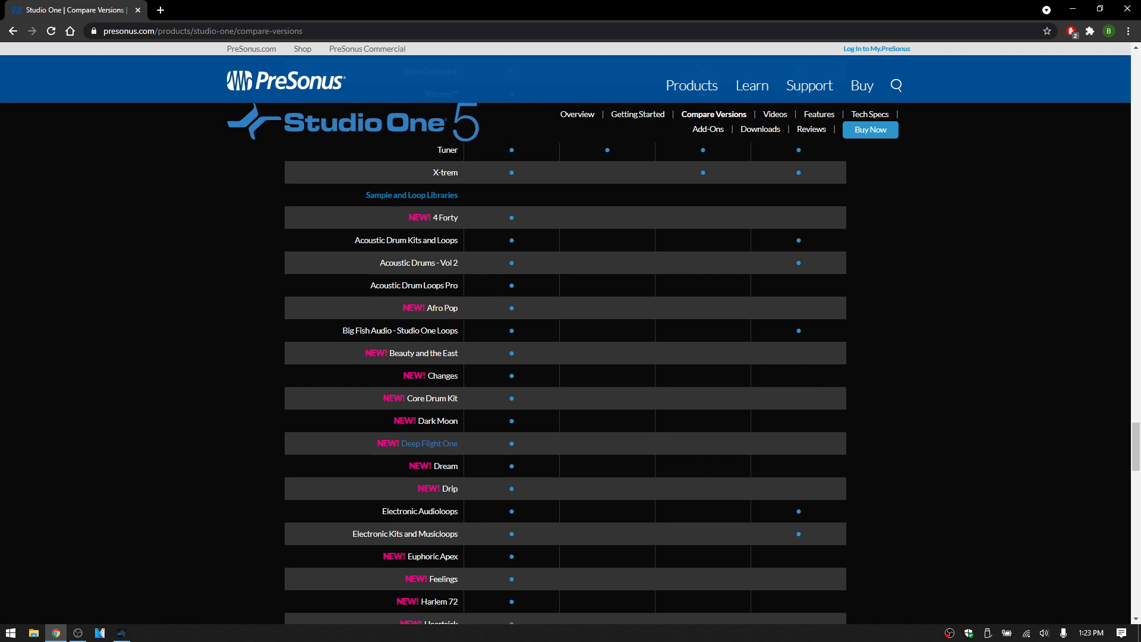
{"action": "mouse_move", "coordinate": [651, 338]}
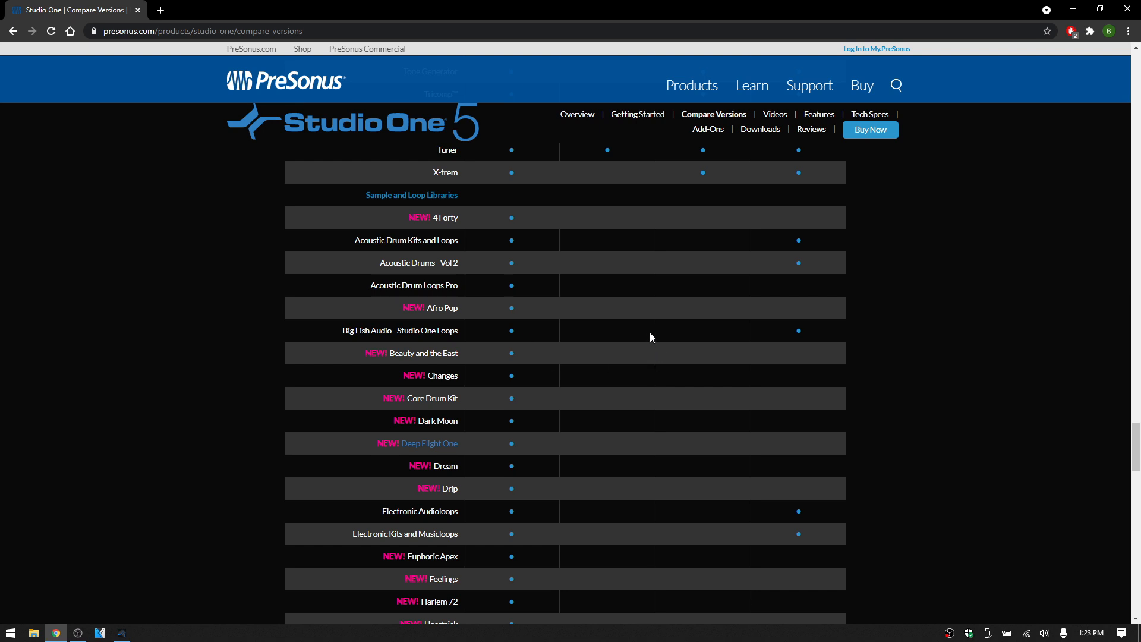
{"action": "mouse_move", "coordinate": [589, 272]}
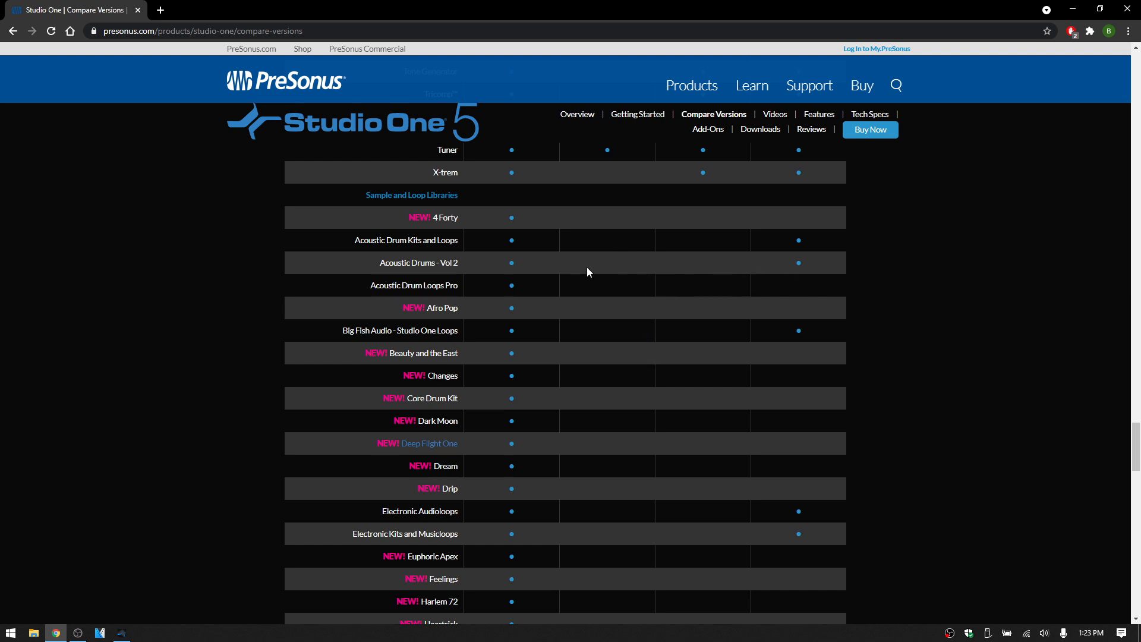
{"action": "mouse_move", "coordinate": [760, 295]}
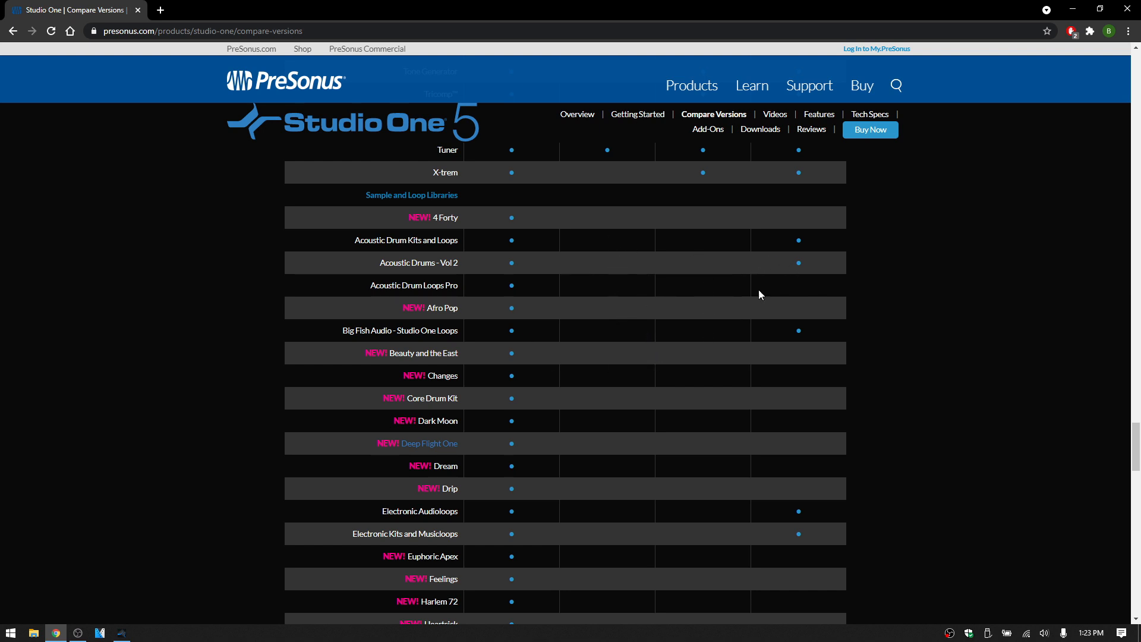
{"action": "scroll", "scroll_direction": "down", "scroll_amount": 3}
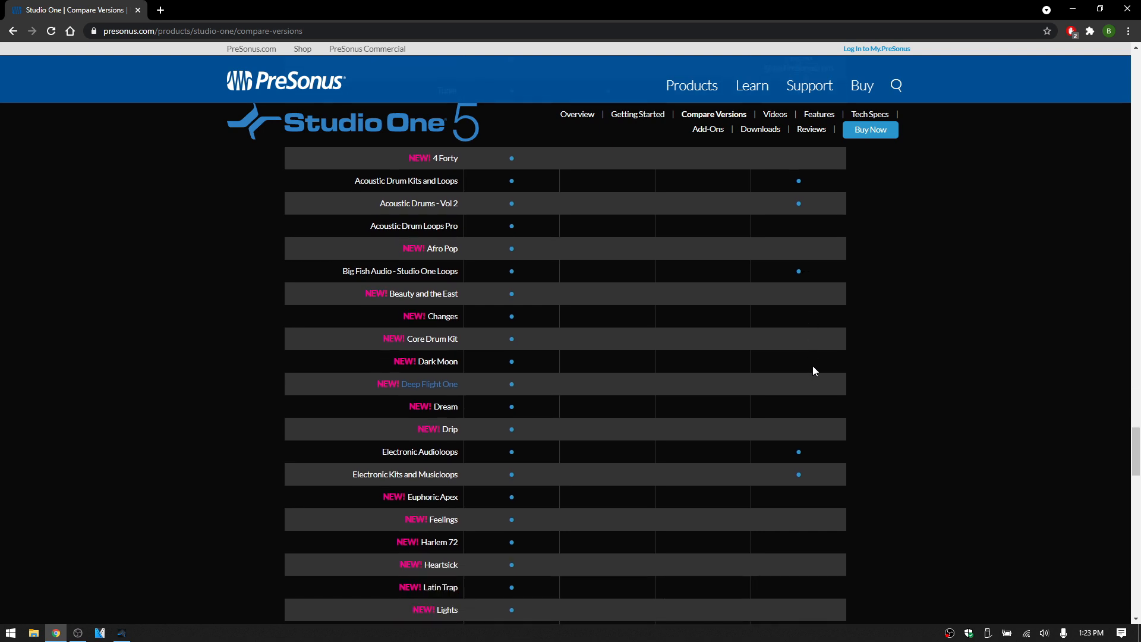
{"action": "scroll", "scroll_direction": "down", "scroll_amount": 3}
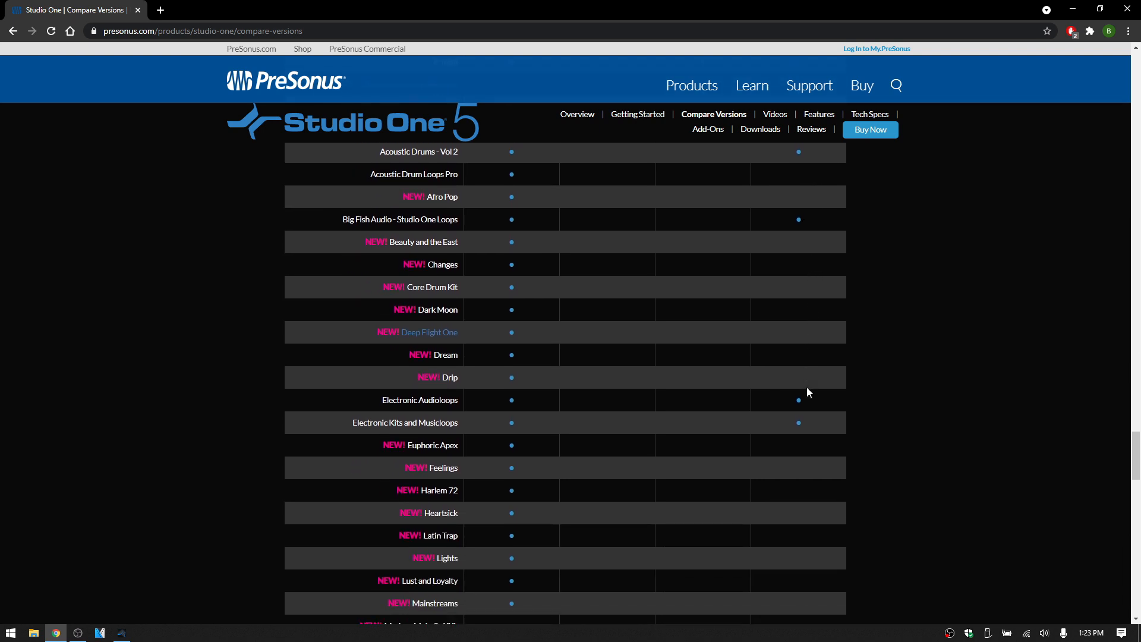
{"action": "scroll", "scroll_direction": "down", "scroll_amount": 3}
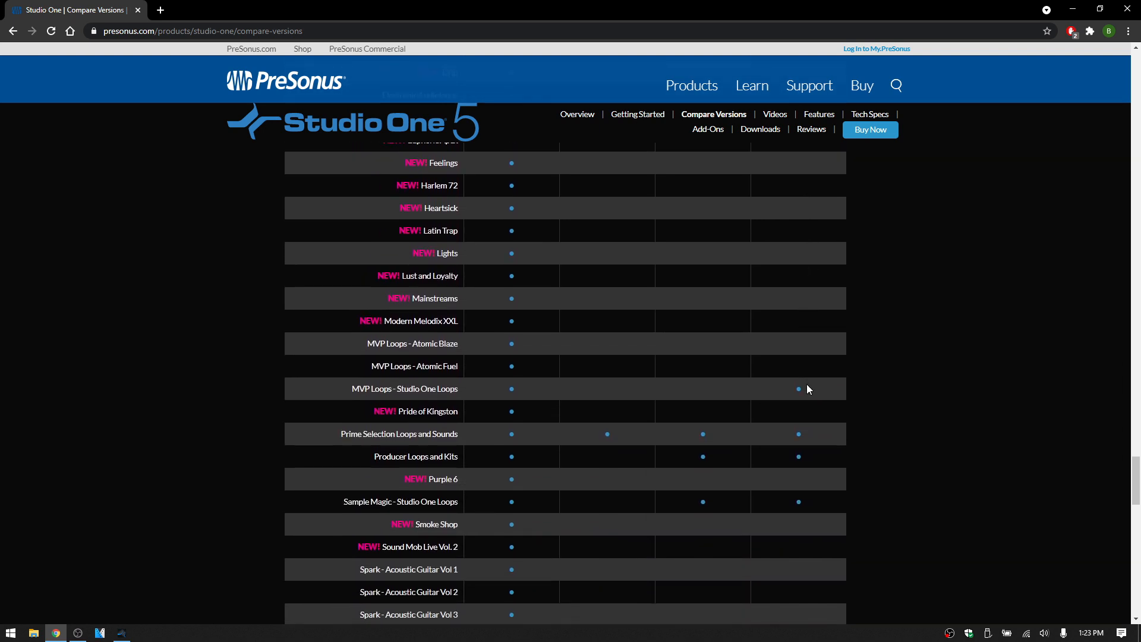
{"action": "scroll", "scroll_direction": "down", "scroll_amount": 3}
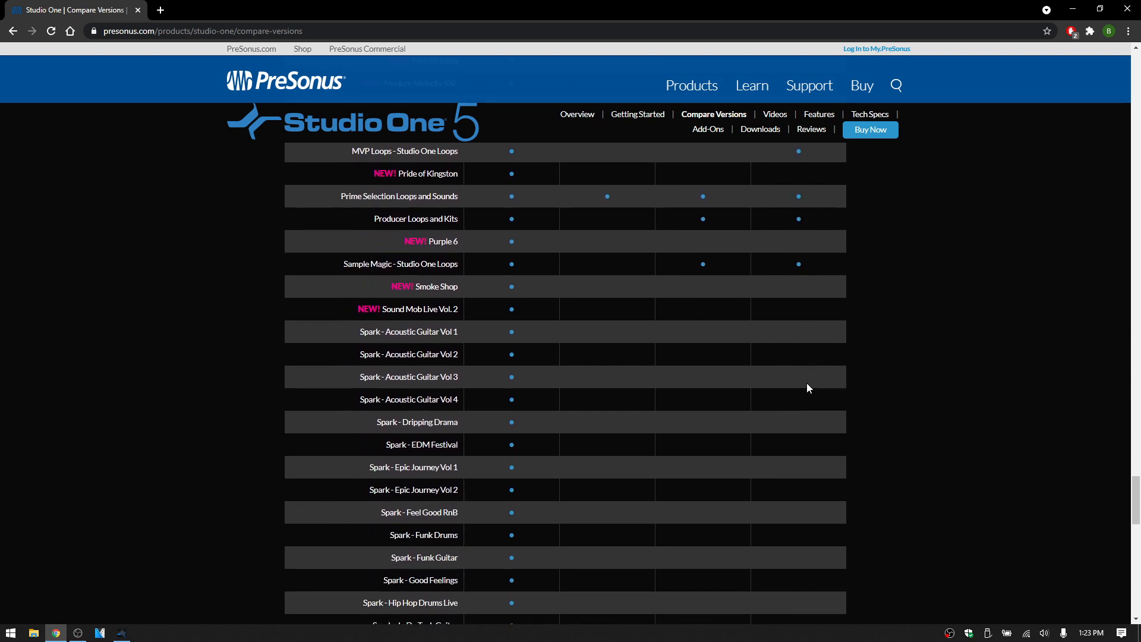
{"action": "scroll", "scroll_direction": "down", "scroll_amount": 3}
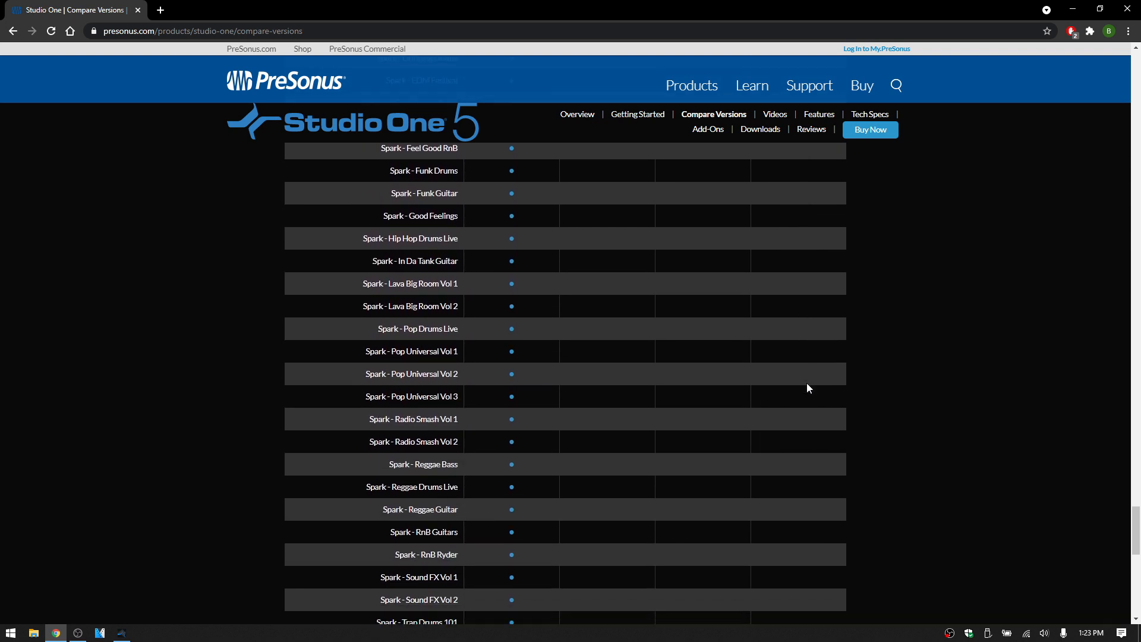
{"action": "scroll", "scroll_direction": "down", "scroll_amount": 3}
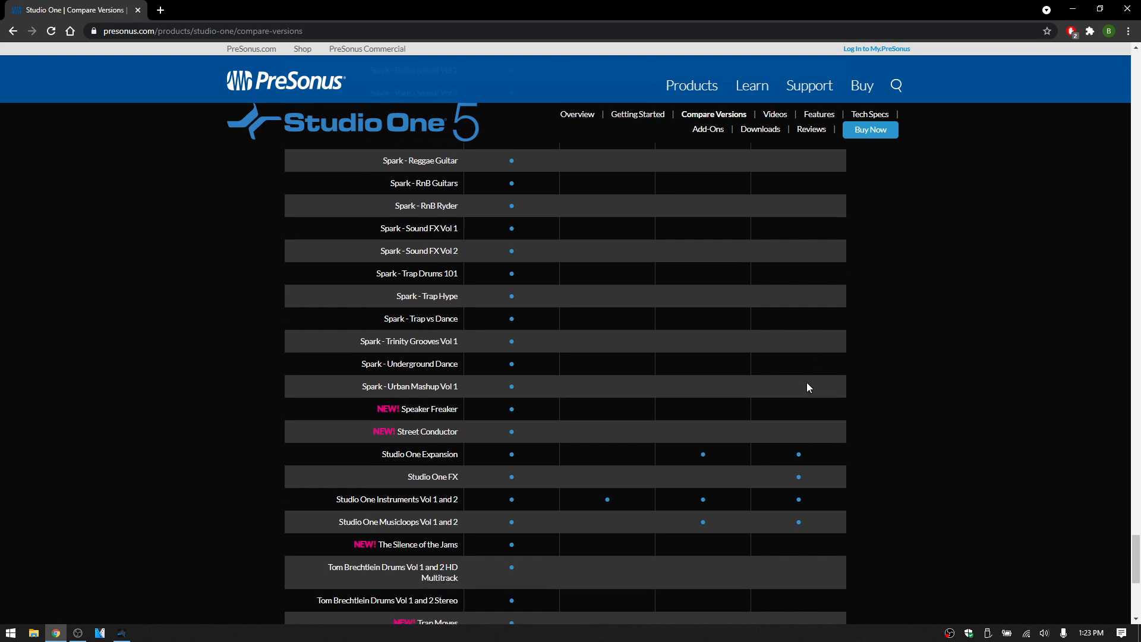
{"action": "scroll", "scroll_direction": "down", "scroll_amount": 3}
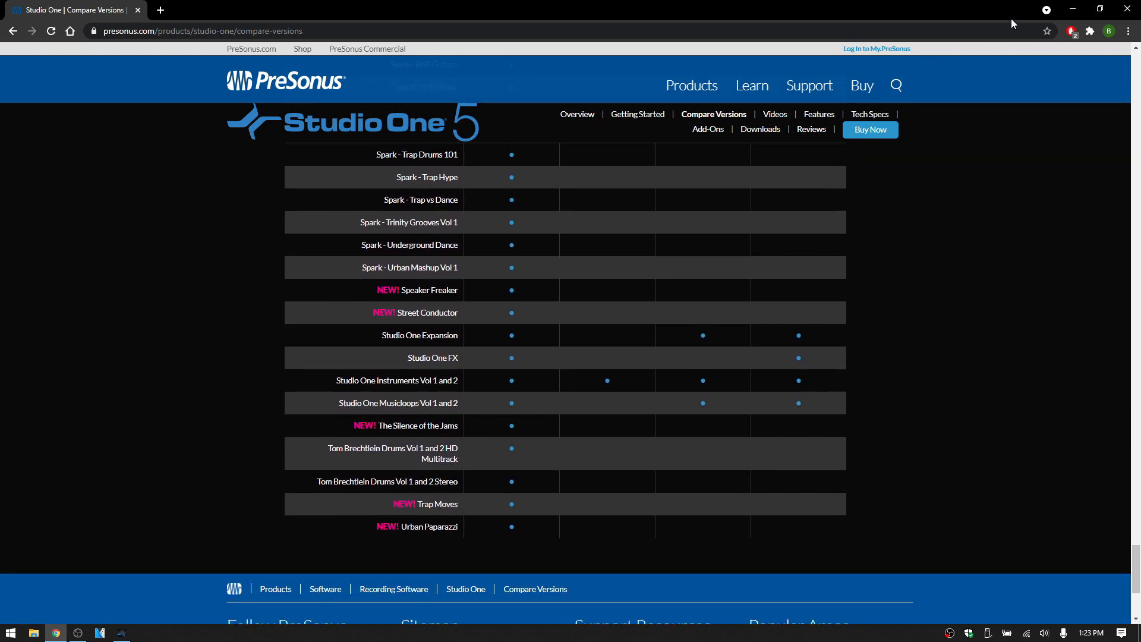
{"action": "left_click", "coordinate": [120, 631]}
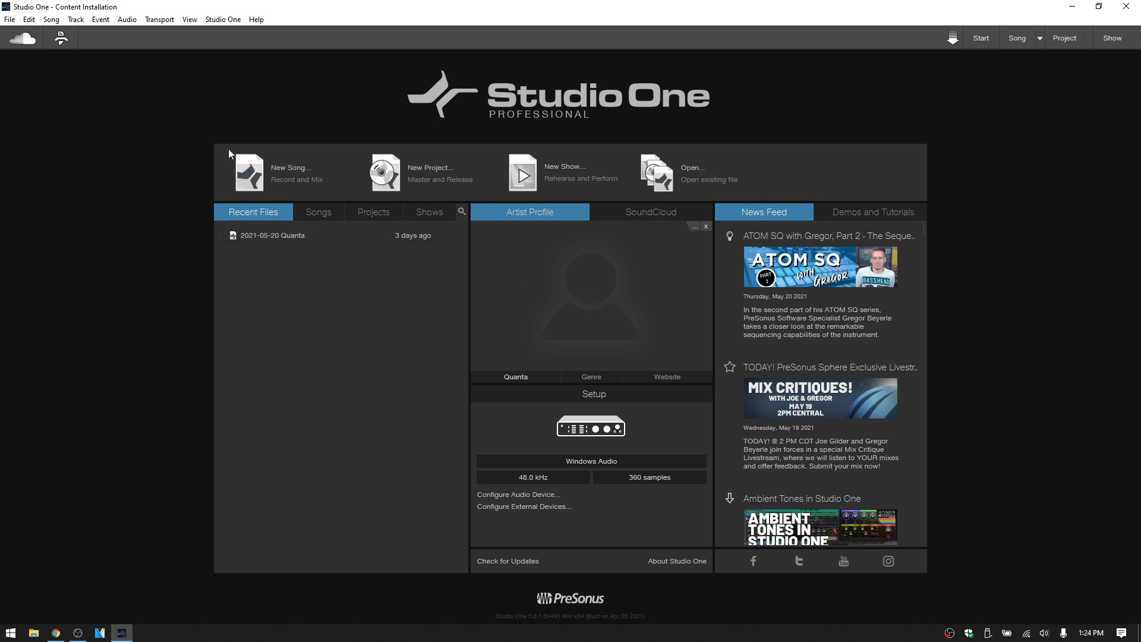
{"action": "mouse_move", "coordinate": [77, 18]}
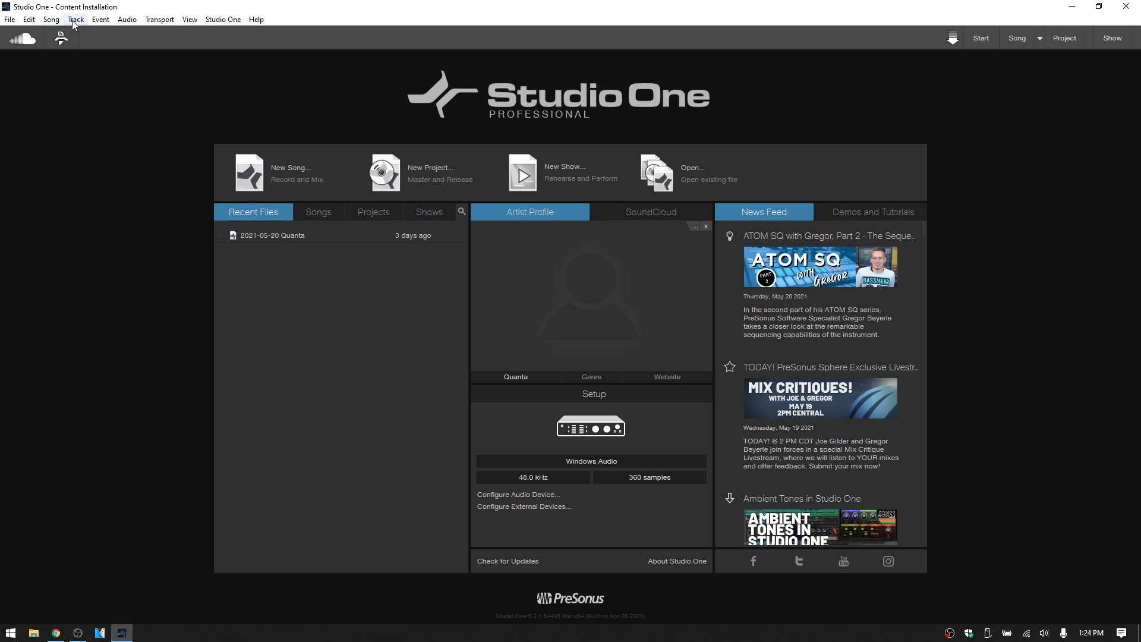
{"action": "mouse_move", "coordinate": [228, 25]}
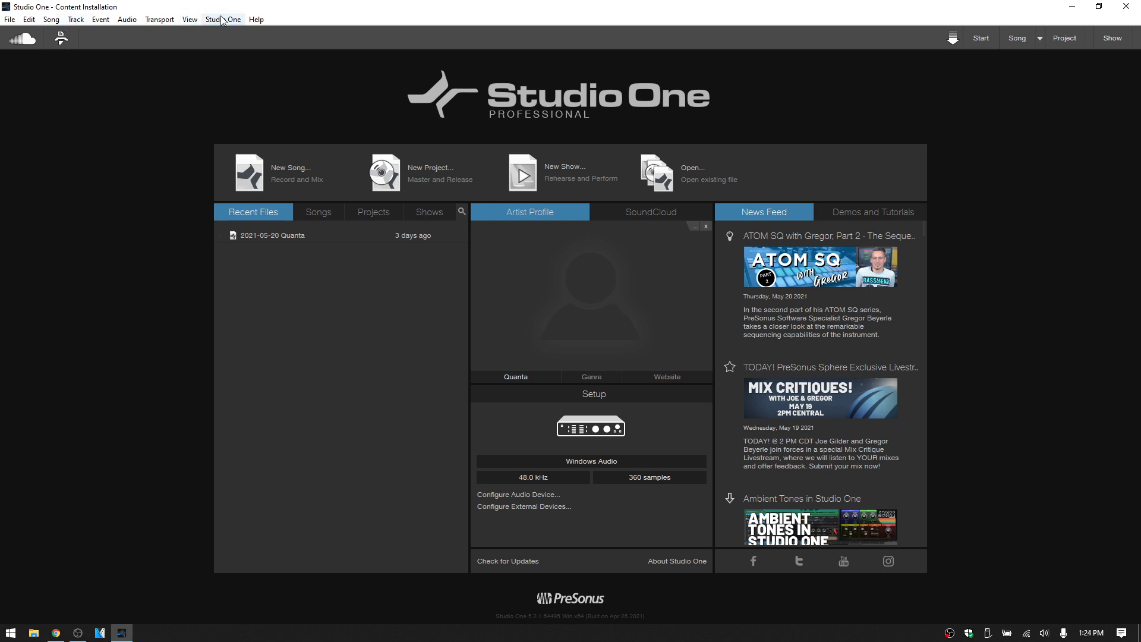
Step: Choose Options from the Studio One menu to bring up the settings dialog
{"action": "left_click", "coordinate": [223, 19]}
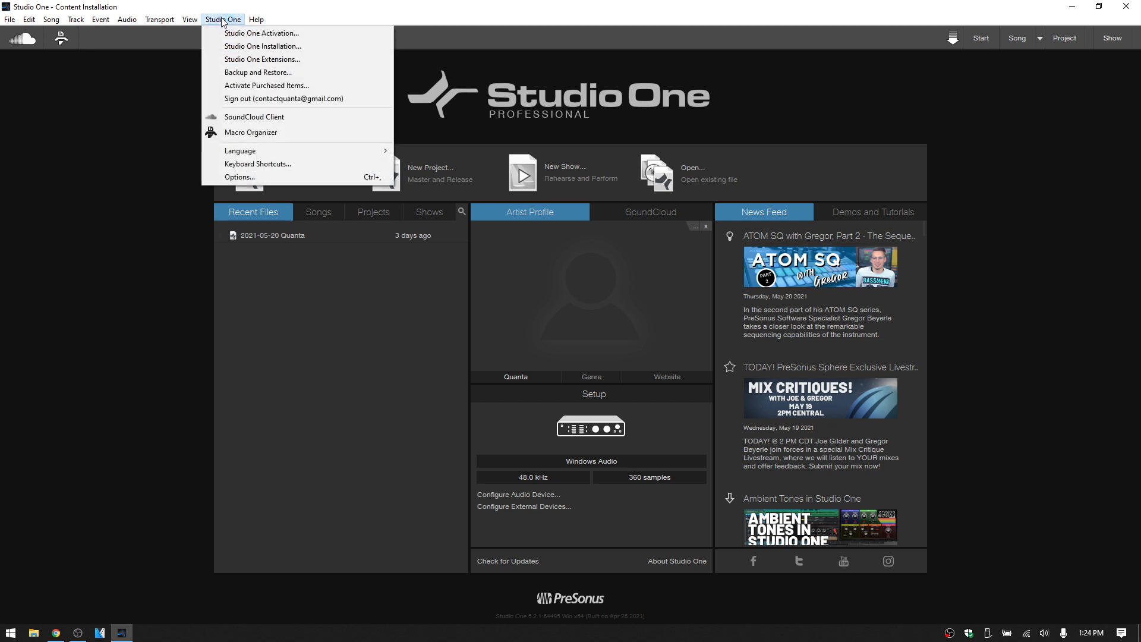
{"action": "left_click", "coordinate": [239, 177]}
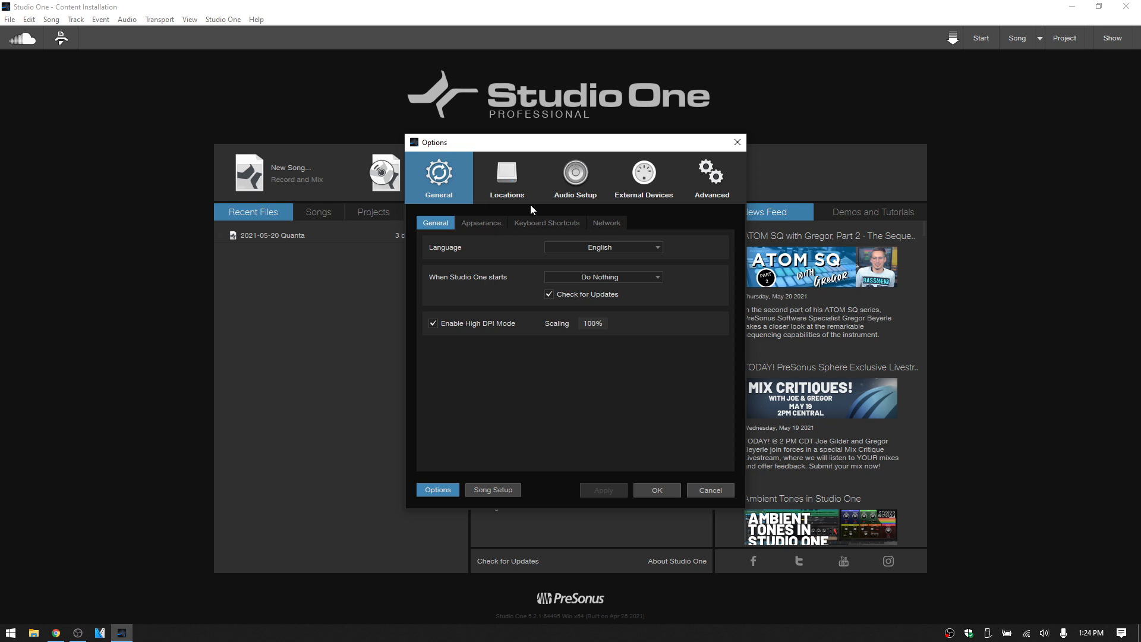
Step: Show the Locations > Sound Sets page with the Studio One Soundsets install folder
{"action": "left_click", "coordinate": [507, 175]}
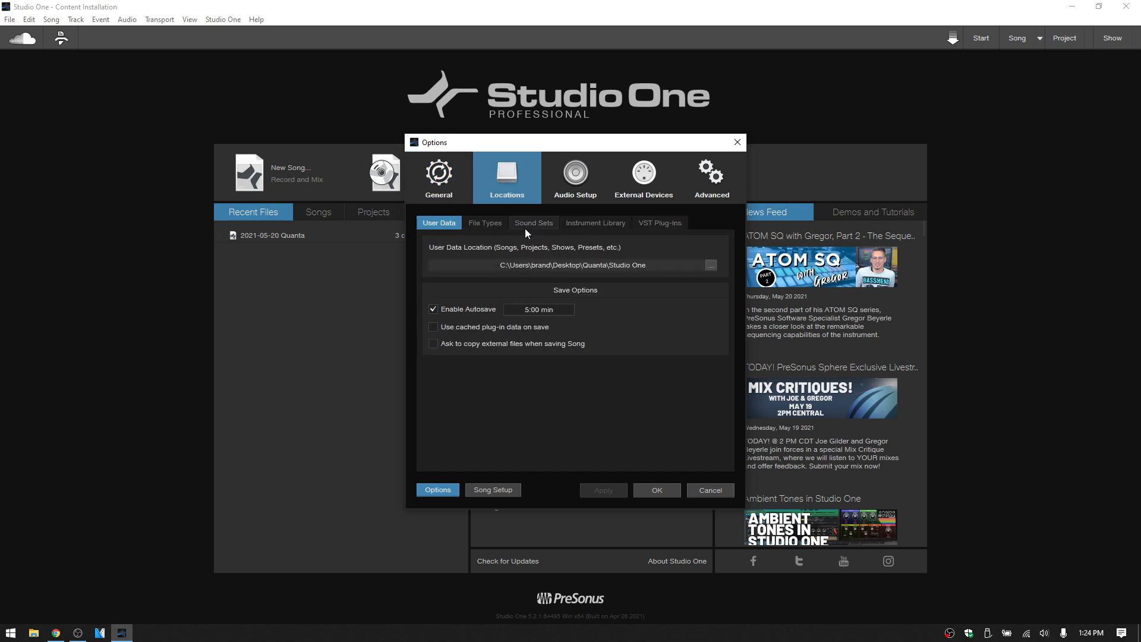
{"action": "left_click", "coordinate": [533, 222]}
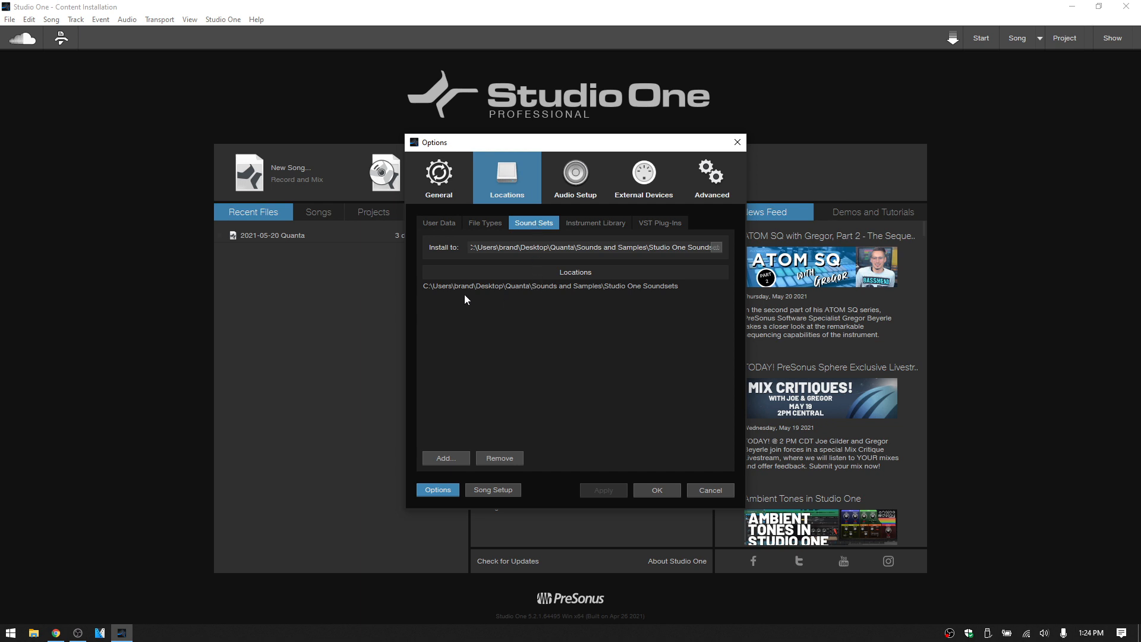
{"action": "mouse_move", "coordinate": [605, 307]}
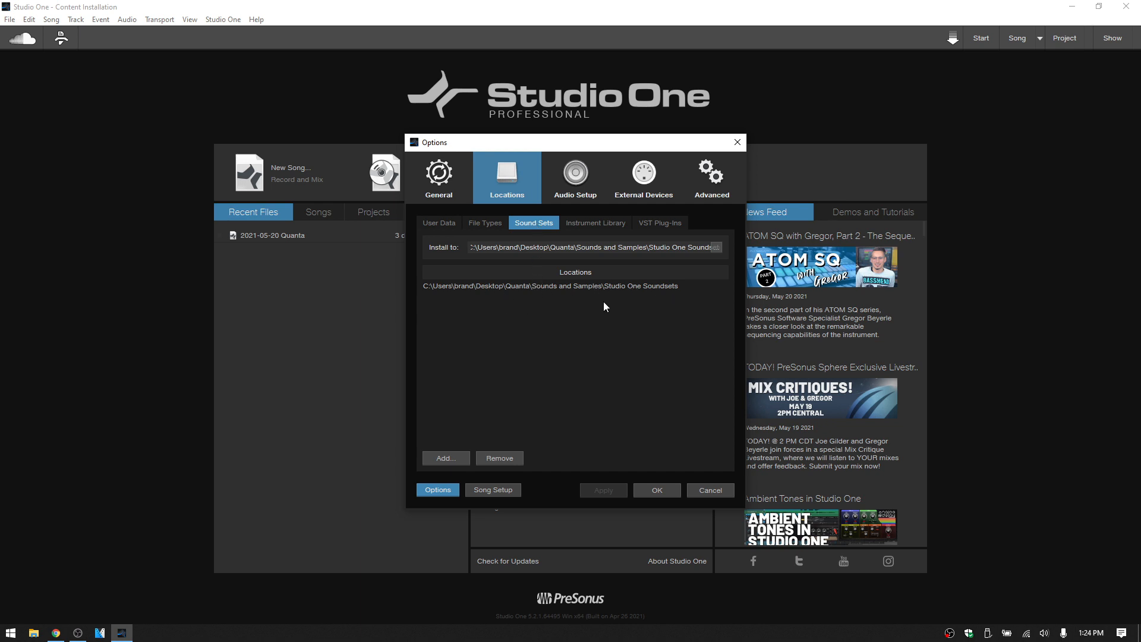
{"action": "mouse_move", "coordinate": [663, 300]}
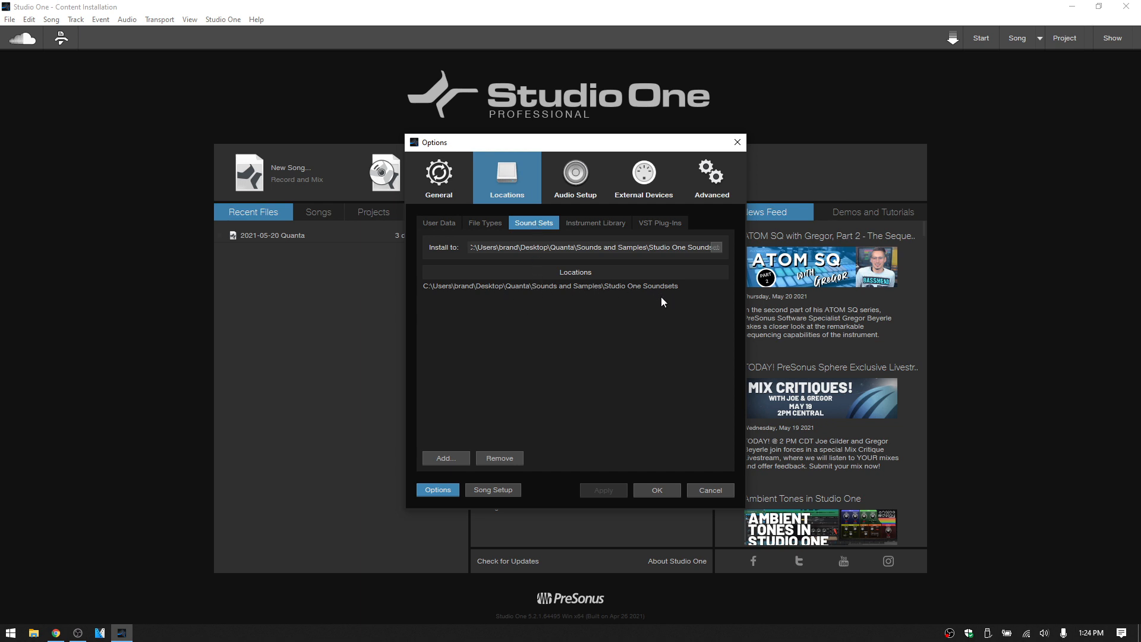
{"action": "mouse_move", "coordinate": [495, 396]}
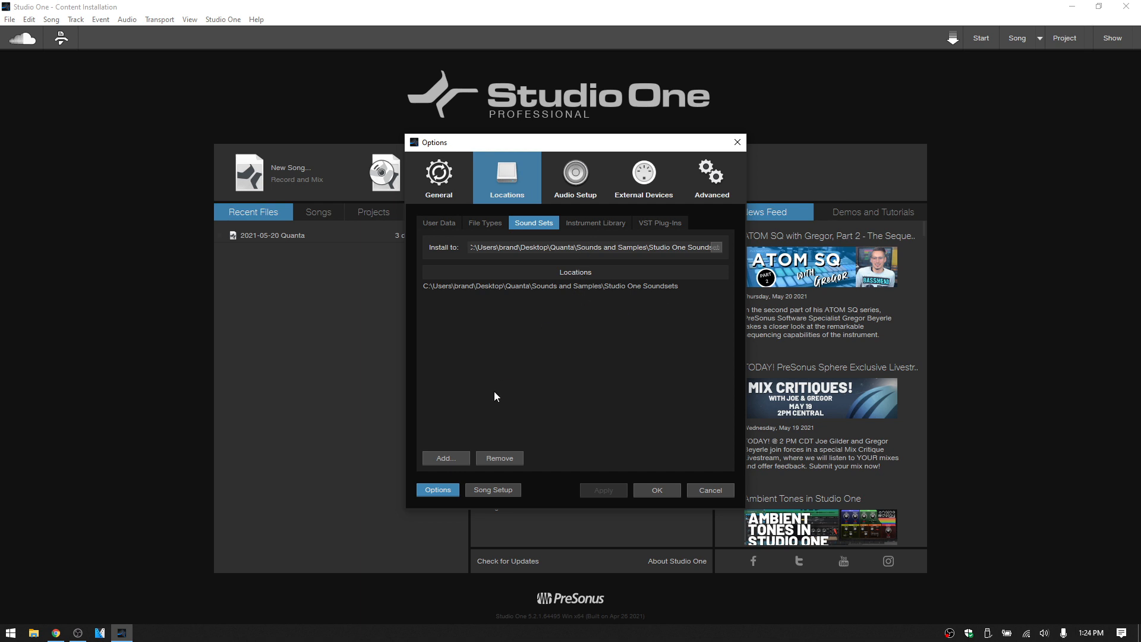
{"action": "mouse_move", "coordinate": [512, 472]}
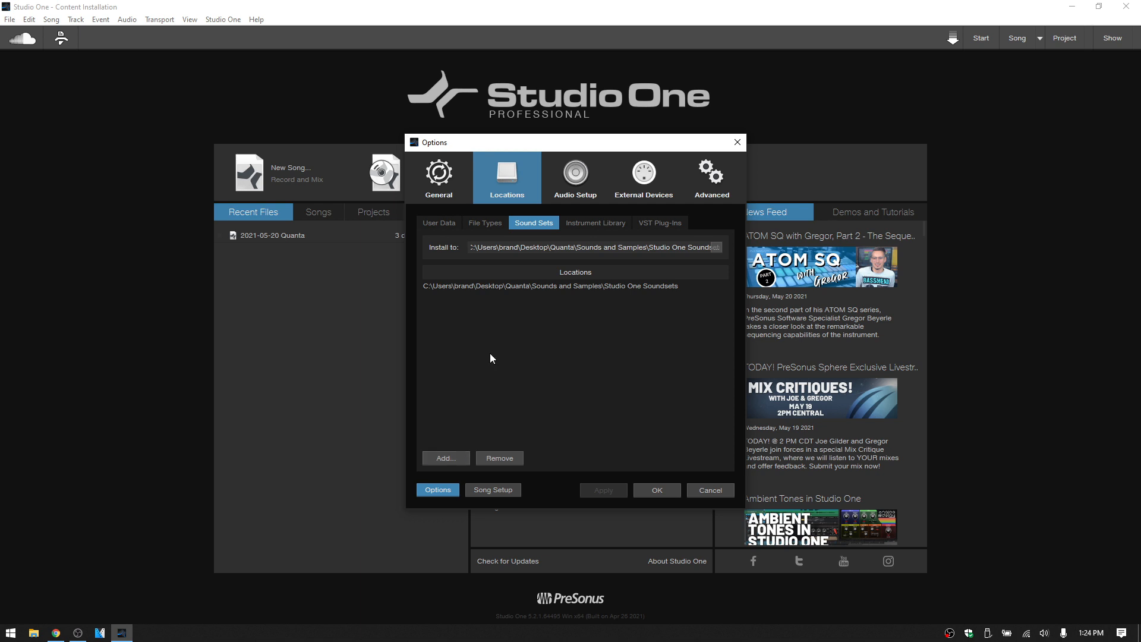
{"action": "mouse_move", "coordinate": [497, 293]}
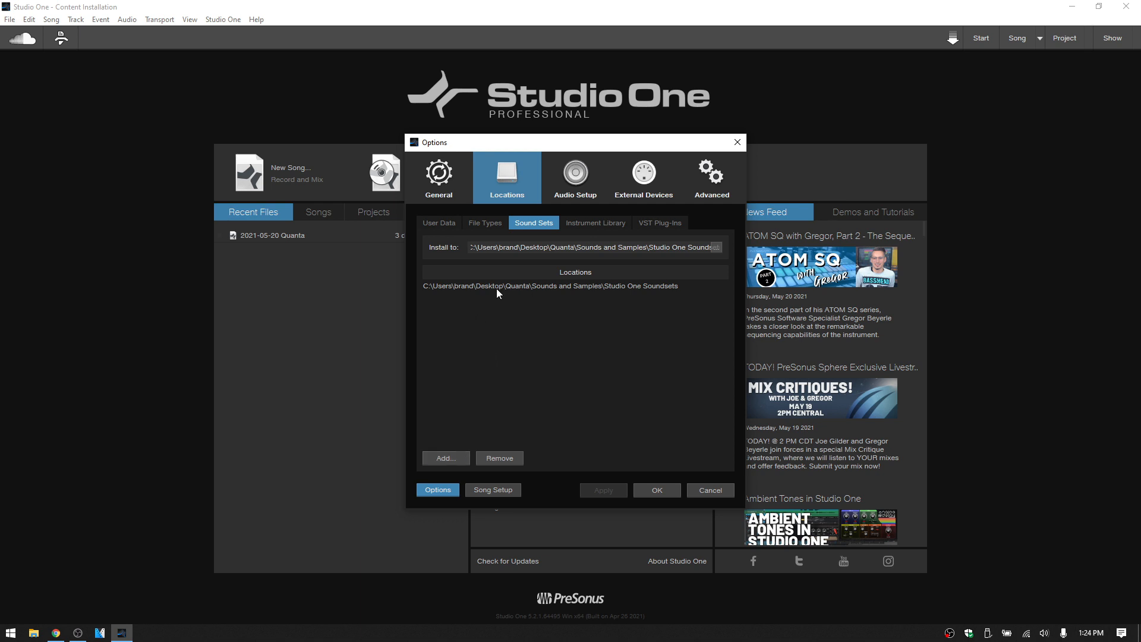
{"action": "mouse_move", "coordinate": [332, 403]}
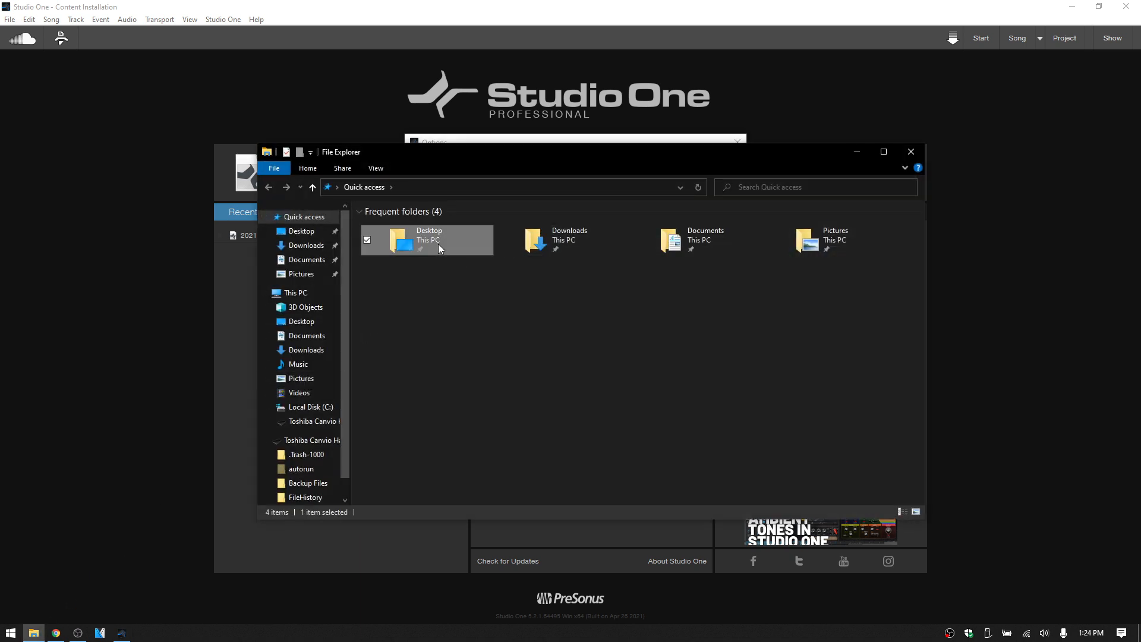
Step: Browse Desktop > Quanta > Sounds and Samples > Studio One Soundsets in File Explorer
{"action": "double_click", "coordinate": [402, 240]}
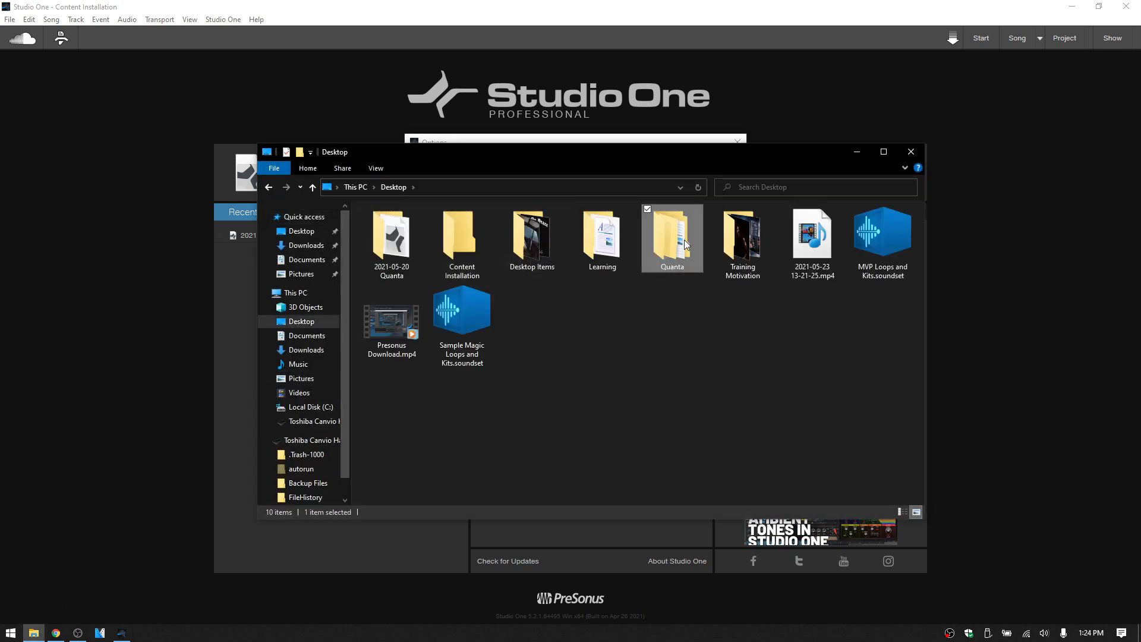
{"action": "double_click", "coordinate": [672, 236]}
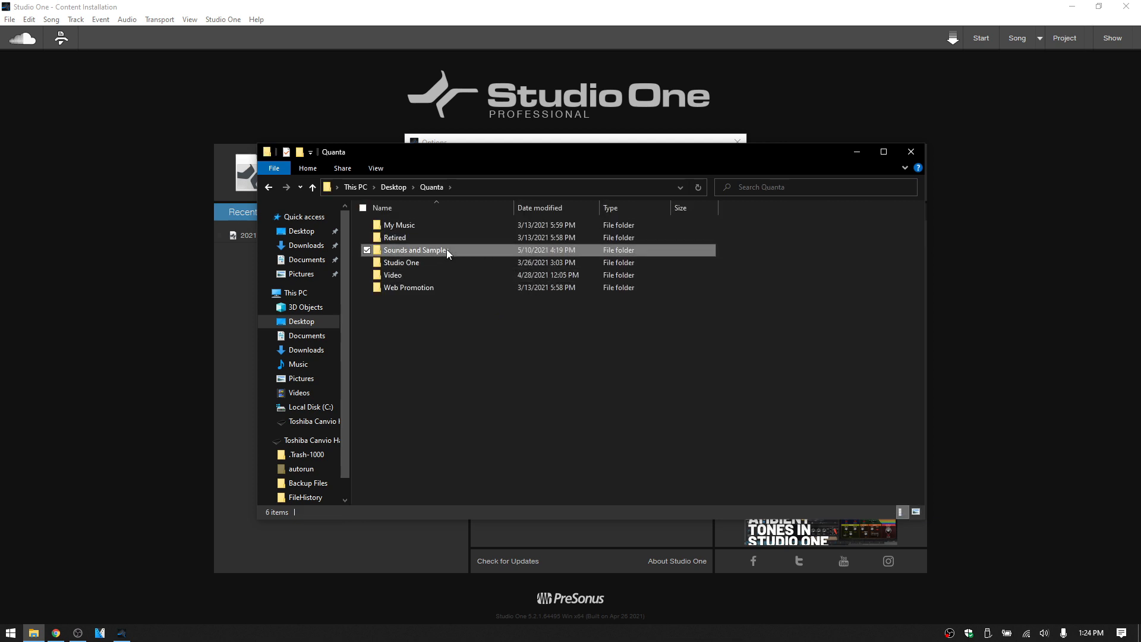
{"action": "double_click", "coordinate": [415, 250]}
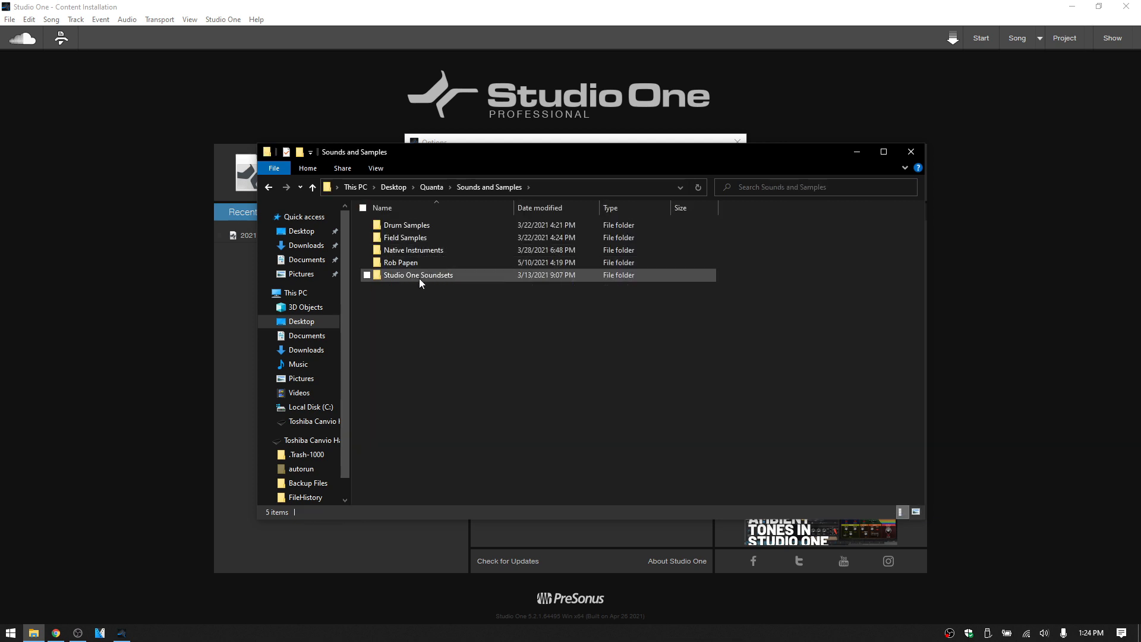
{"action": "double_click", "coordinate": [418, 275]}
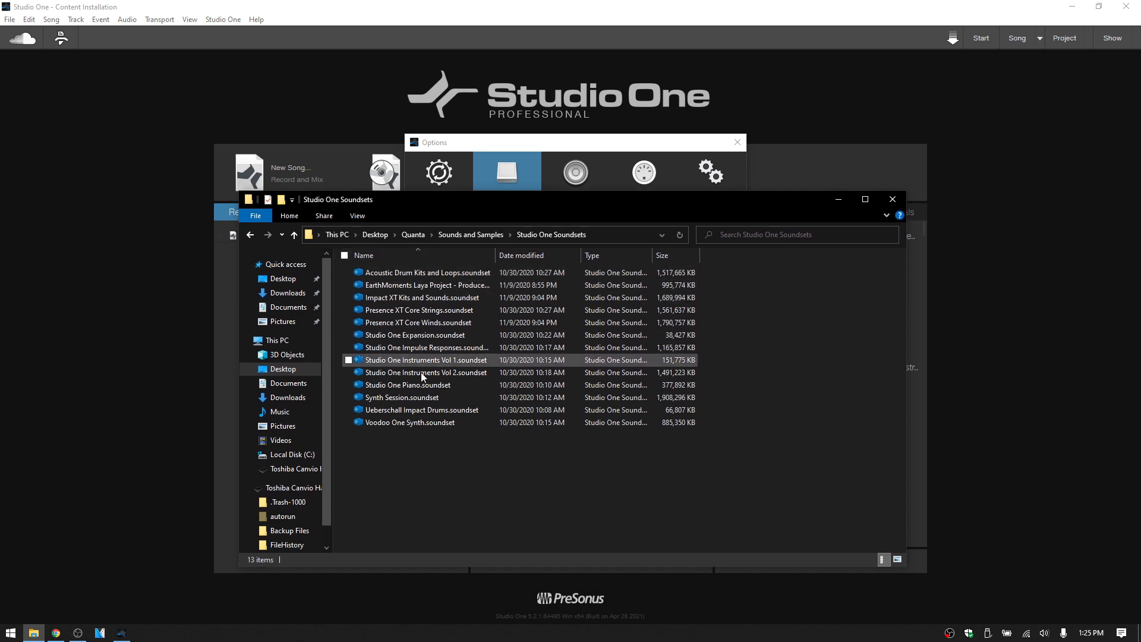
{"action": "left_click", "coordinate": [418, 309]}
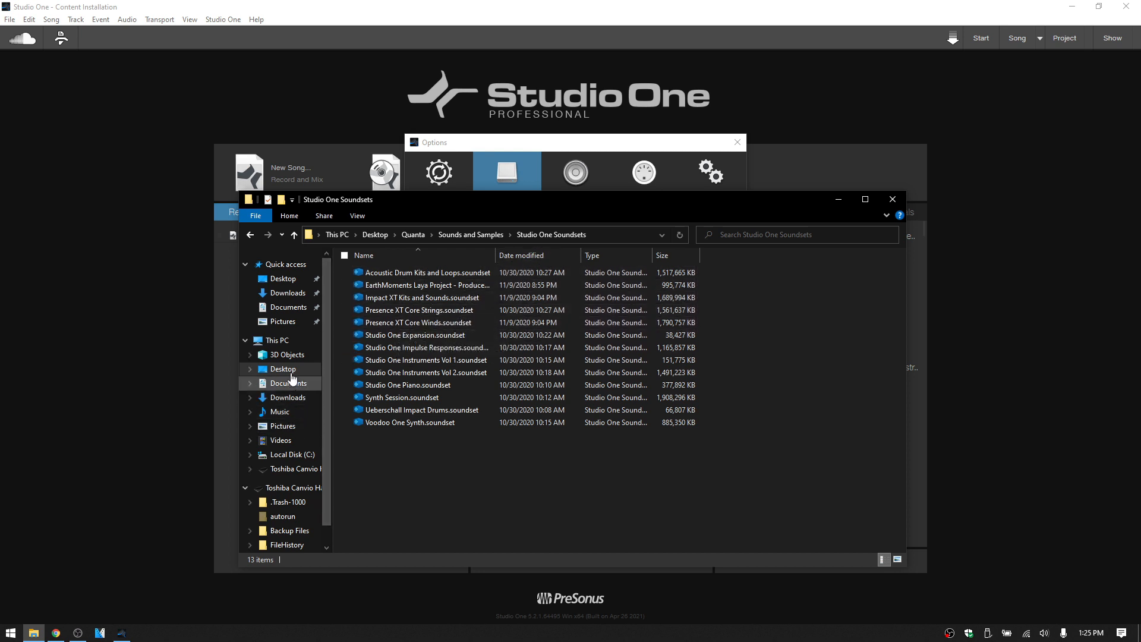
Step: Search all of This PC for 'soundset' files
{"action": "left_click", "coordinate": [281, 340]}
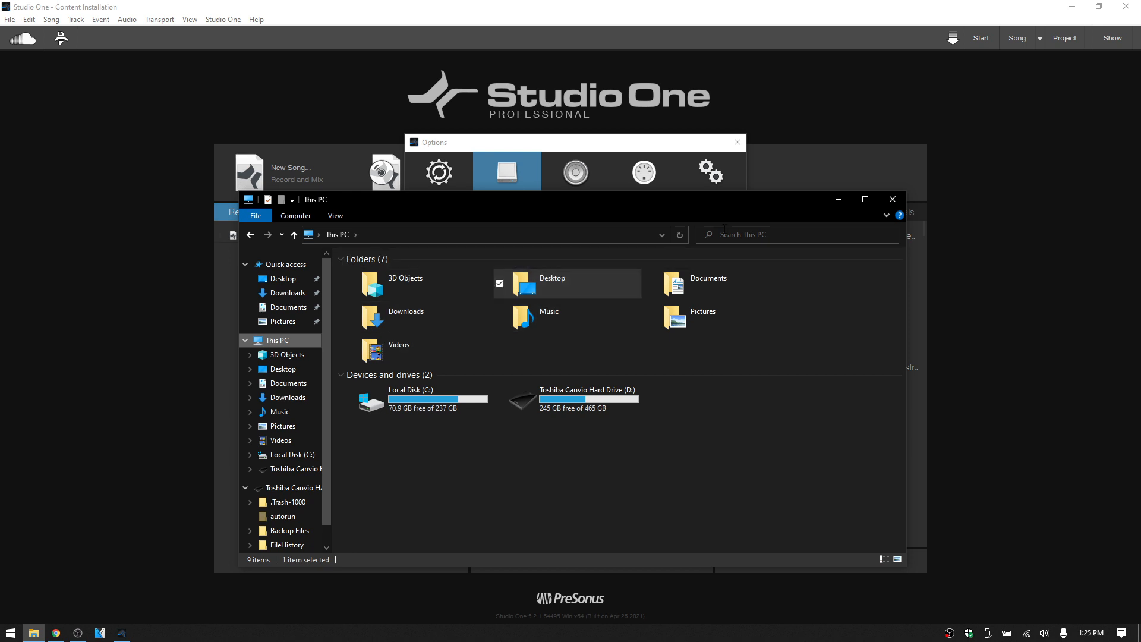
{"action": "left_click", "coordinate": [793, 235]}
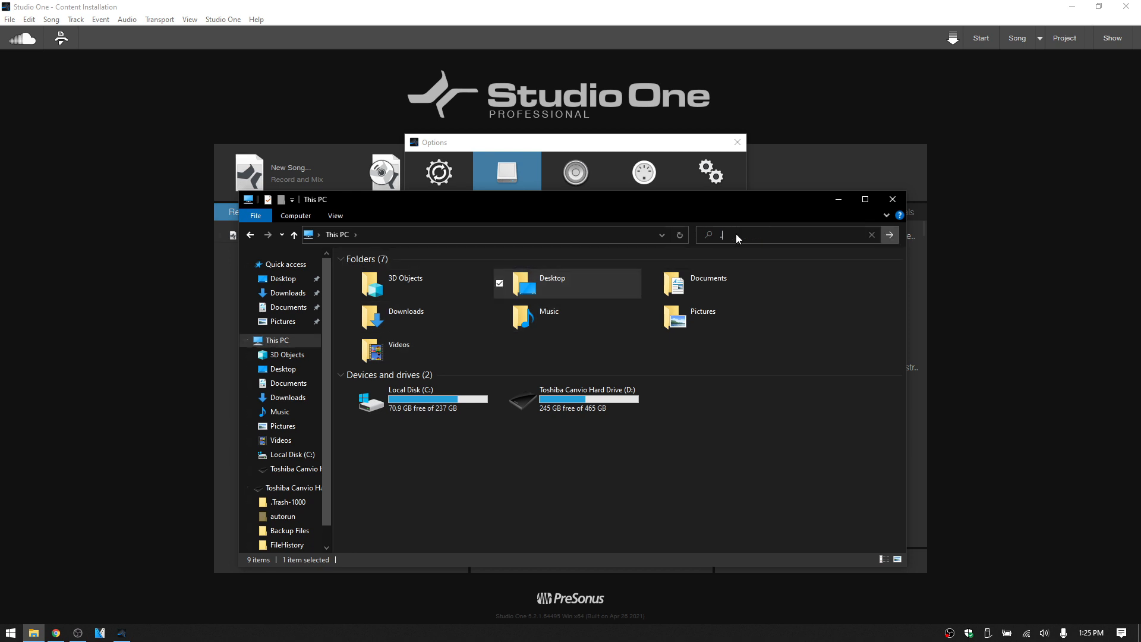
{"action": "type", "text": "soundset"}
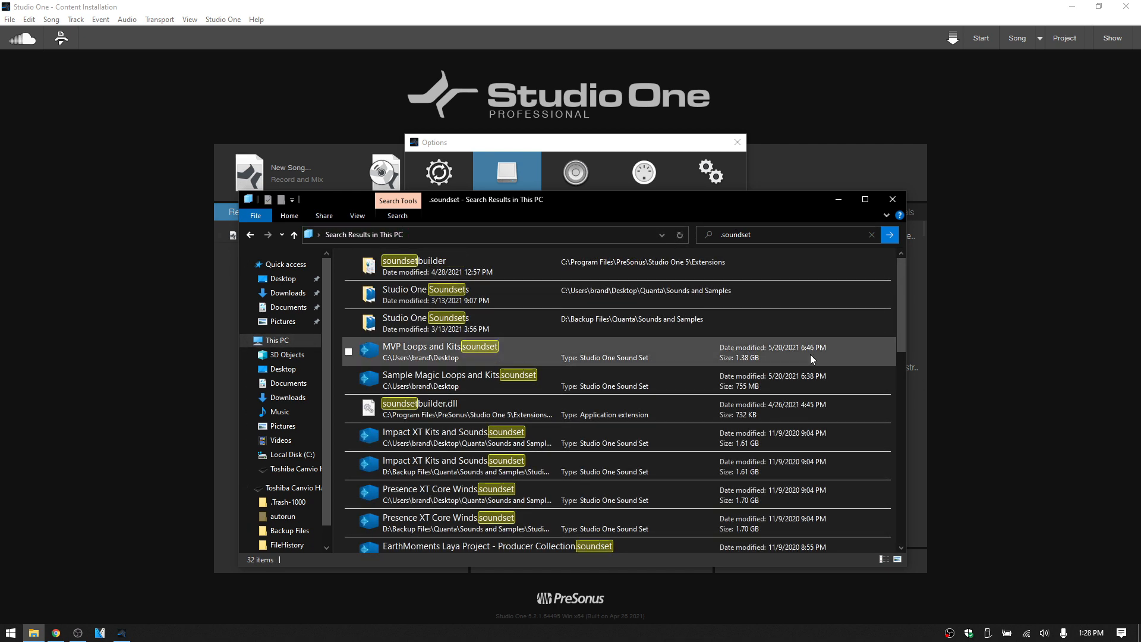
{"action": "mouse_move", "coordinate": [604, 381]}
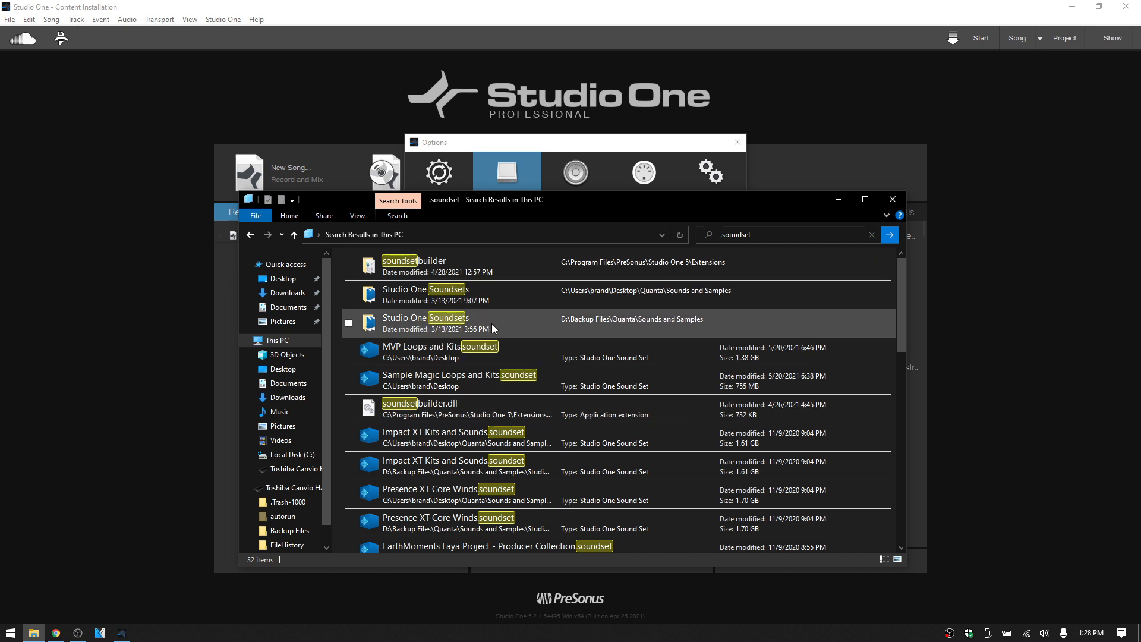
{"action": "mouse_move", "coordinate": [479, 318]}
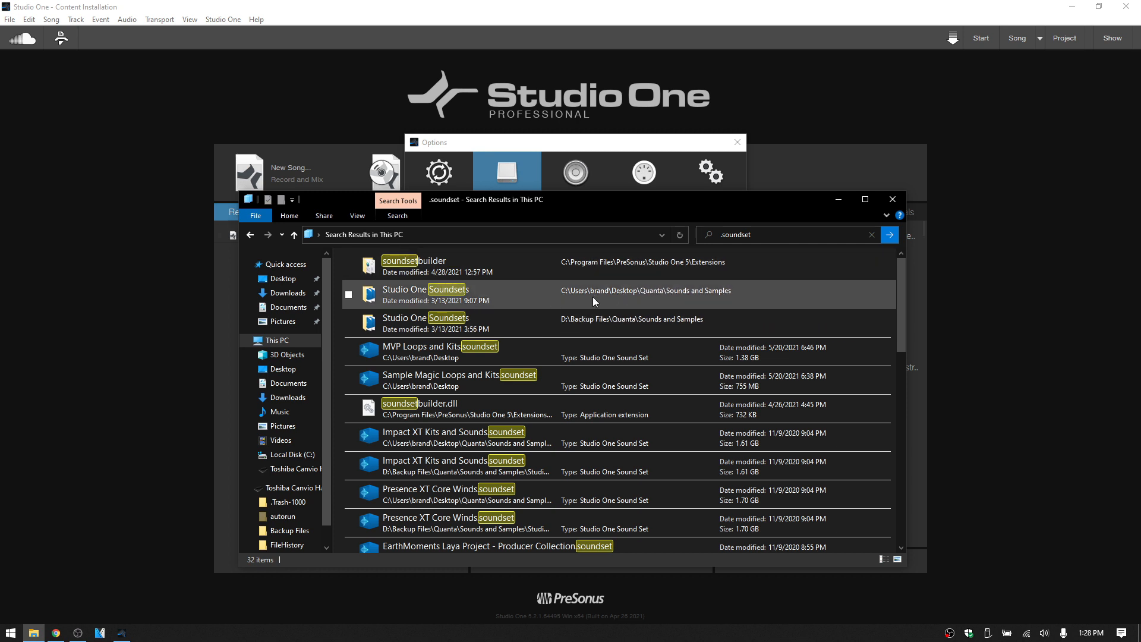
{"action": "mouse_move", "coordinate": [451, 291]}
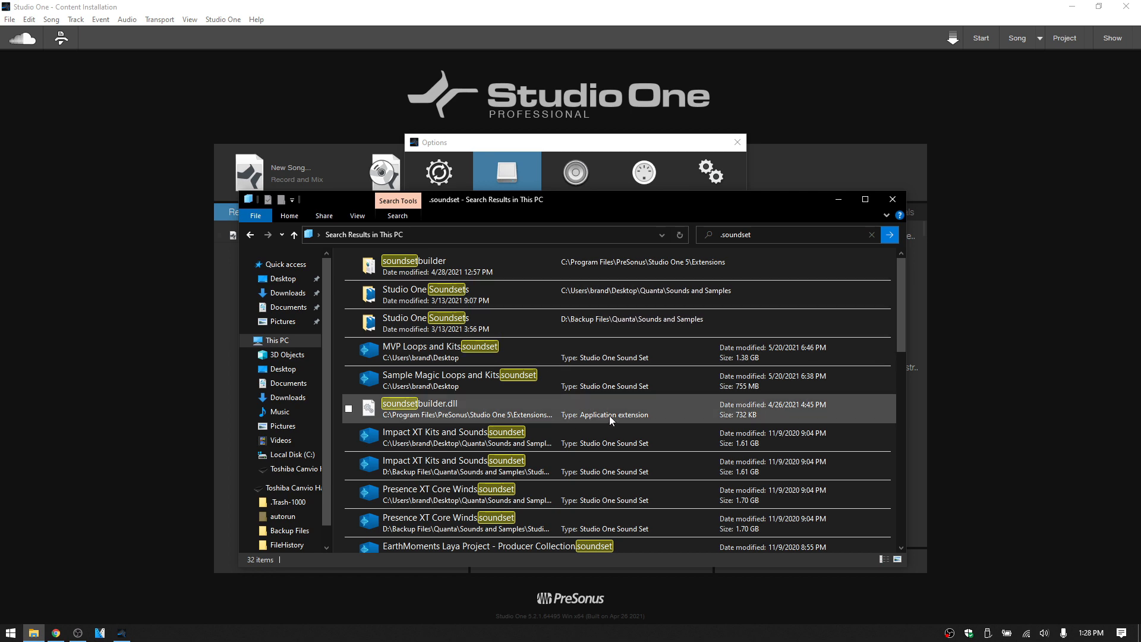
{"action": "mouse_move", "coordinate": [604, 433]}
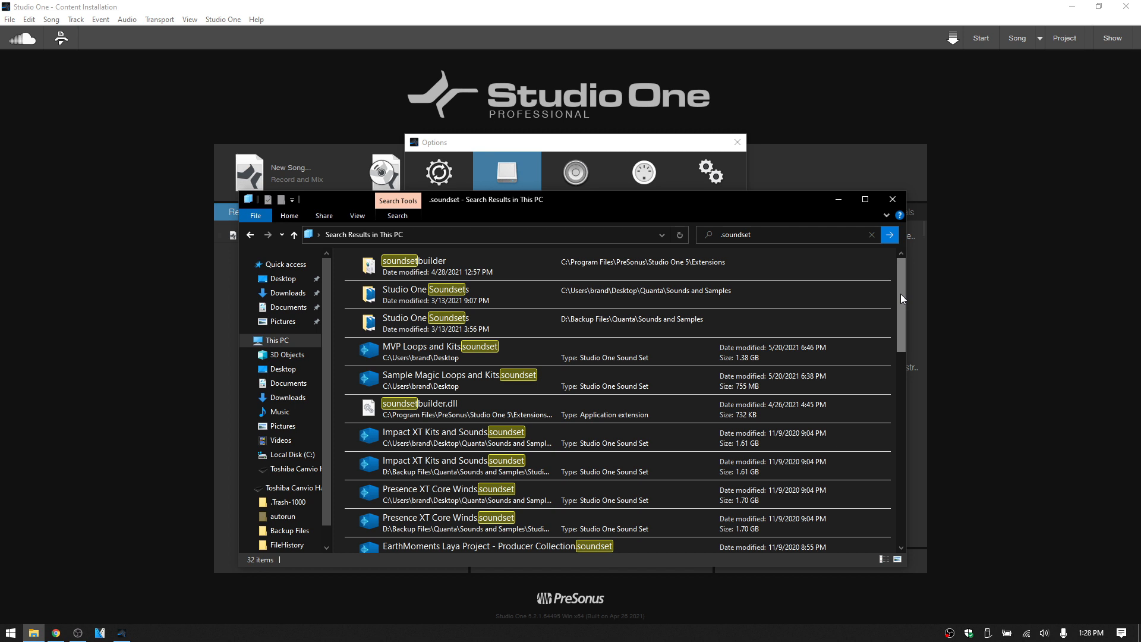
{"action": "mouse_move", "coordinate": [892, 199]}
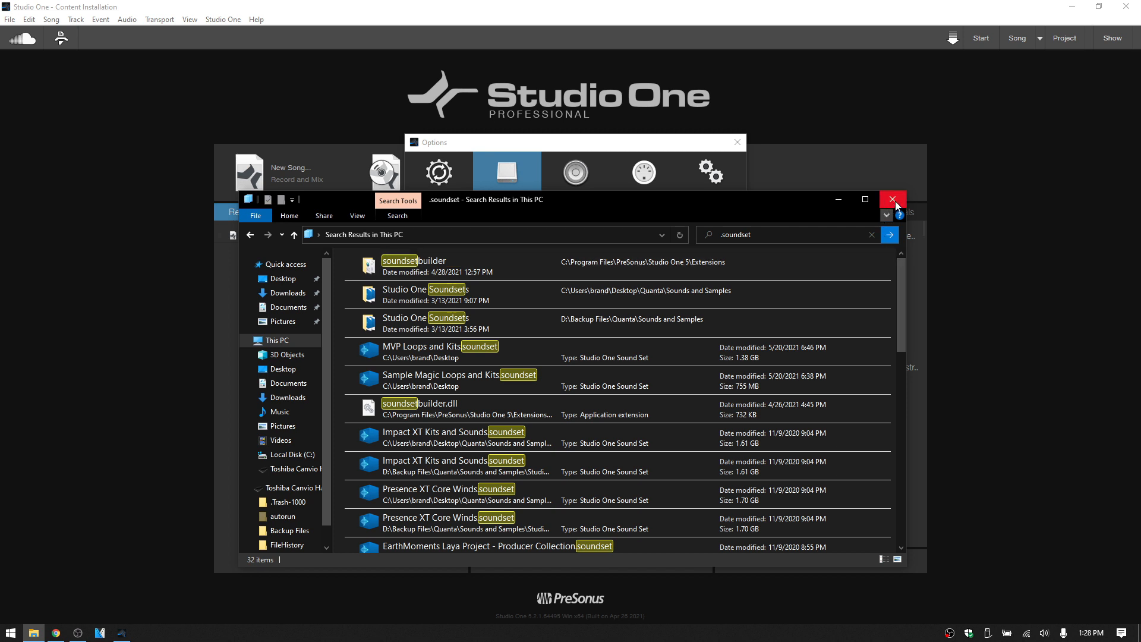
{"action": "mouse_move", "coordinate": [896, 205]}
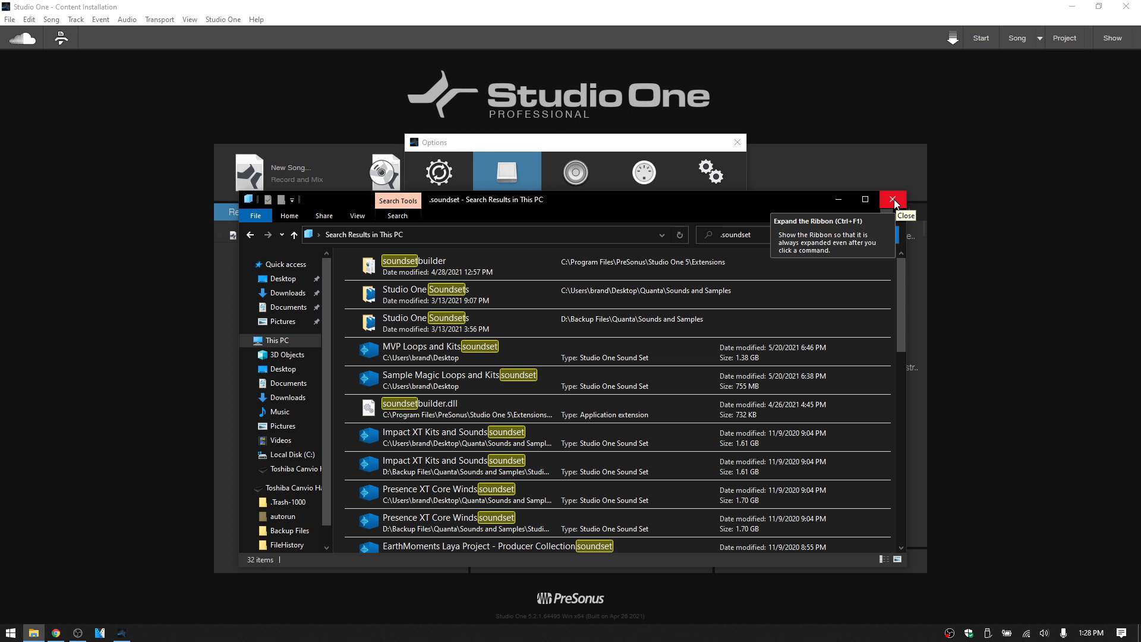
Step: Close File Explorer and the Options dialog, then open the Studio One menu
{"action": "left_click", "coordinate": [893, 199]}
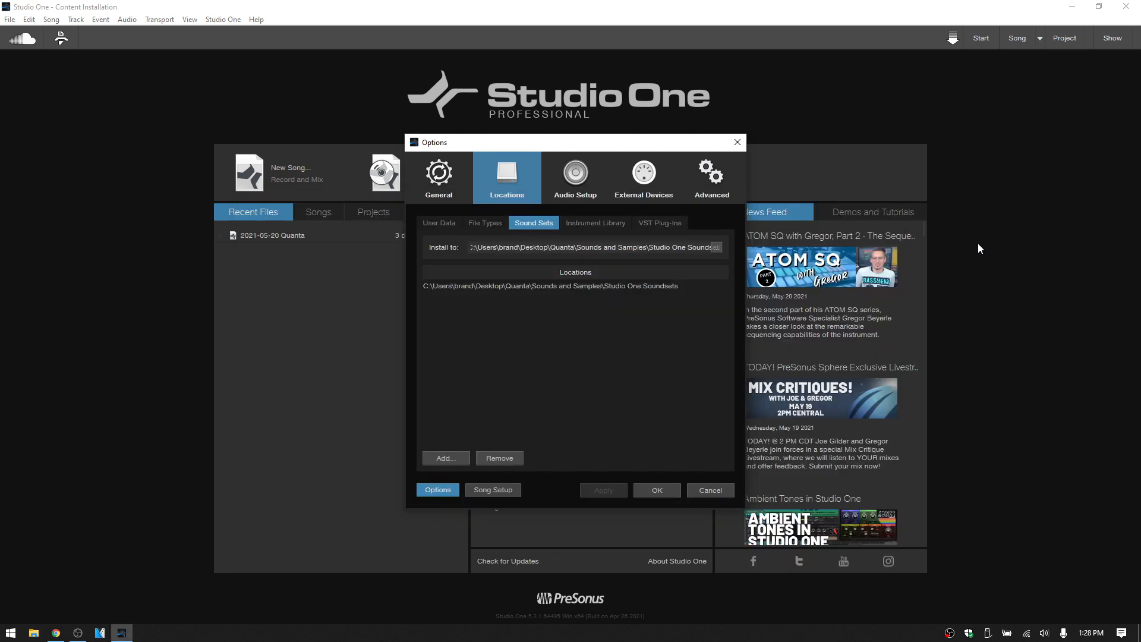
{"action": "left_click", "coordinate": [710, 489]}
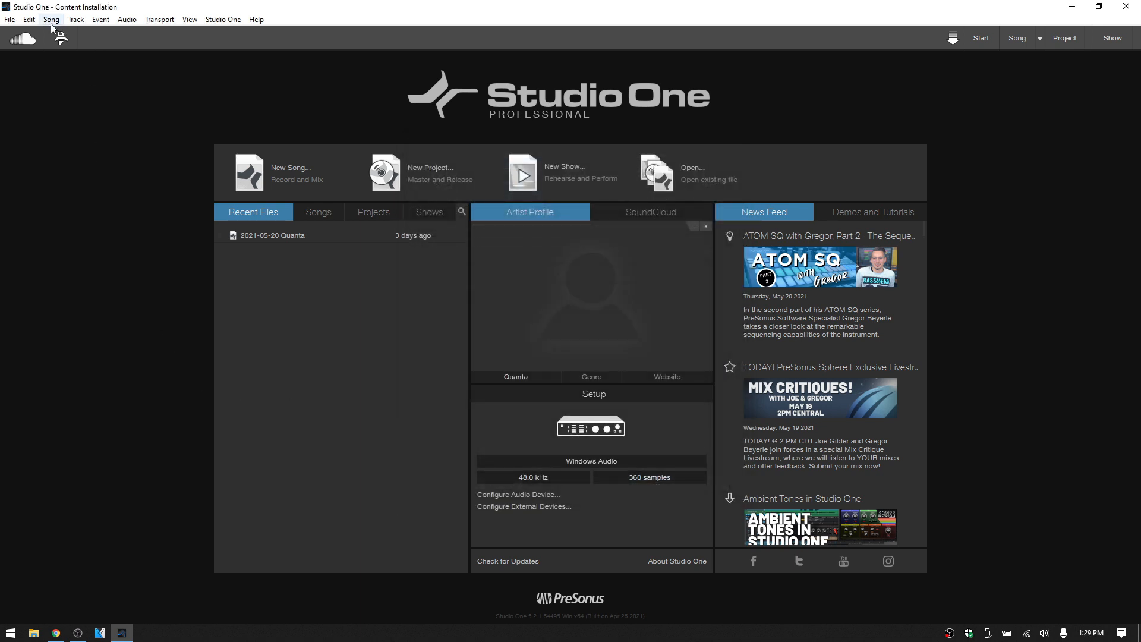
{"action": "left_click", "coordinate": [222, 19]}
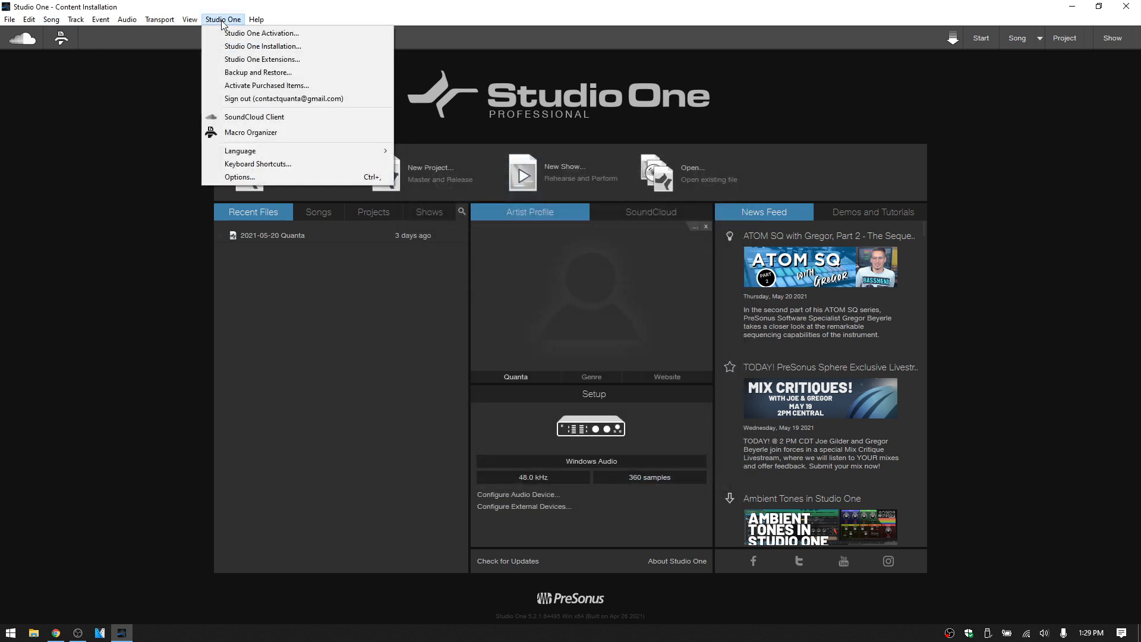
{"action": "mouse_move", "coordinate": [264, 46]}
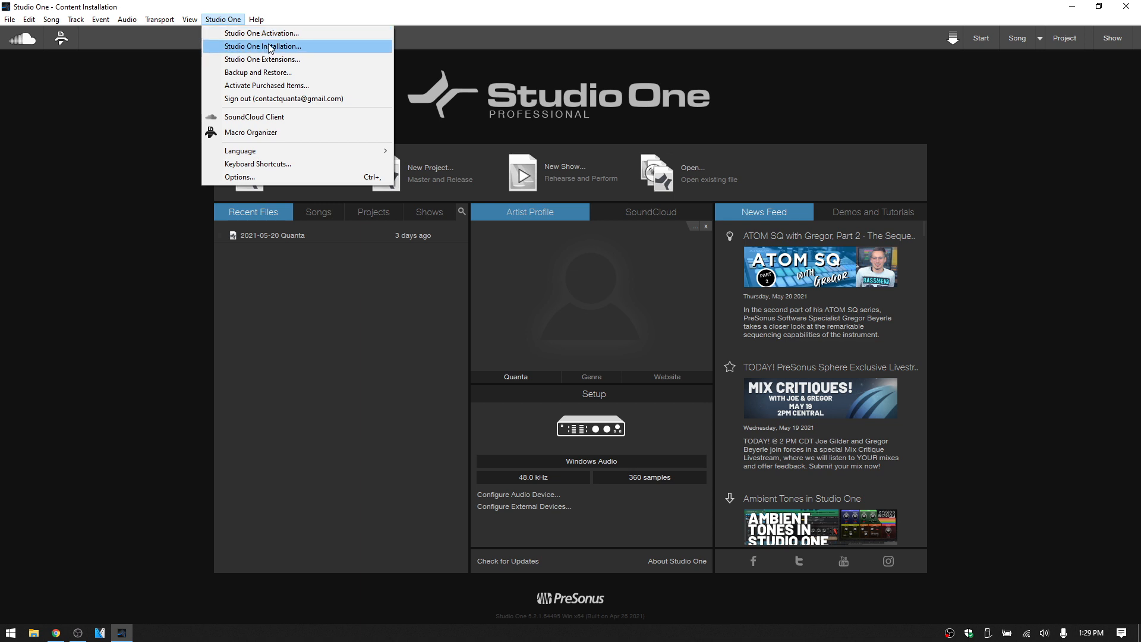
Step: In Studio One Installation, expand Instruments and Presence XT Core packages, then collapse Instruments
{"action": "left_click", "coordinate": [274, 46]}
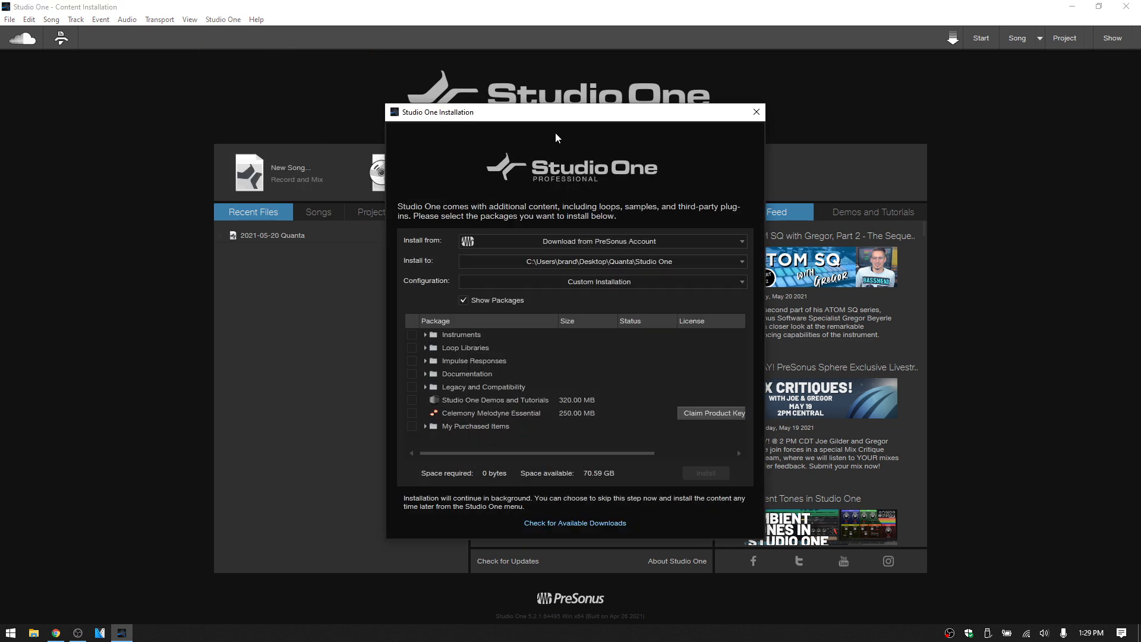
{"action": "mouse_move", "coordinate": [571, 296]}
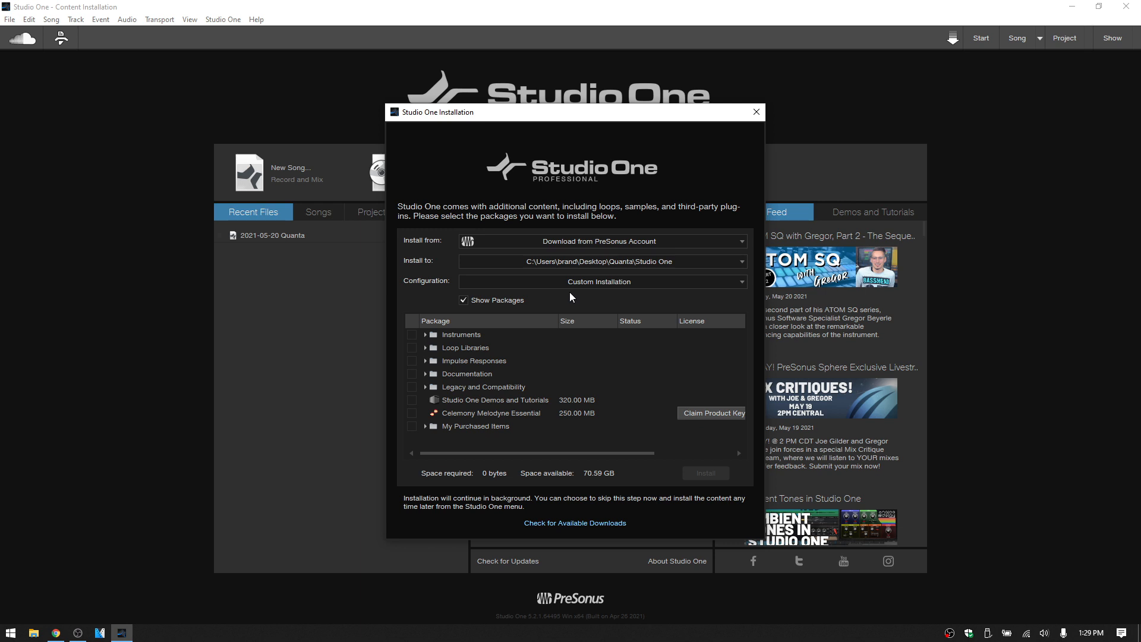
{"action": "mouse_move", "coordinate": [493, 357]}
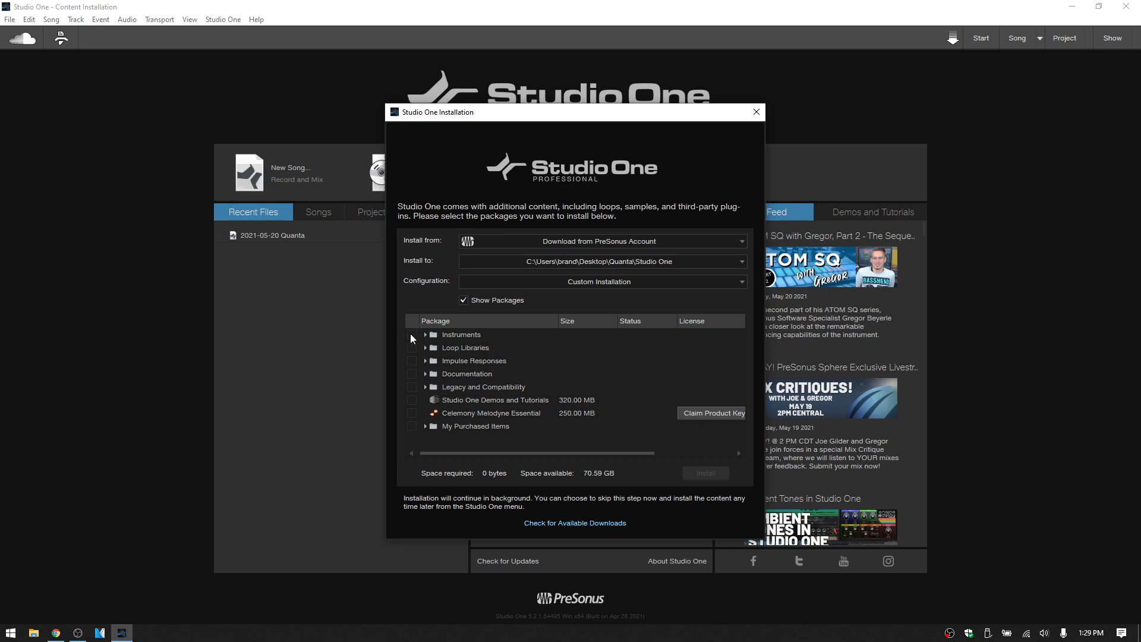
{"action": "left_click", "coordinate": [425, 335]}
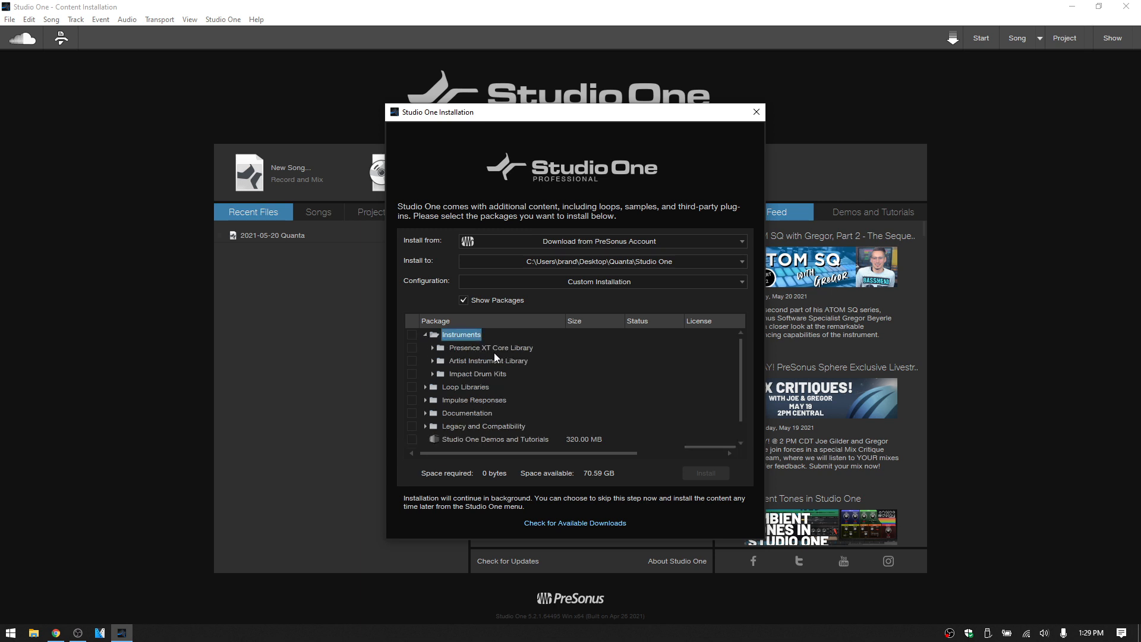
{"action": "left_click", "coordinate": [433, 347]}
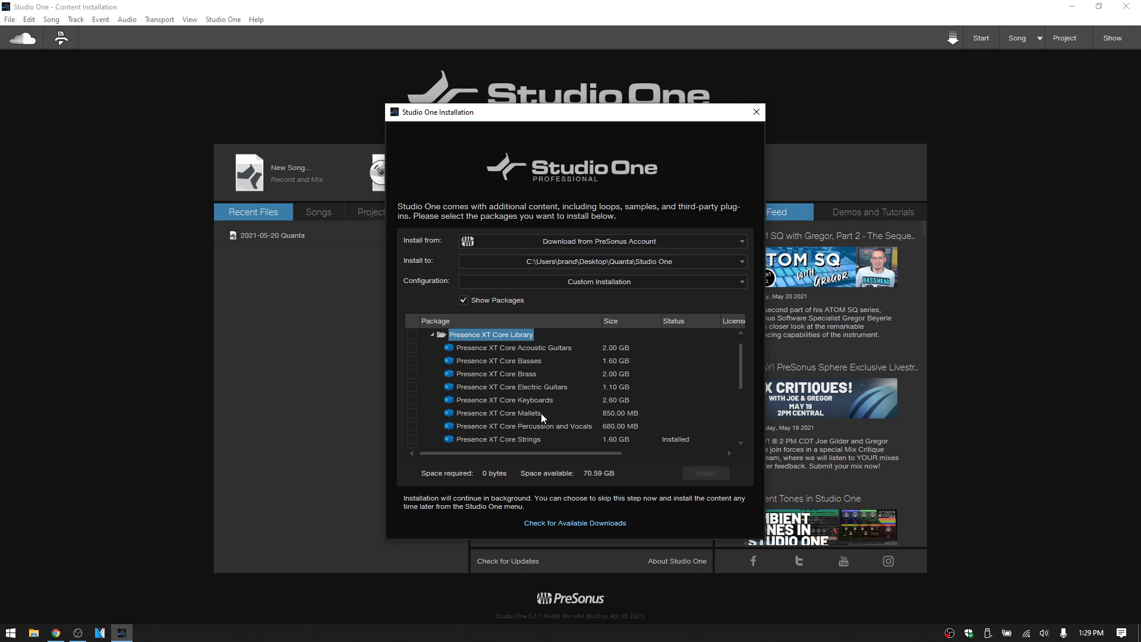
{"action": "scroll", "scroll_direction": "down", "scroll_amount": 3}
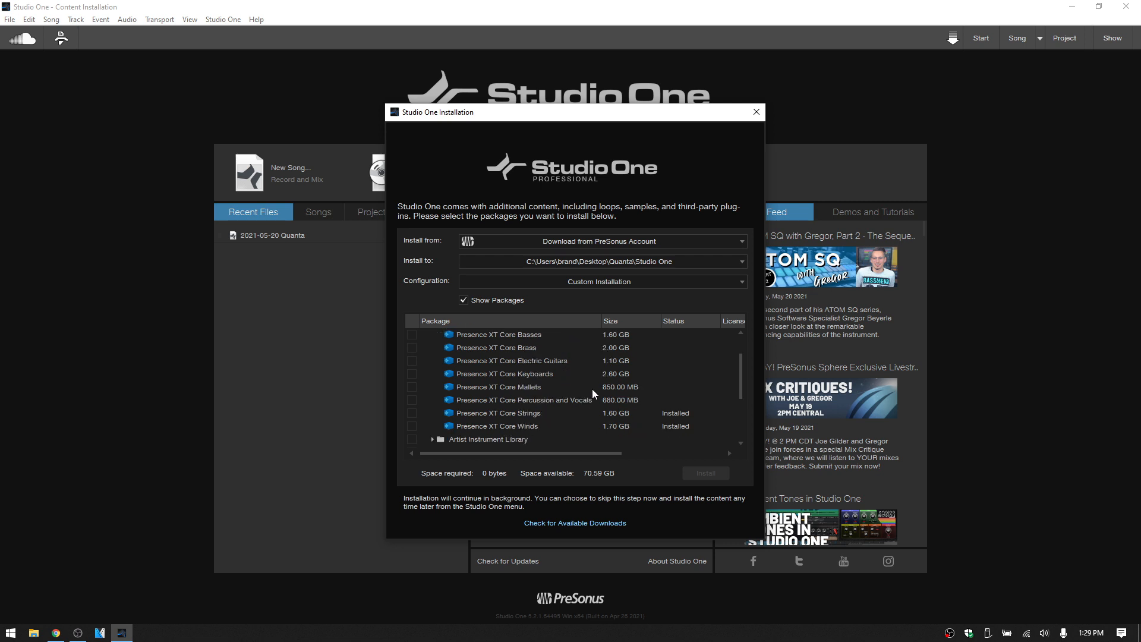
{"action": "mouse_move", "coordinate": [616, 426]}
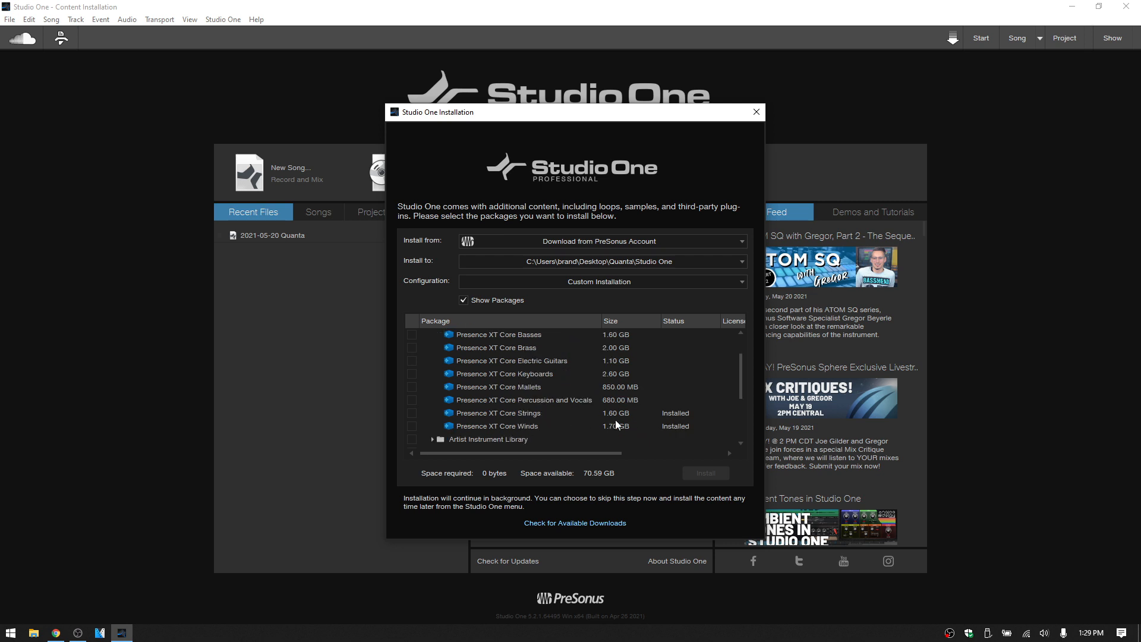
{"action": "mouse_move", "coordinate": [620, 427]}
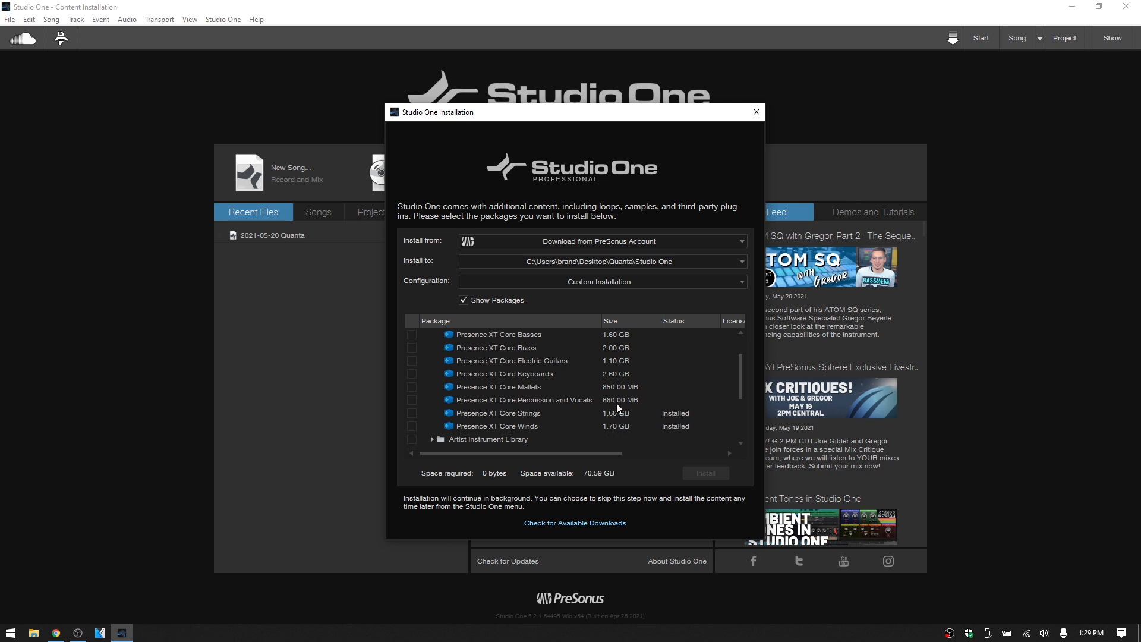
{"action": "left_click", "coordinate": [433, 347]}
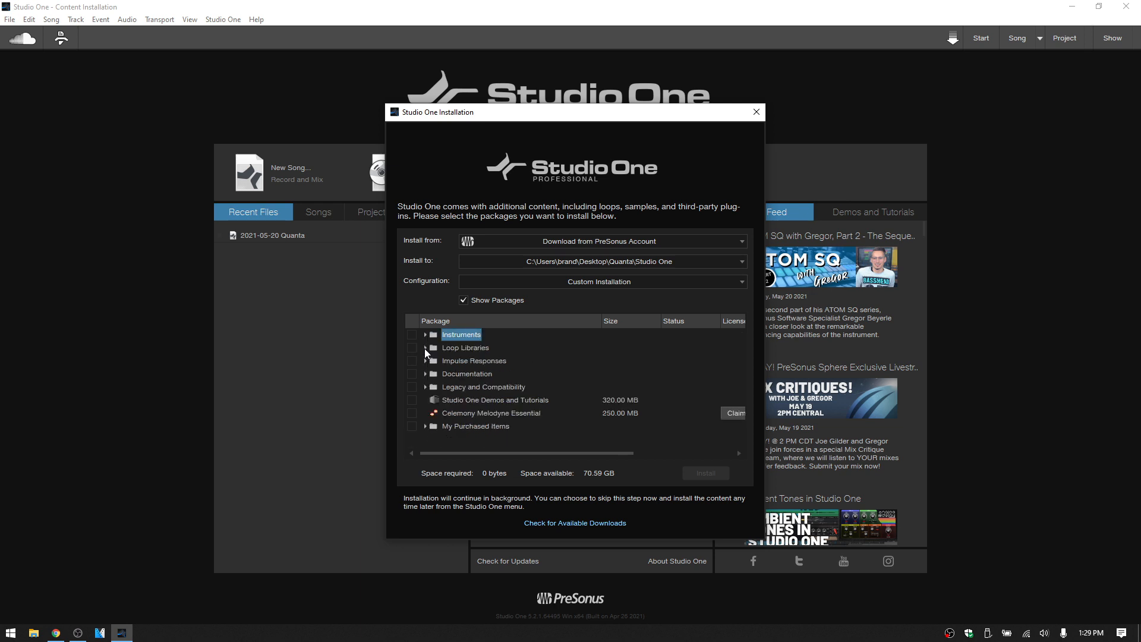
{"action": "left_click", "coordinate": [425, 347]}
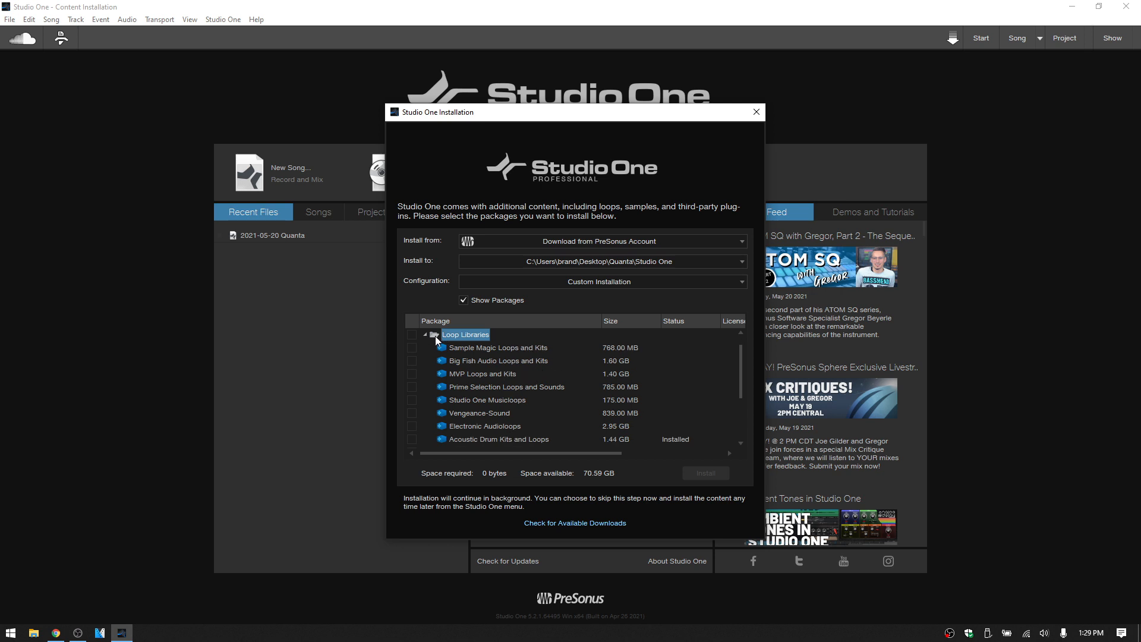
{"action": "scroll", "scroll_direction": "down", "scroll_amount": 3}
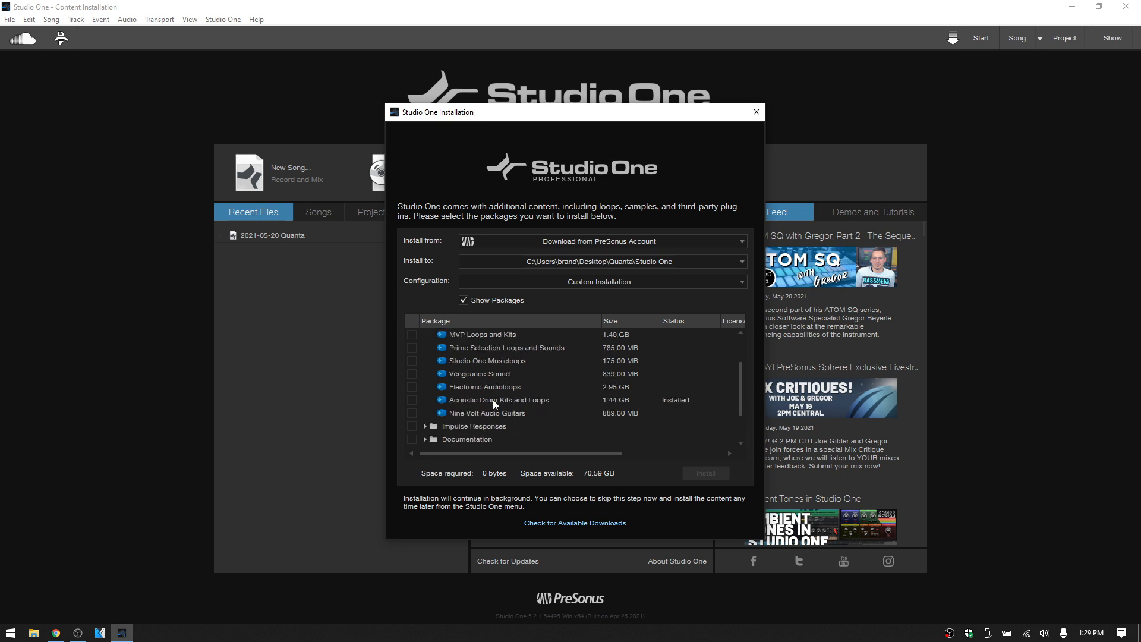
{"action": "mouse_move", "coordinate": [664, 409]}
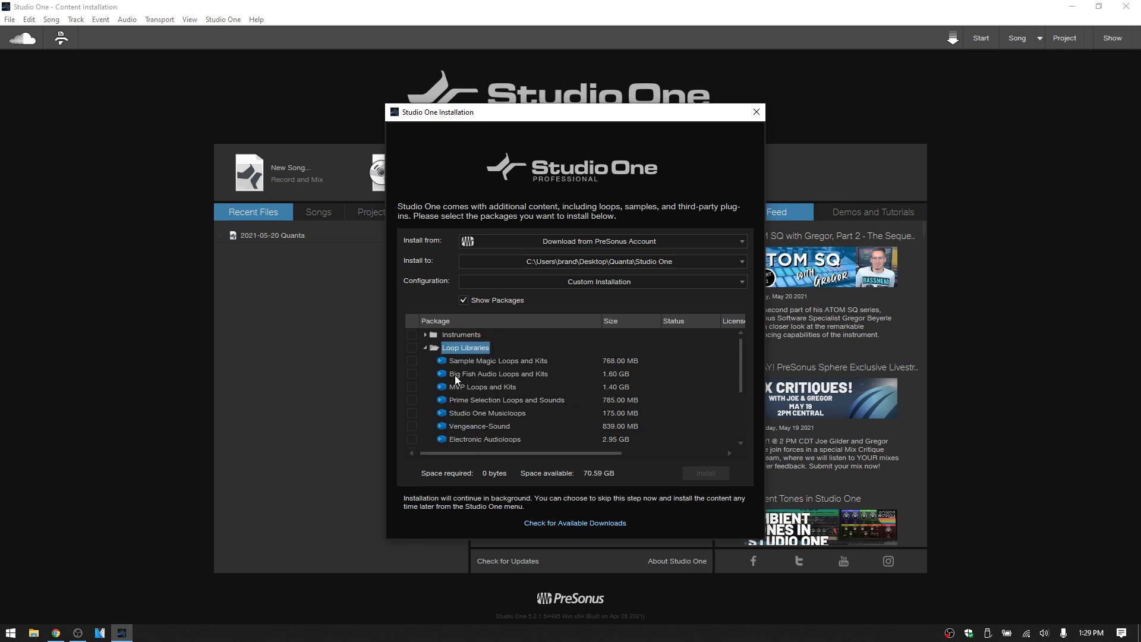
{"action": "left_click", "coordinate": [412, 360]}
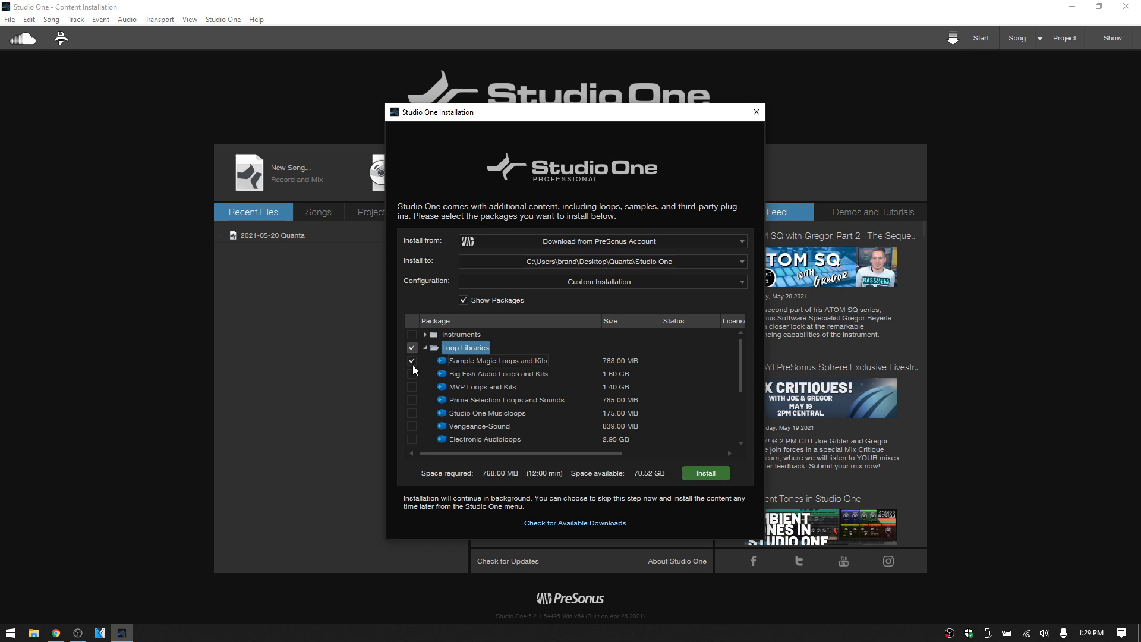
{"action": "left_click", "coordinate": [412, 387]}
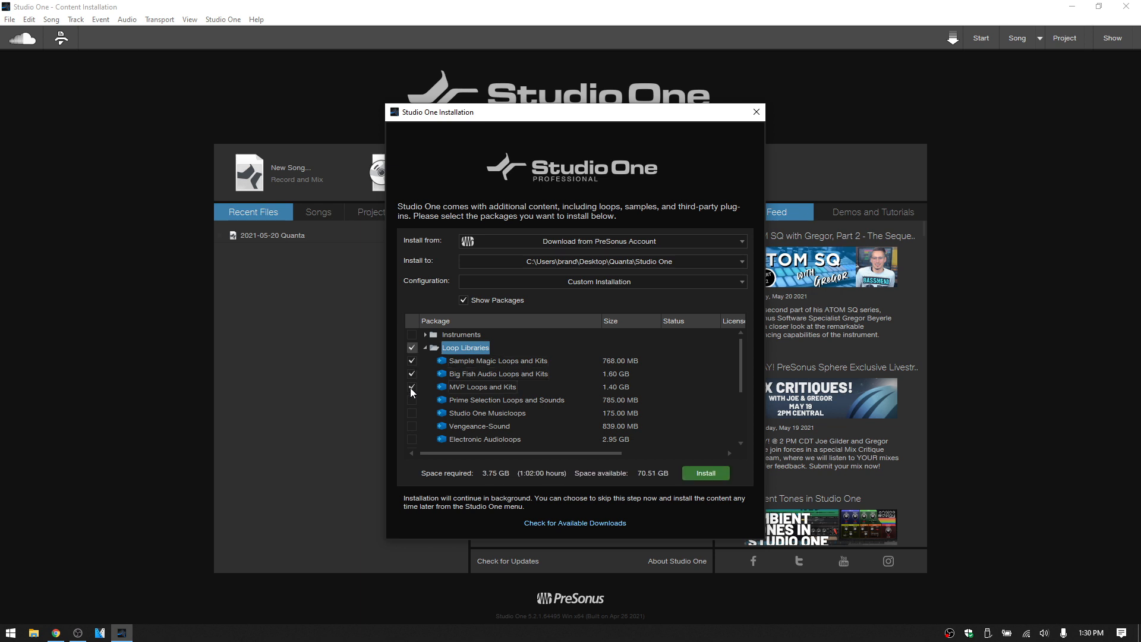
{"action": "left_click", "coordinate": [411, 399]}
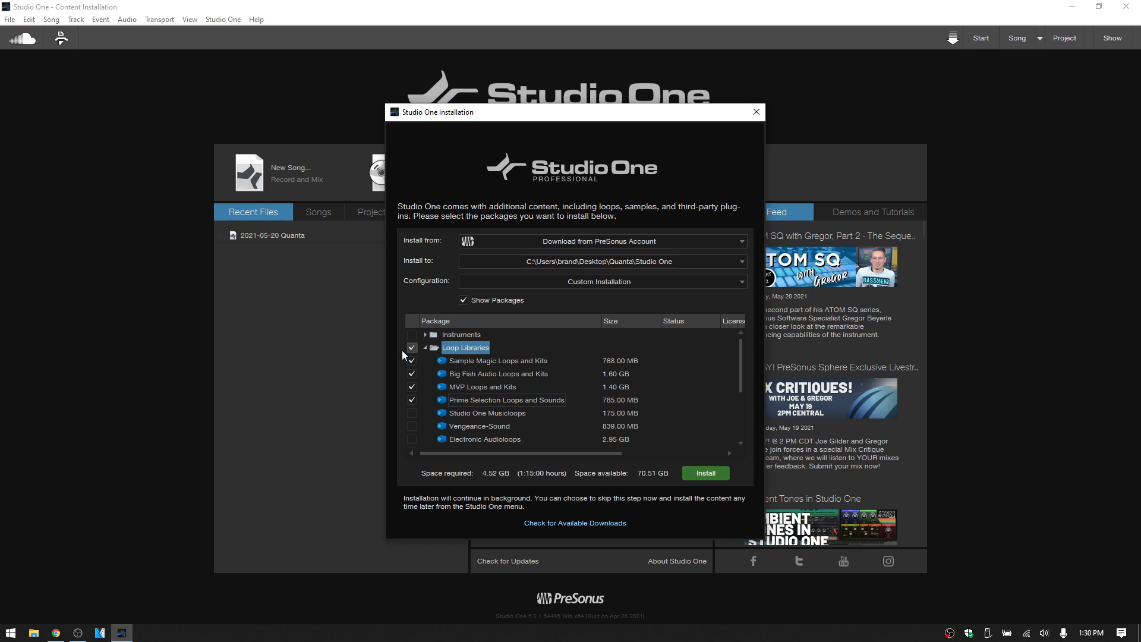
{"action": "left_click", "coordinate": [411, 374]}
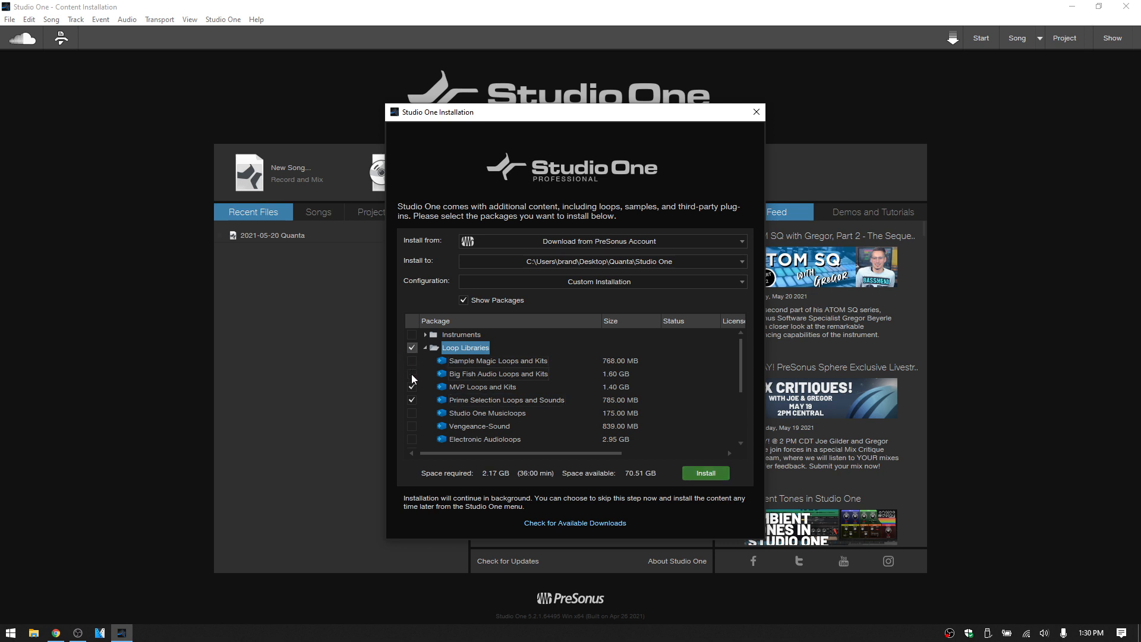
{"action": "left_click", "coordinate": [412, 347]}
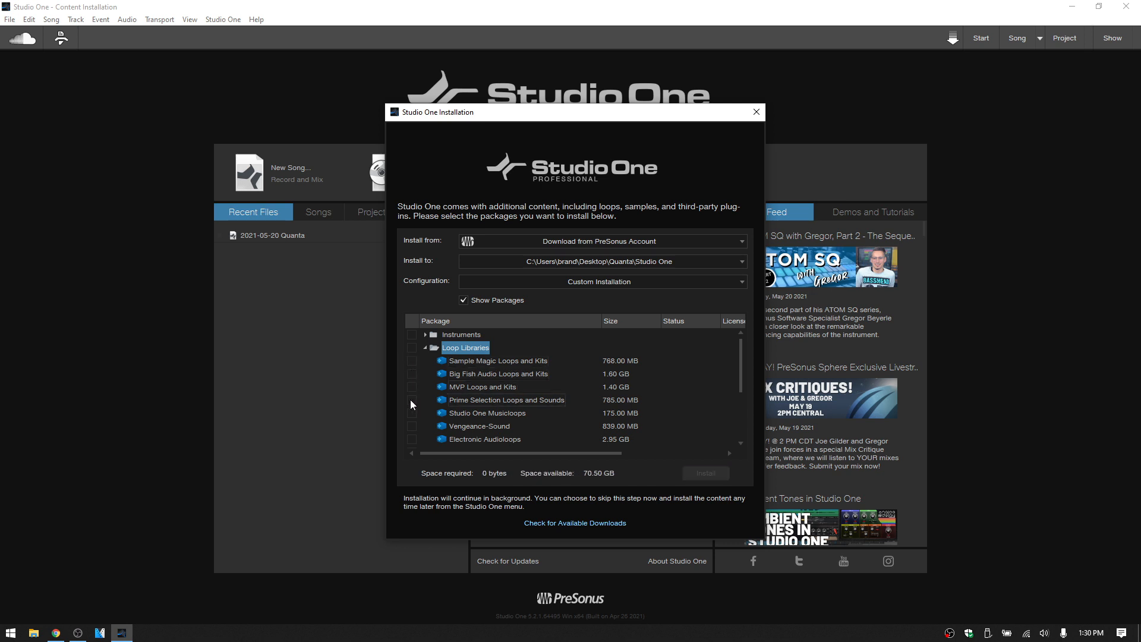
{"action": "left_click", "coordinate": [426, 348]}
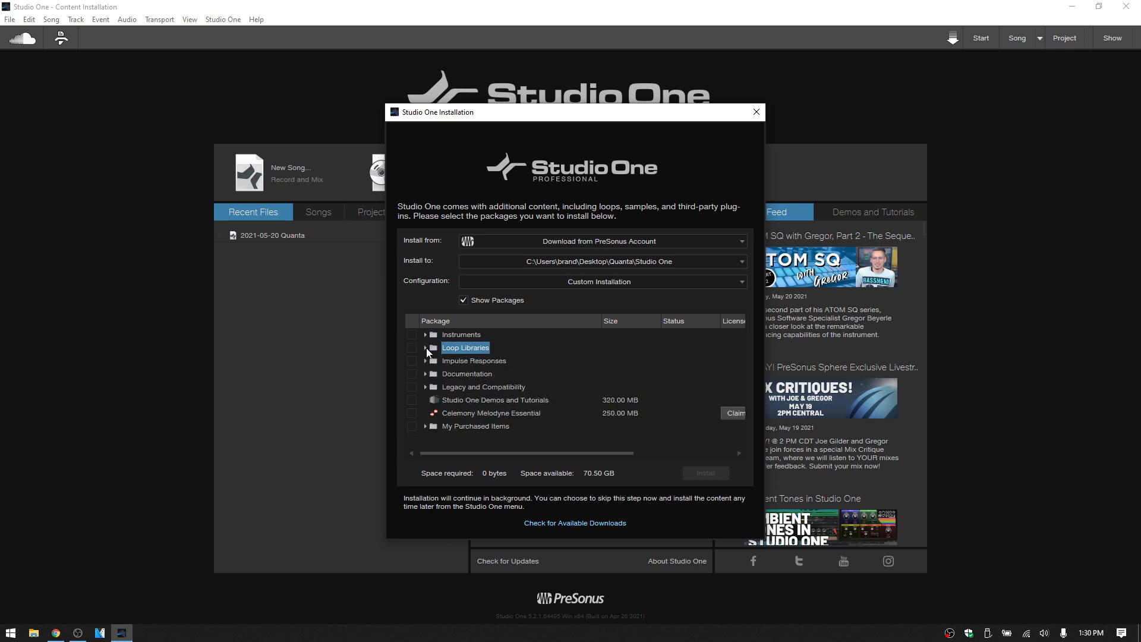
{"action": "mouse_move", "coordinate": [445, 291]}
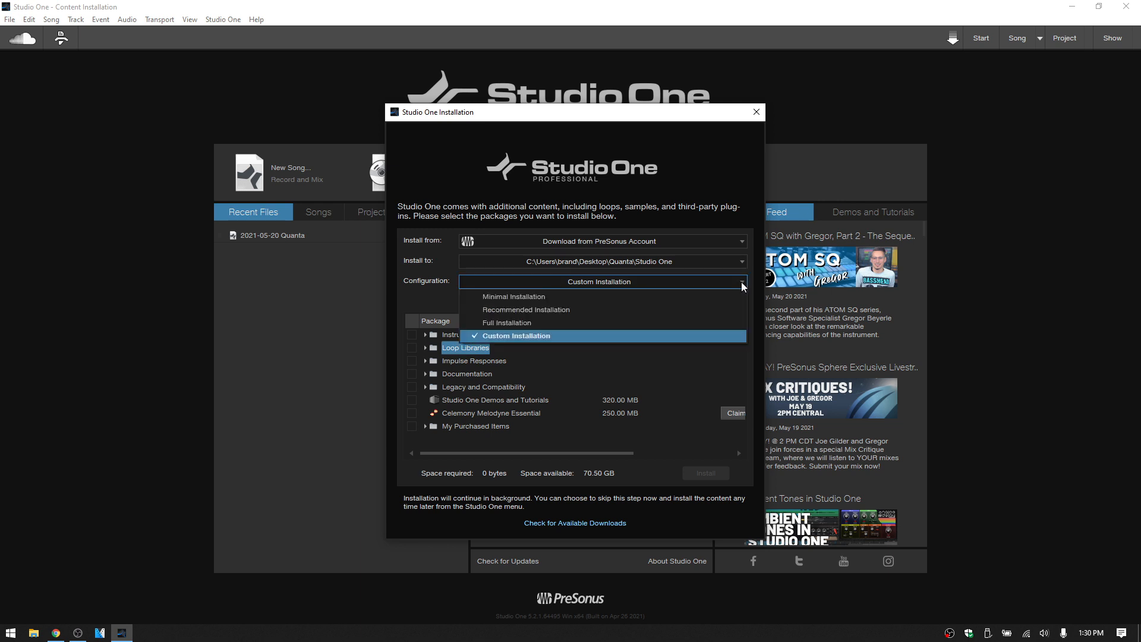
{"action": "mouse_move", "coordinate": [688, 292]}
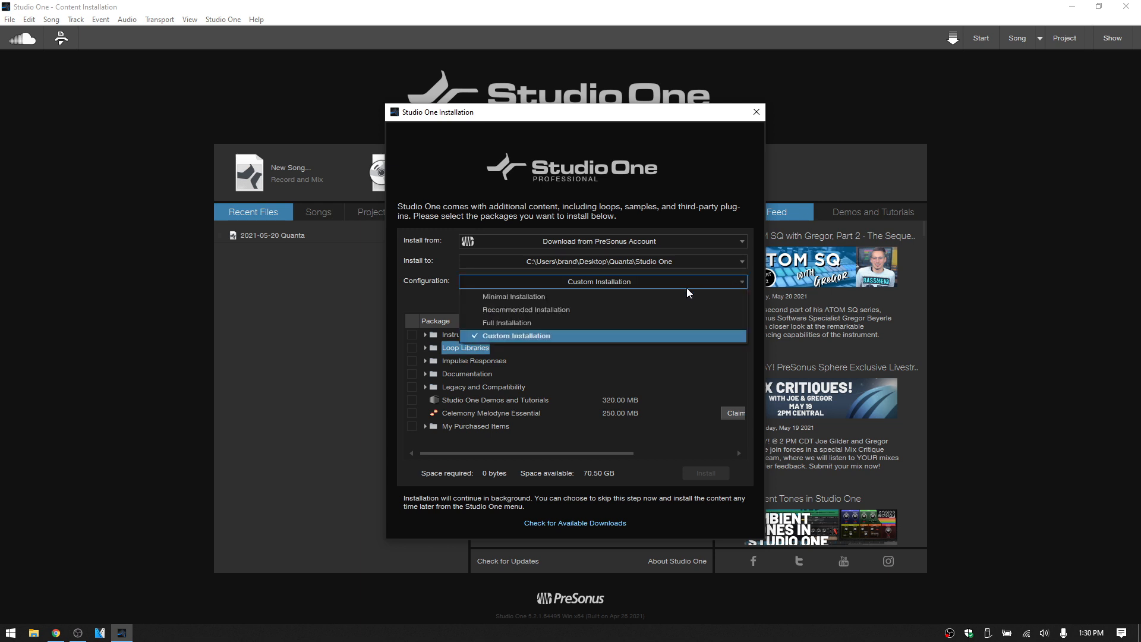
{"action": "mouse_move", "coordinate": [514, 322]}
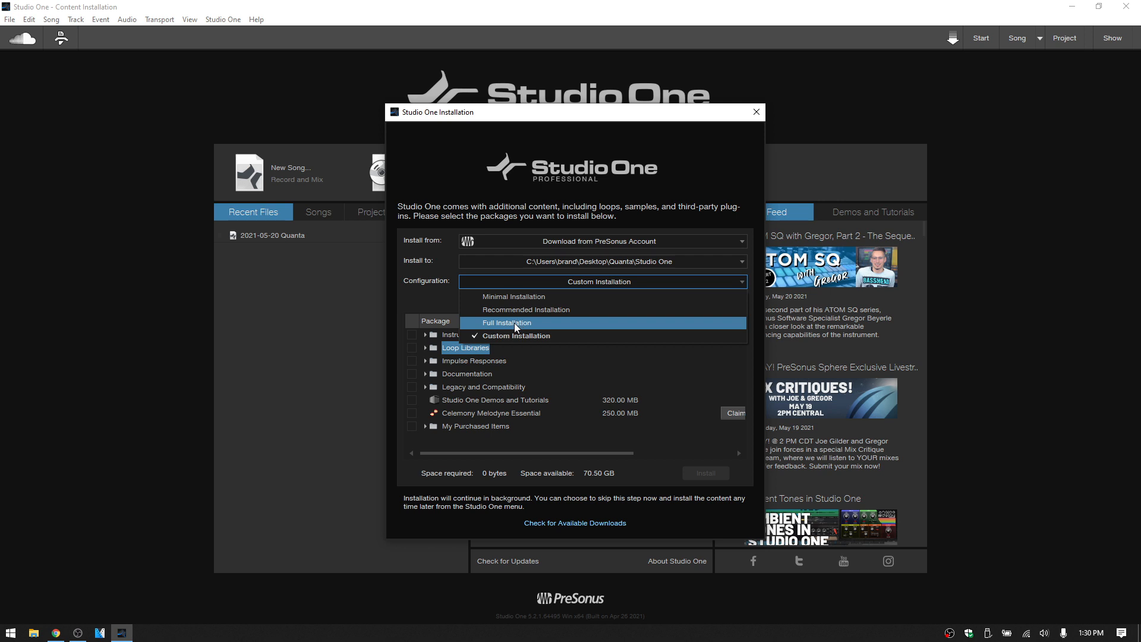
{"action": "mouse_move", "coordinate": [531, 314]}
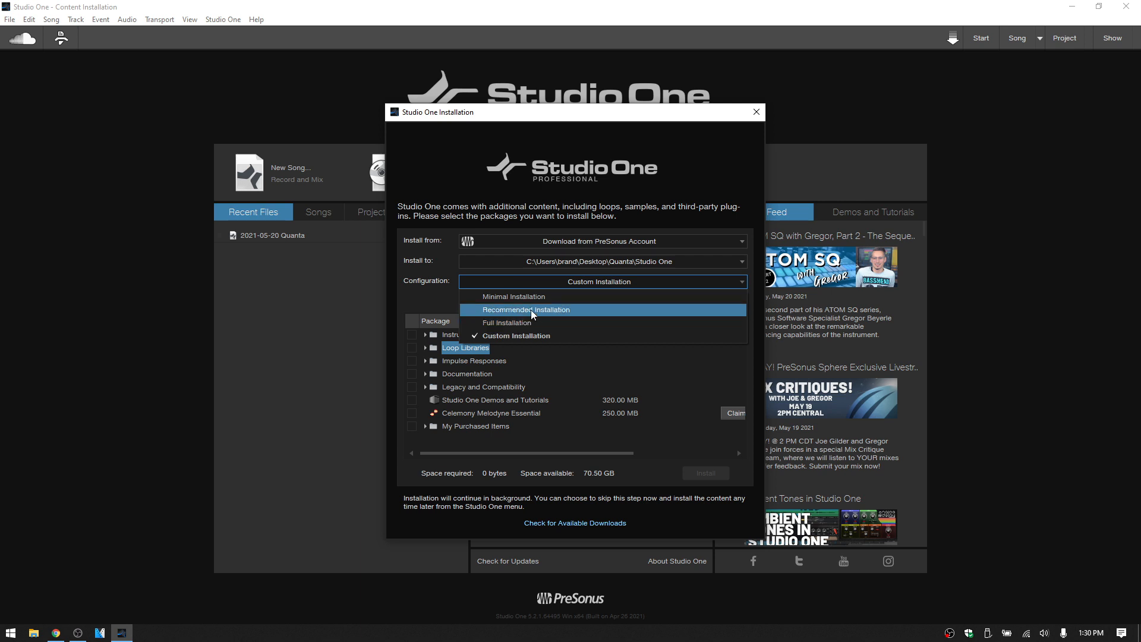
{"action": "mouse_move", "coordinate": [513, 296]}
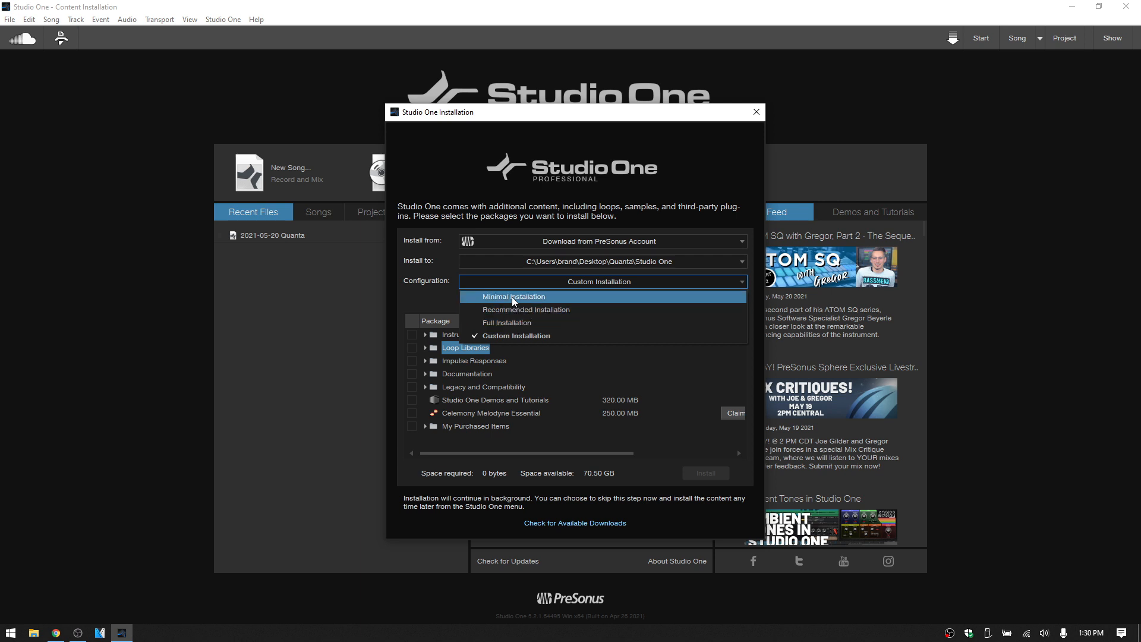
{"action": "mouse_move", "coordinate": [476, 326]}
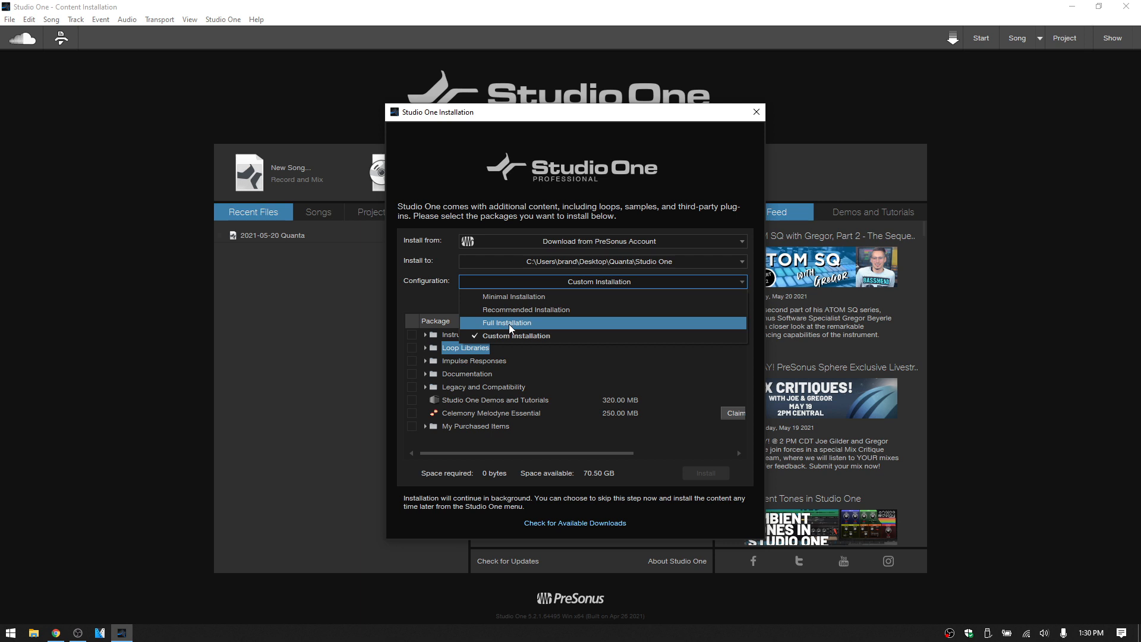
Step: Choose Full Installation, marking nearly every package for a 93.74 GB download
{"action": "left_click", "coordinate": [506, 323]}
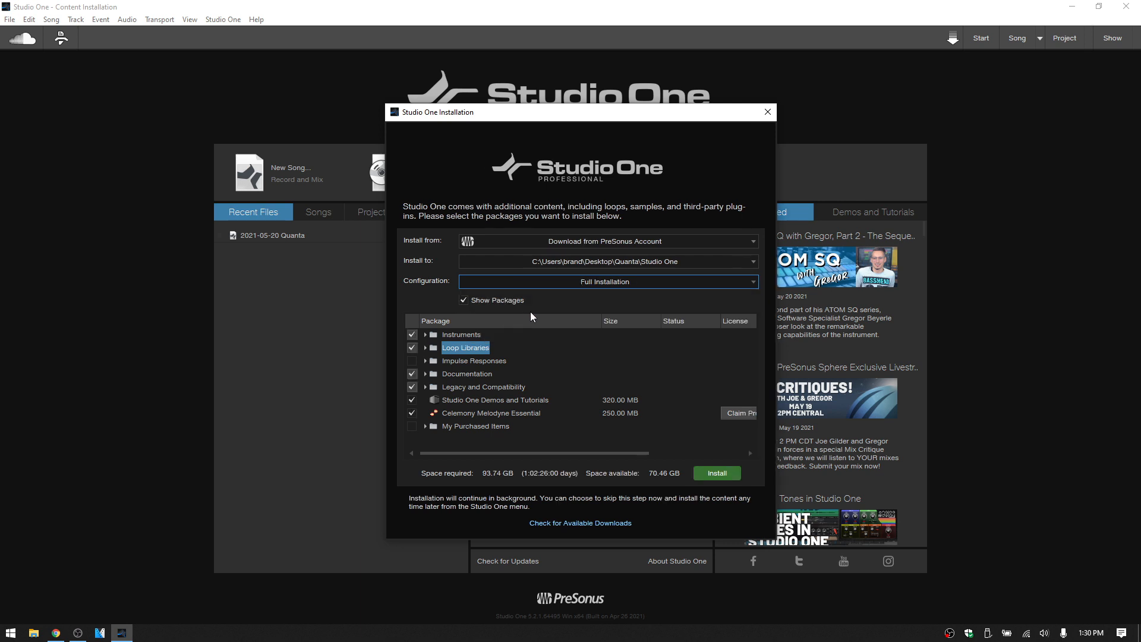
{"action": "mouse_move", "coordinate": [538, 313]}
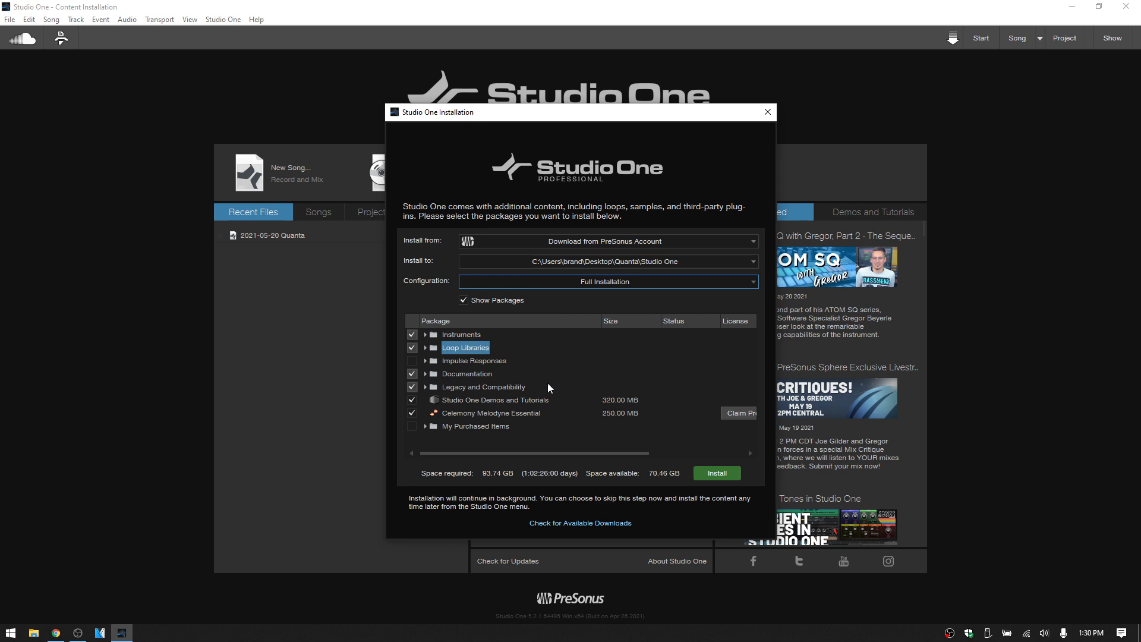
{"action": "mouse_move", "coordinate": [492, 483]}
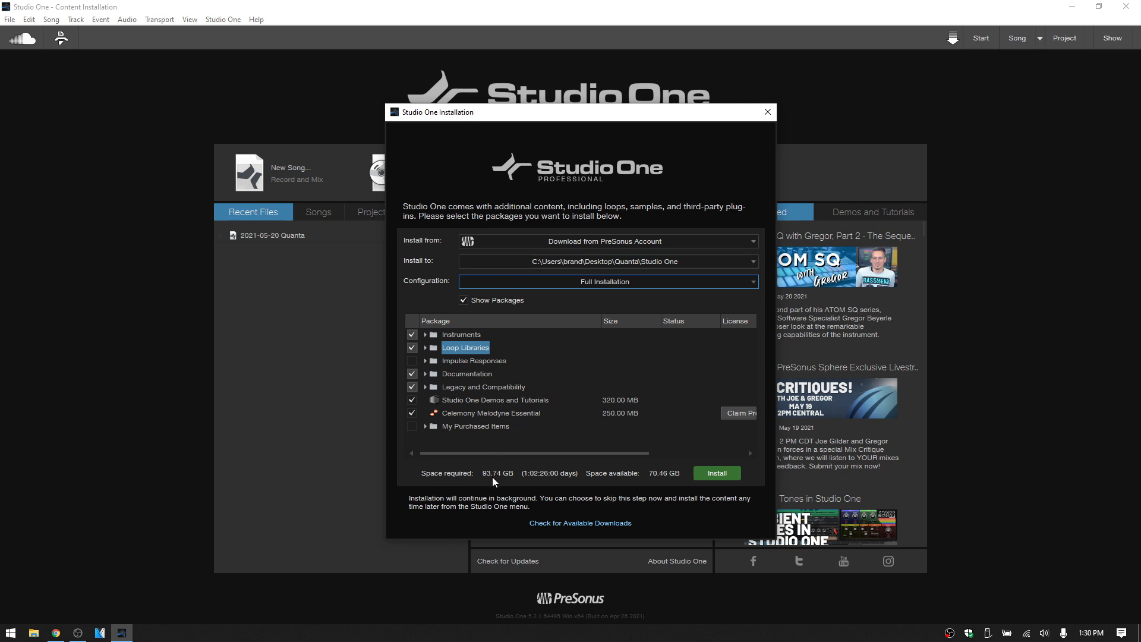
{"action": "mouse_move", "coordinate": [521, 482]}
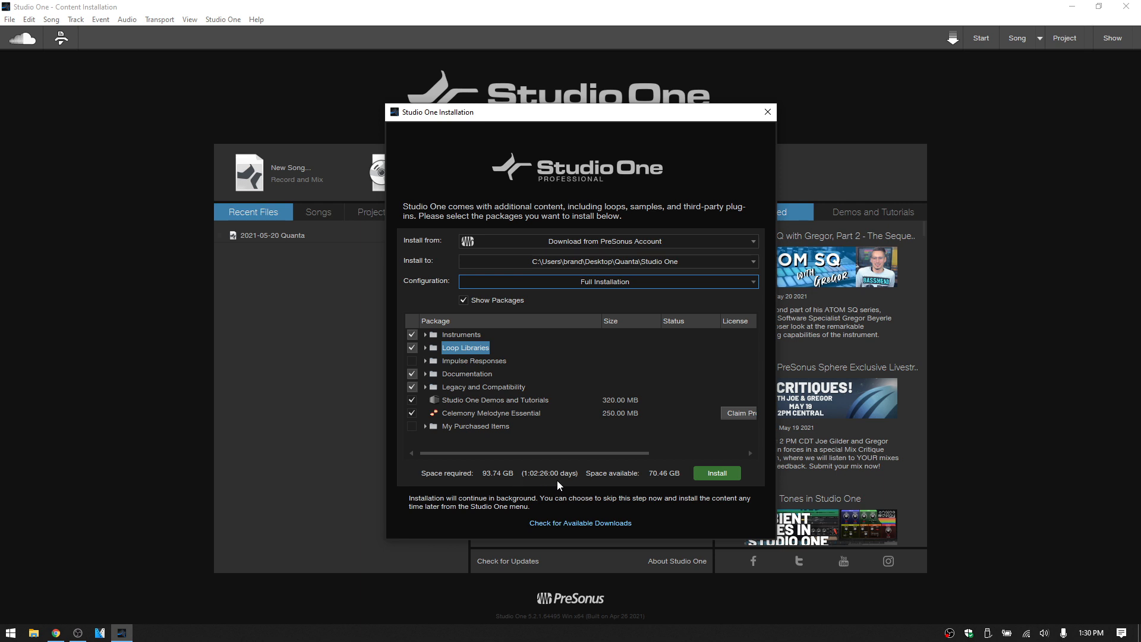
{"action": "mouse_move", "coordinate": [655, 482]}
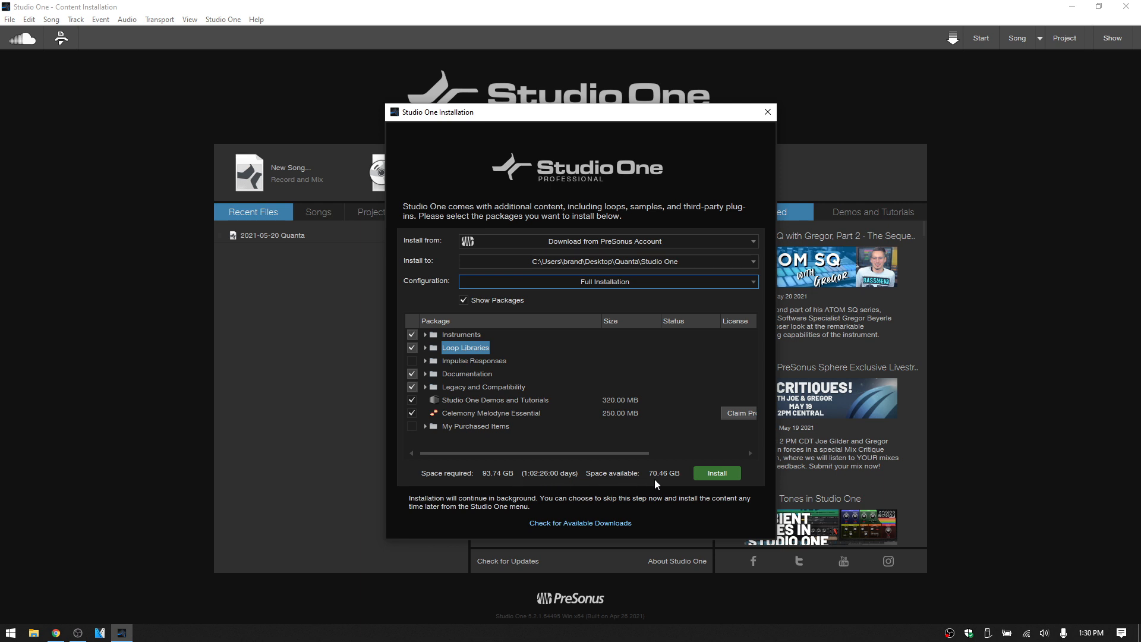
{"action": "mouse_move", "coordinate": [677, 484]}
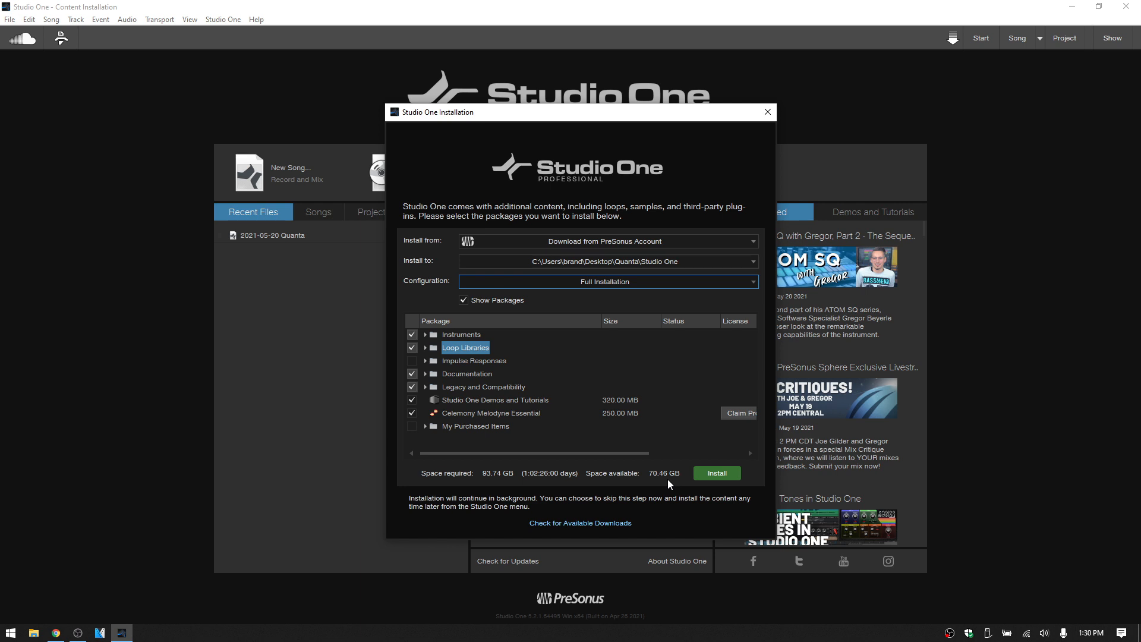
Step: Try Recommended, then switch to Custom Installation and unmark every package (0 bytes)
{"action": "left_click", "coordinate": [607, 282]}
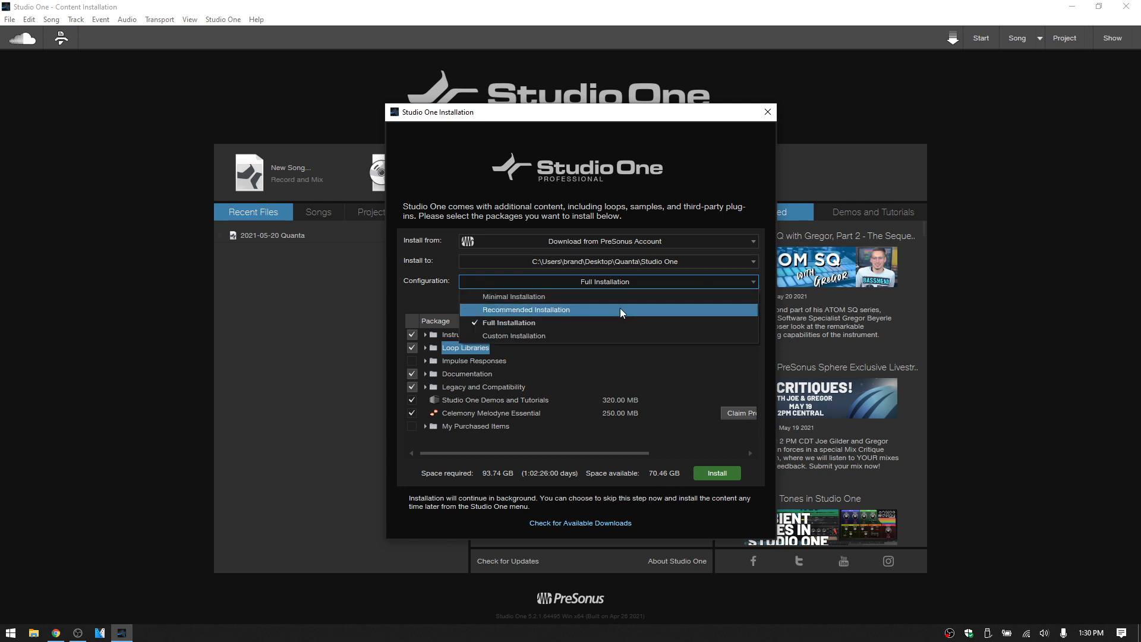
{"action": "mouse_move", "coordinate": [616, 311]}
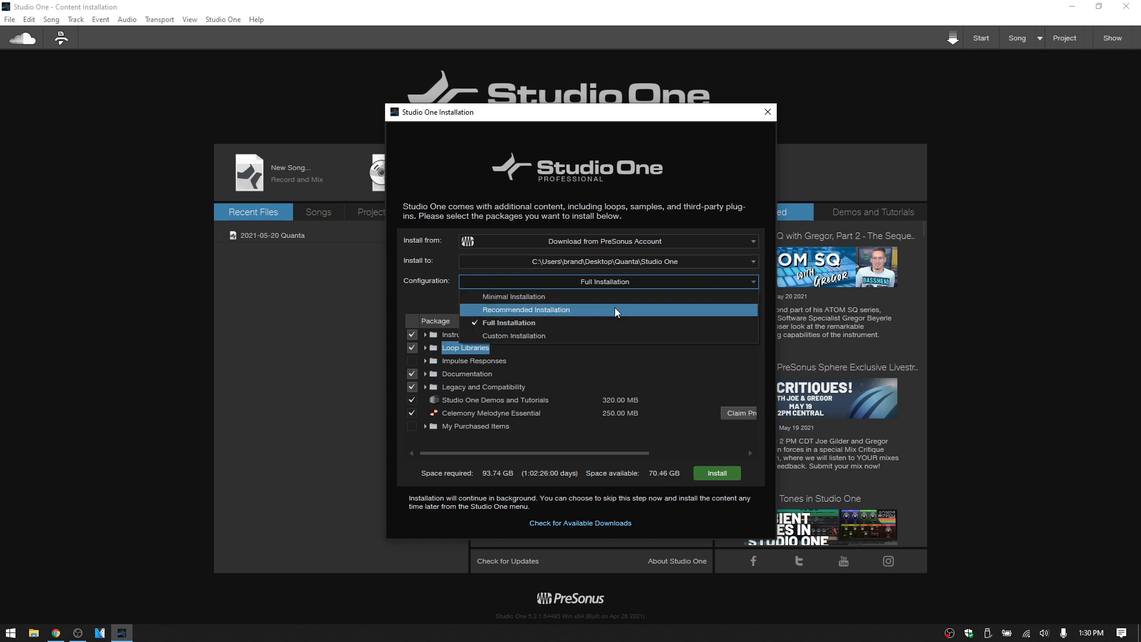
{"action": "left_click", "coordinate": [526, 310]}
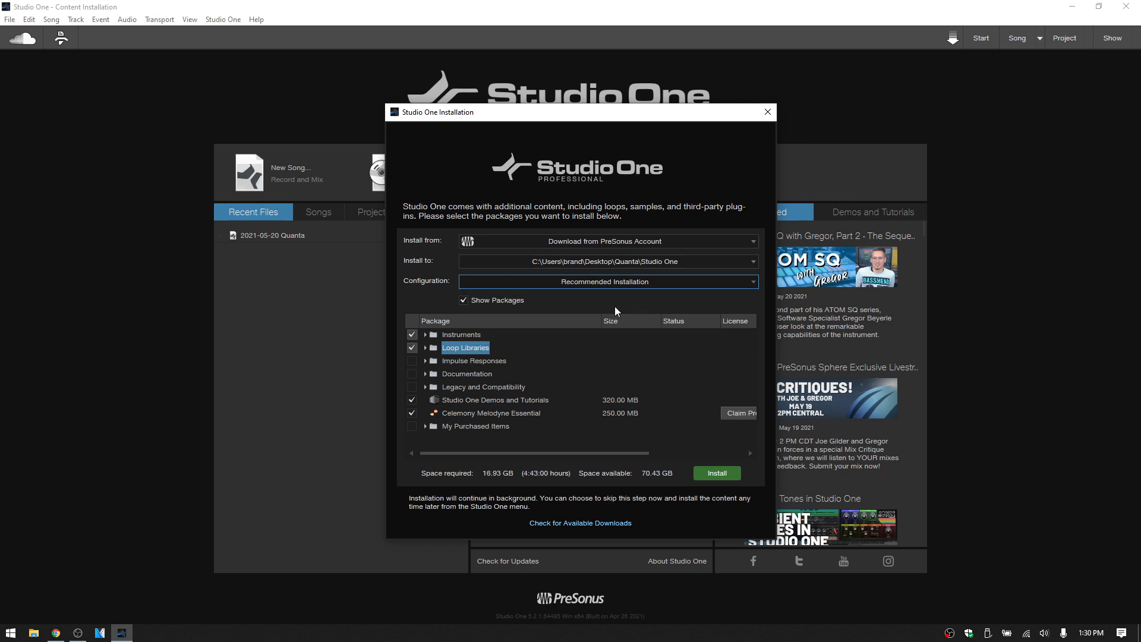
{"action": "mouse_move", "coordinate": [569, 478]}
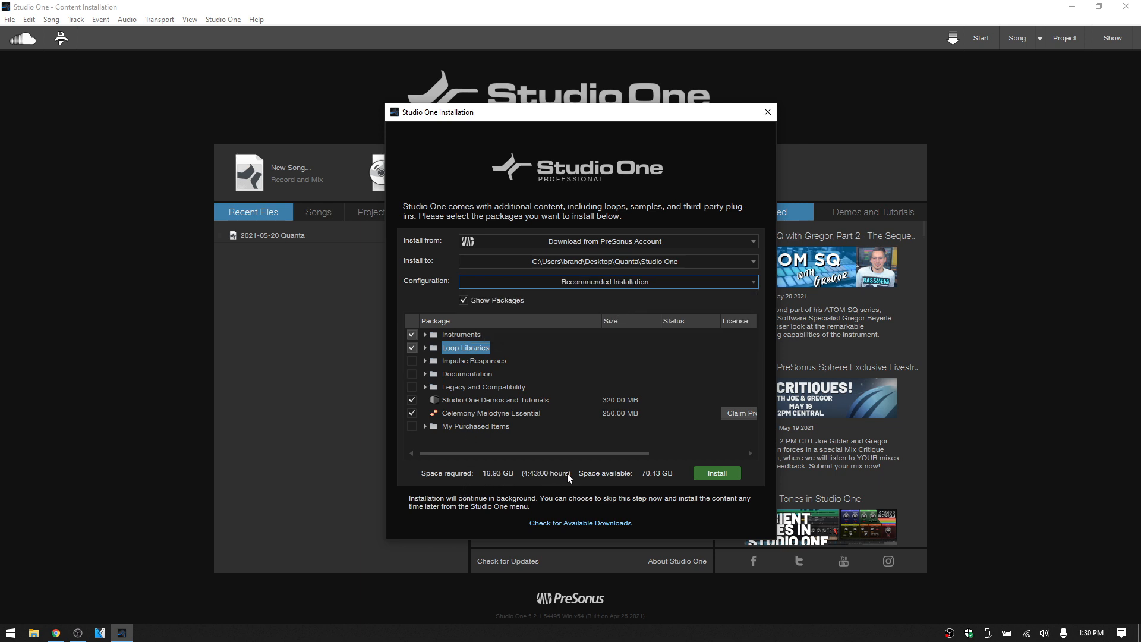
{"action": "mouse_move", "coordinate": [427, 355]}
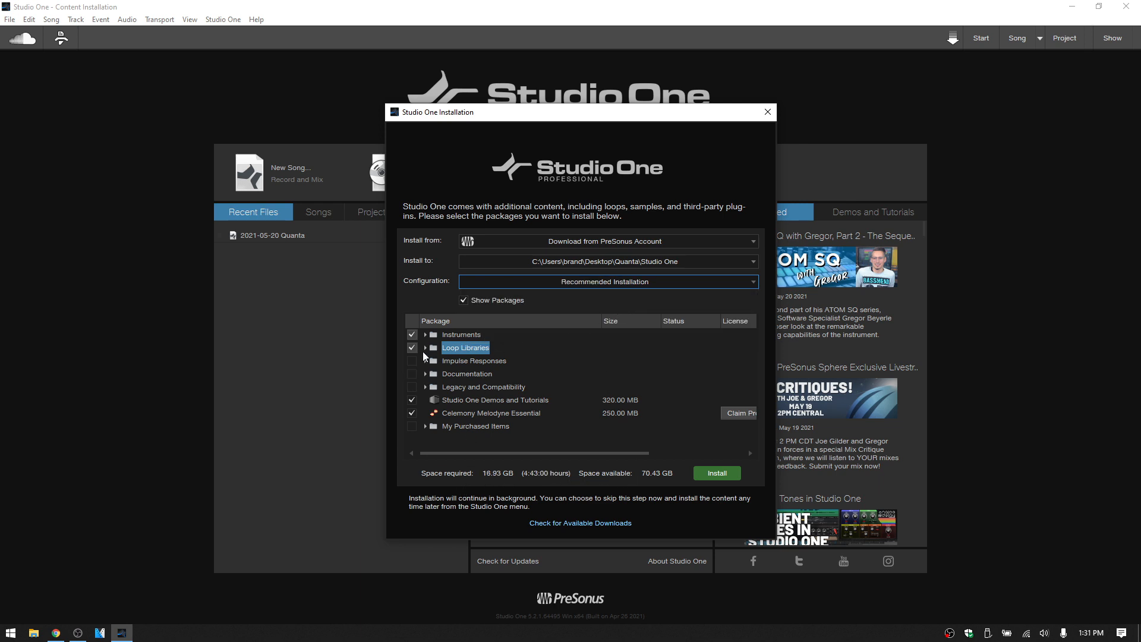
{"action": "mouse_move", "coordinate": [633, 292]}
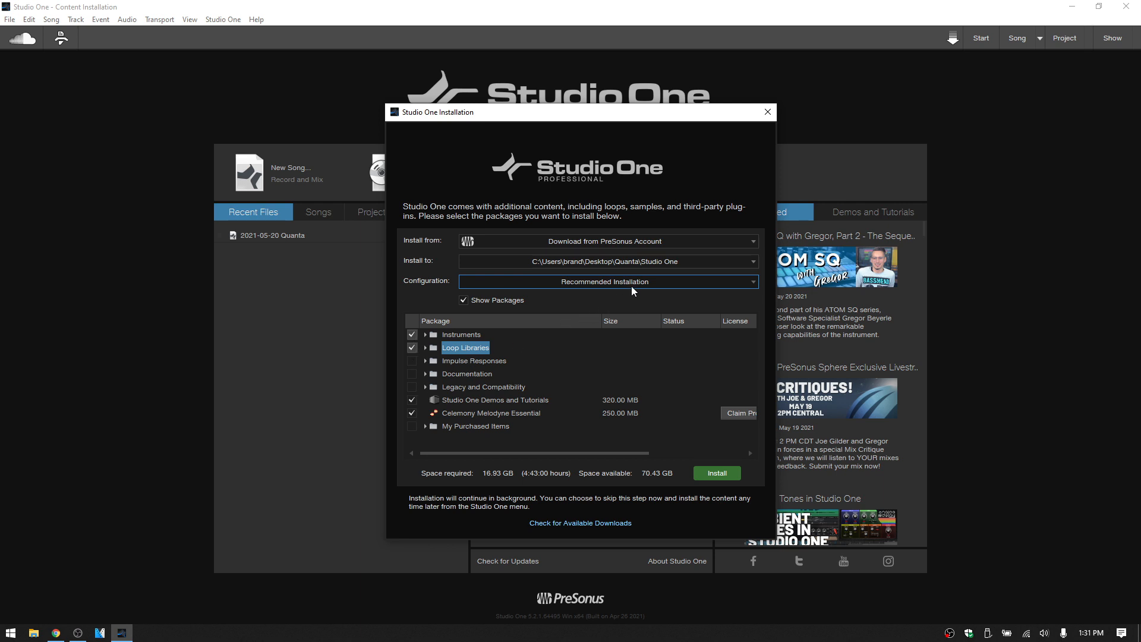
{"action": "left_click", "coordinate": [608, 282]}
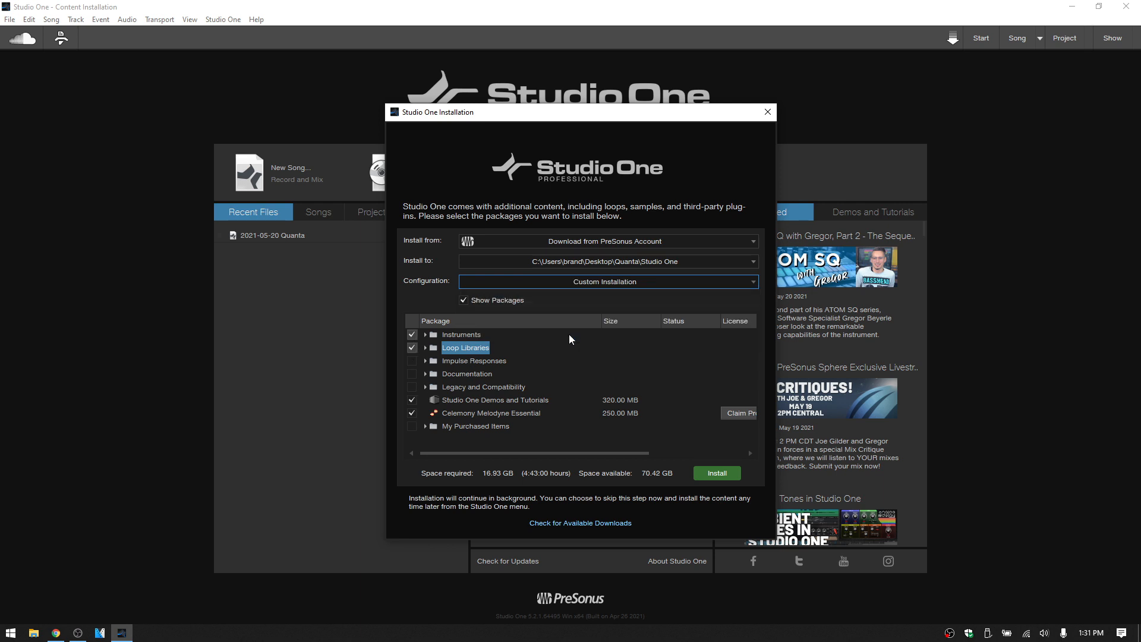
{"action": "left_click", "coordinate": [412, 334]}
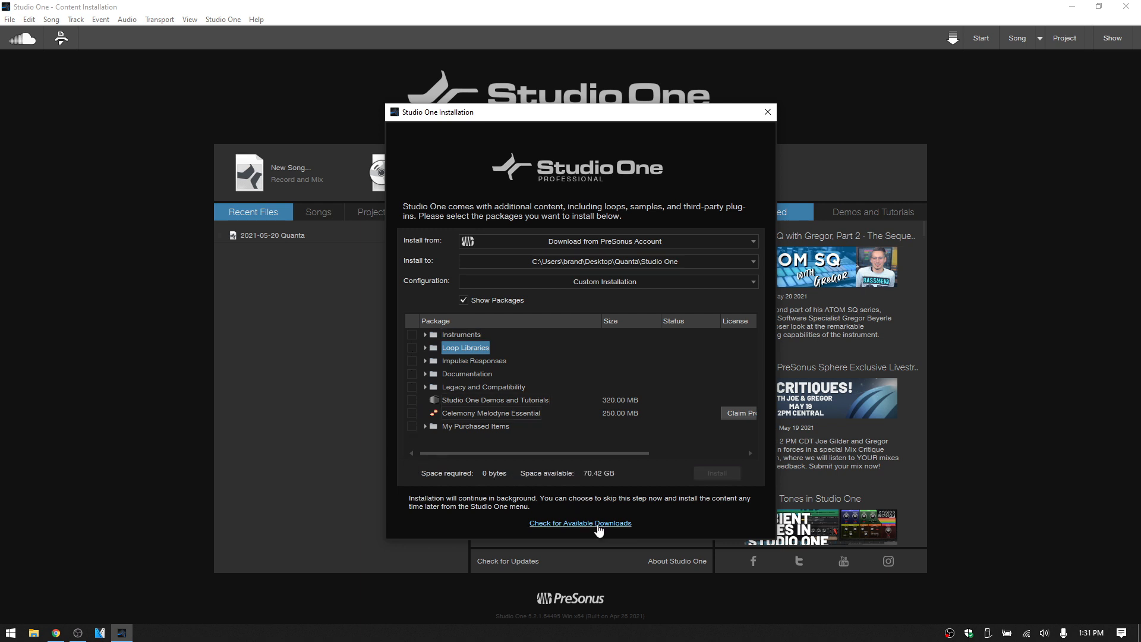
{"action": "mouse_move", "coordinate": [609, 529]}
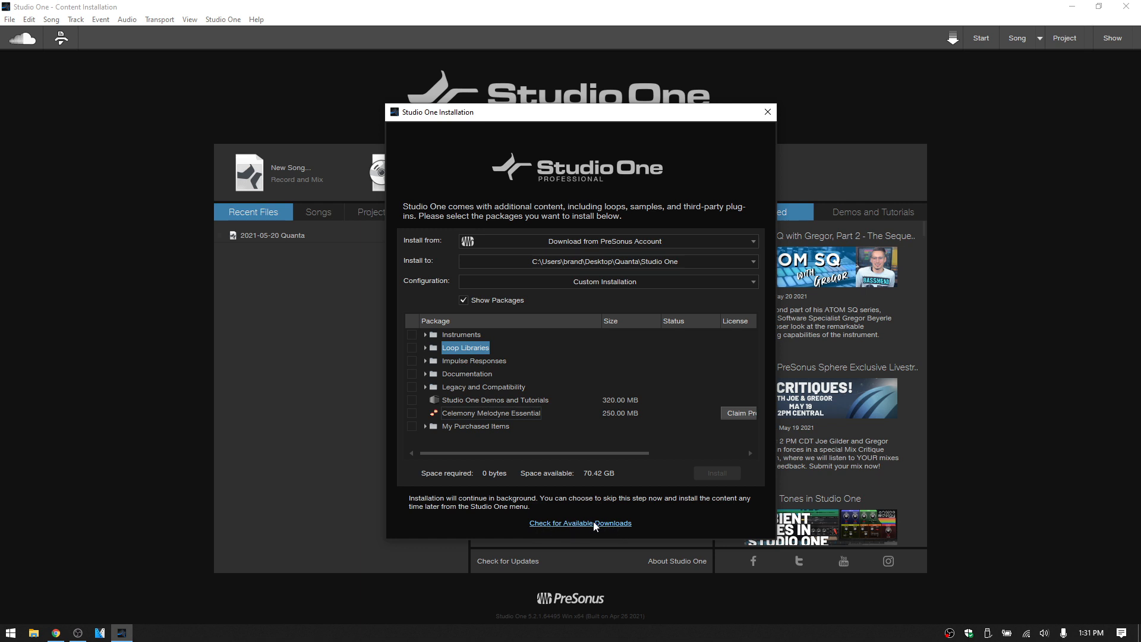
{"action": "mouse_move", "coordinate": [680, 520]}
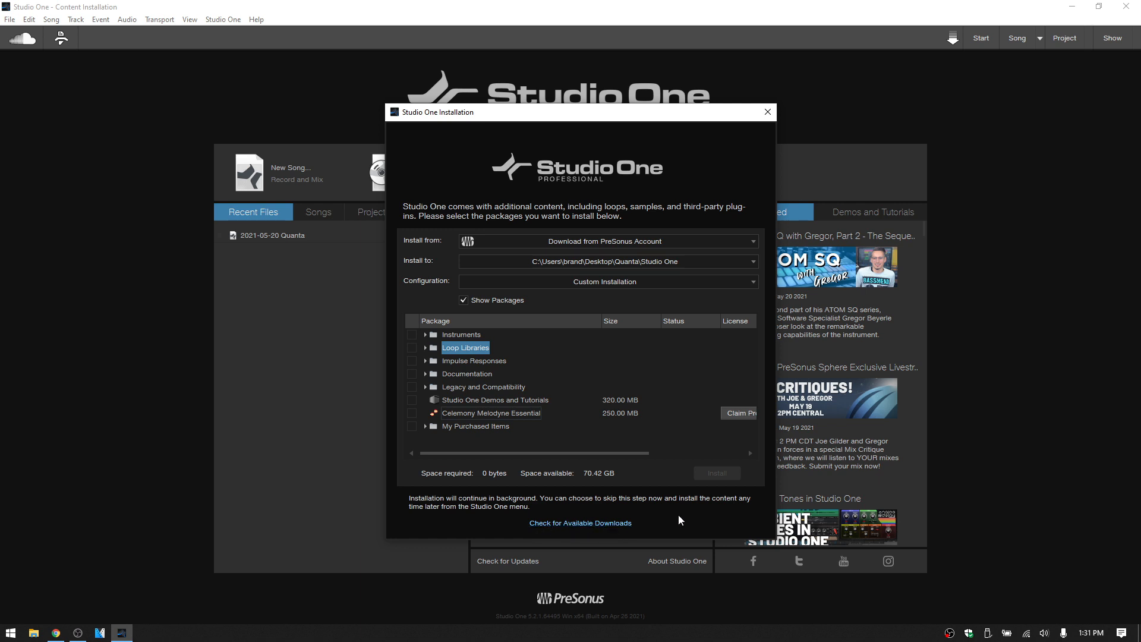
{"action": "mouse_move", "coordinate": [767, 112]}
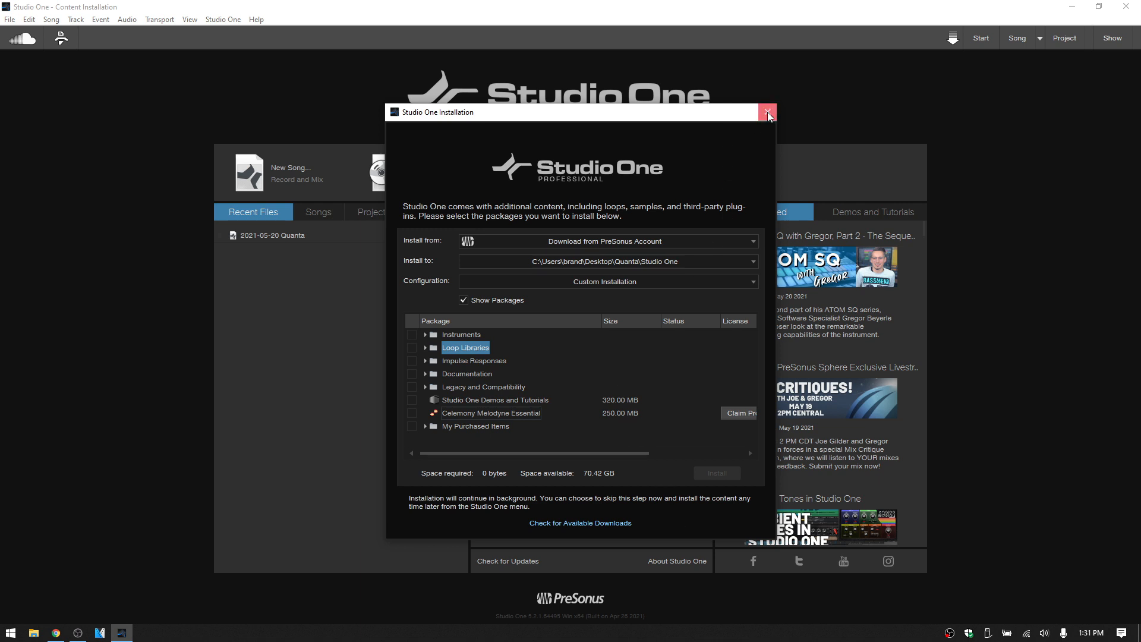
Step: Close the Studio One Installation dialog to reveal the Studio One 5 Professional page
{"action": "left_click", "coordinate": [767, 112]}
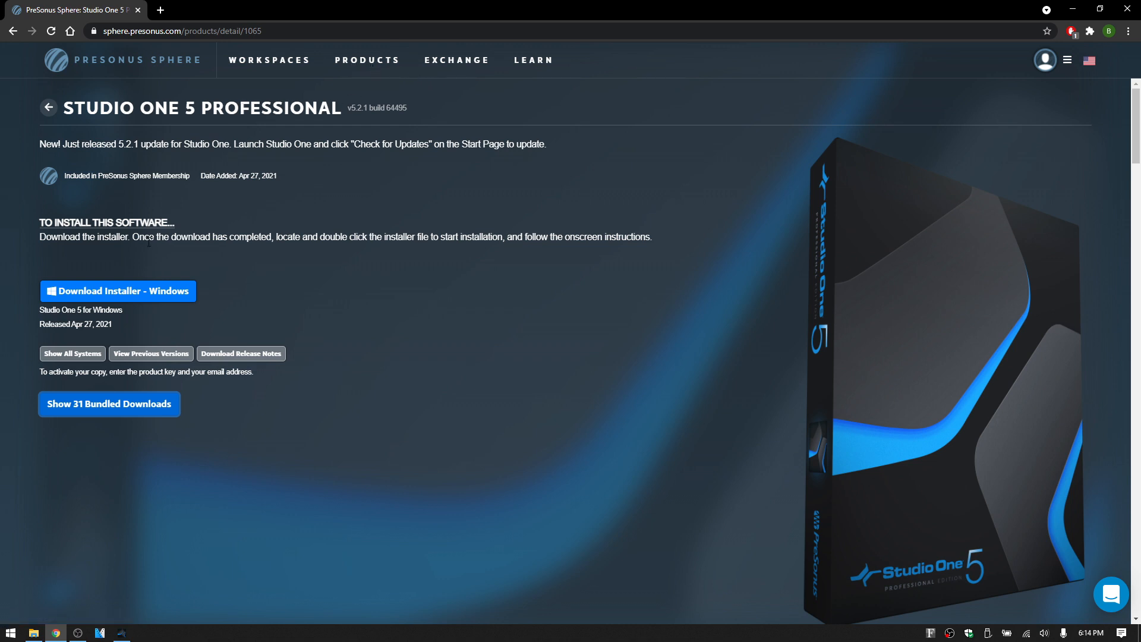
{"action": "mouse_move", "coordinate": [113, 419]}
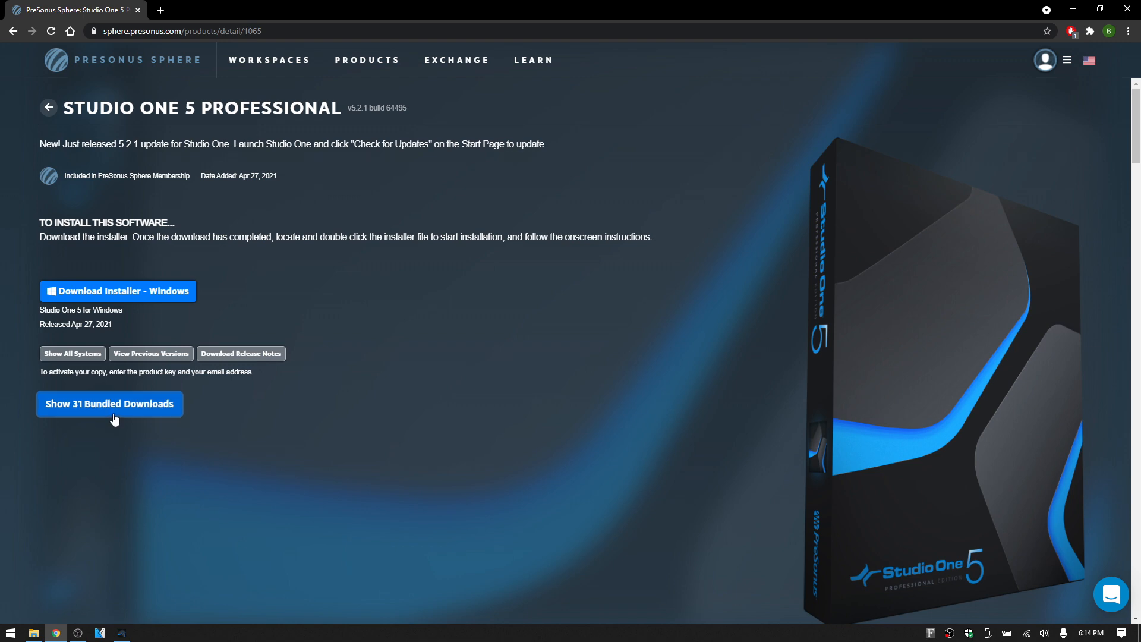
Step: Expand the 31 bundled downloads and download Sample Magic Loops and Kits to the desktop
{"action": "left_click", "coordinate": [110, 404]}
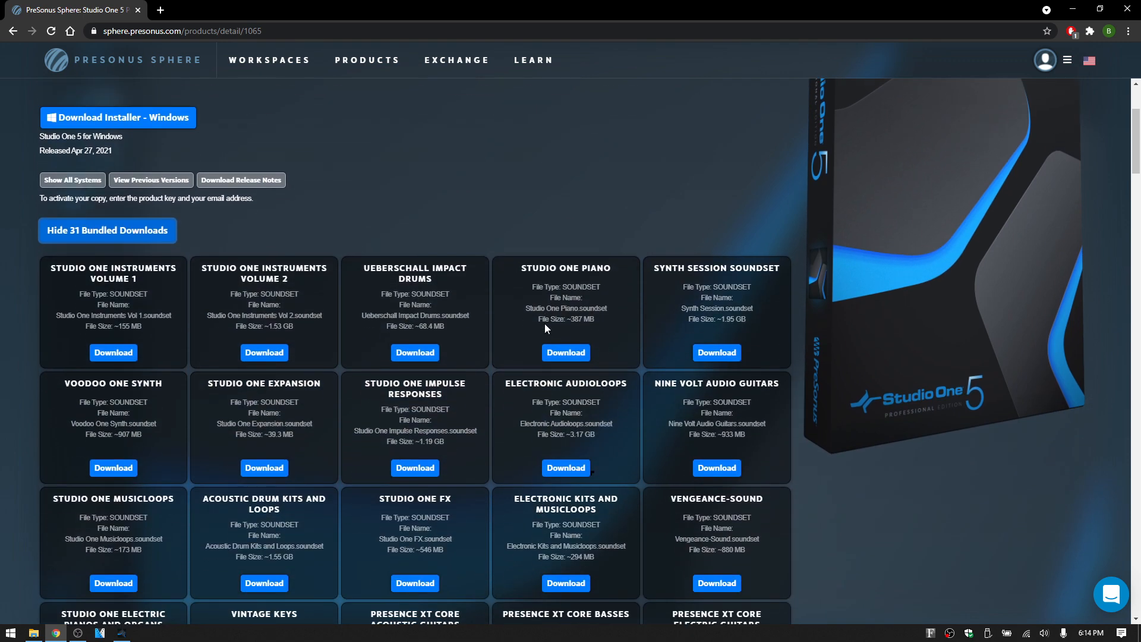
{"action": "scroll", "scroll_direction": "down", "scroll_amount": 3}
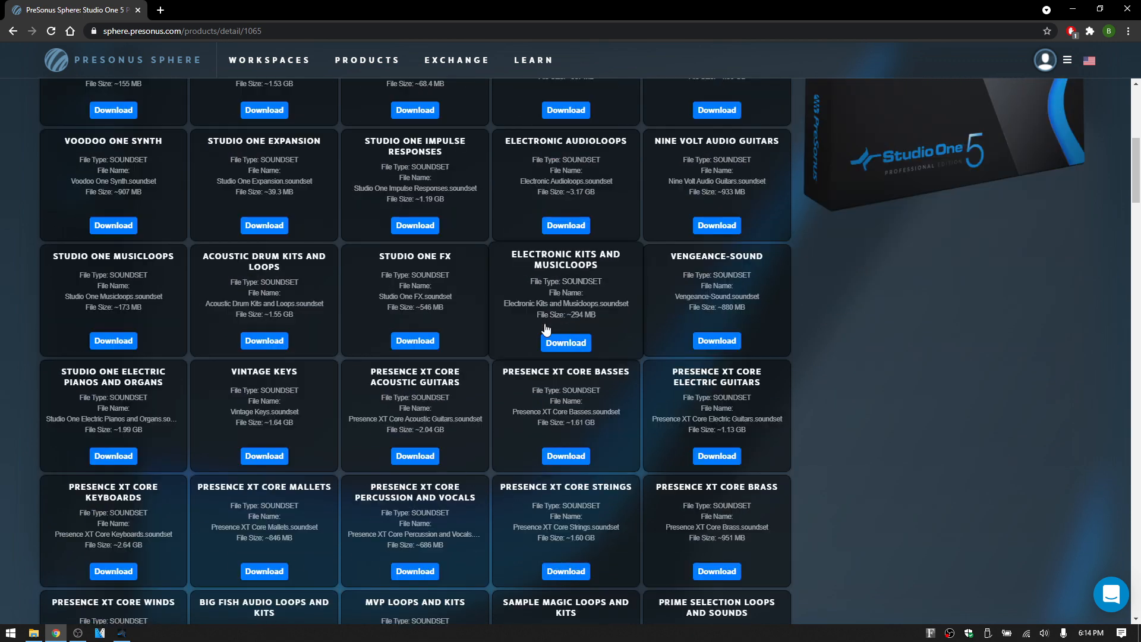
{"action": "scroll", "scroll_direction": "down", "scroll_amount": 3}
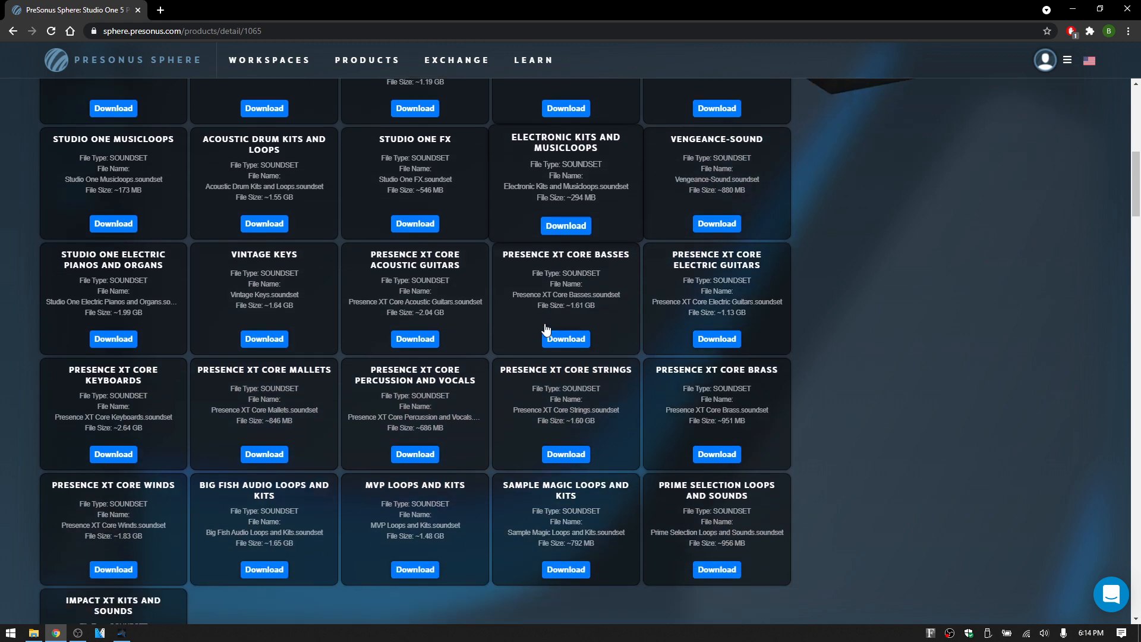
{"action": "scroll", "scroll_direction": "down", "scroll_amount": 3}
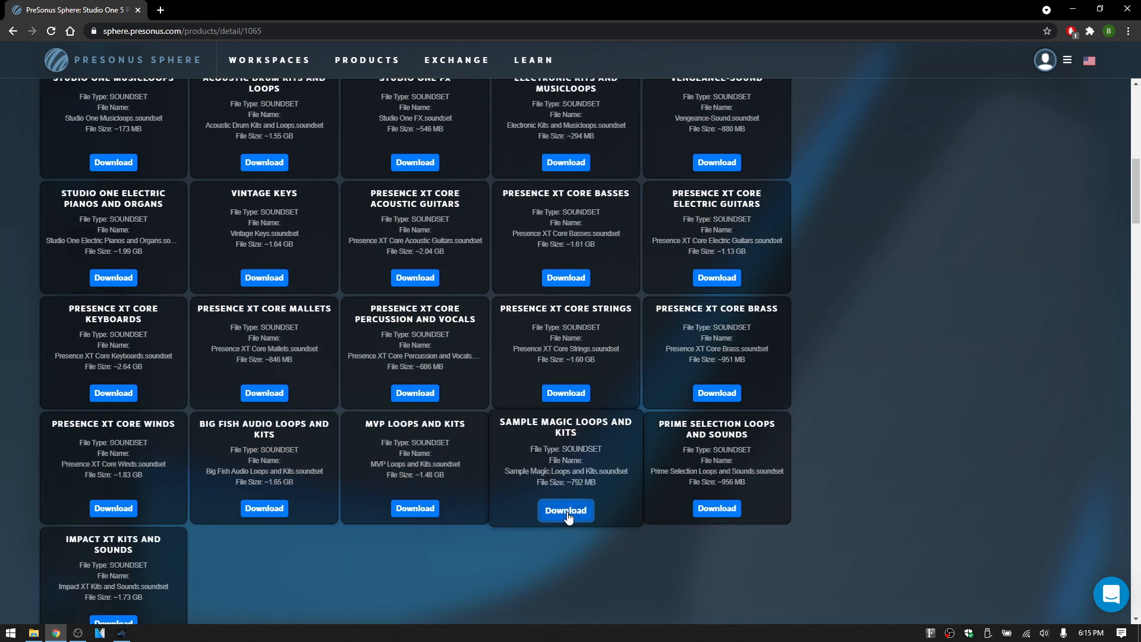
{"action": "left_click", "coordinate": [566, 510]}
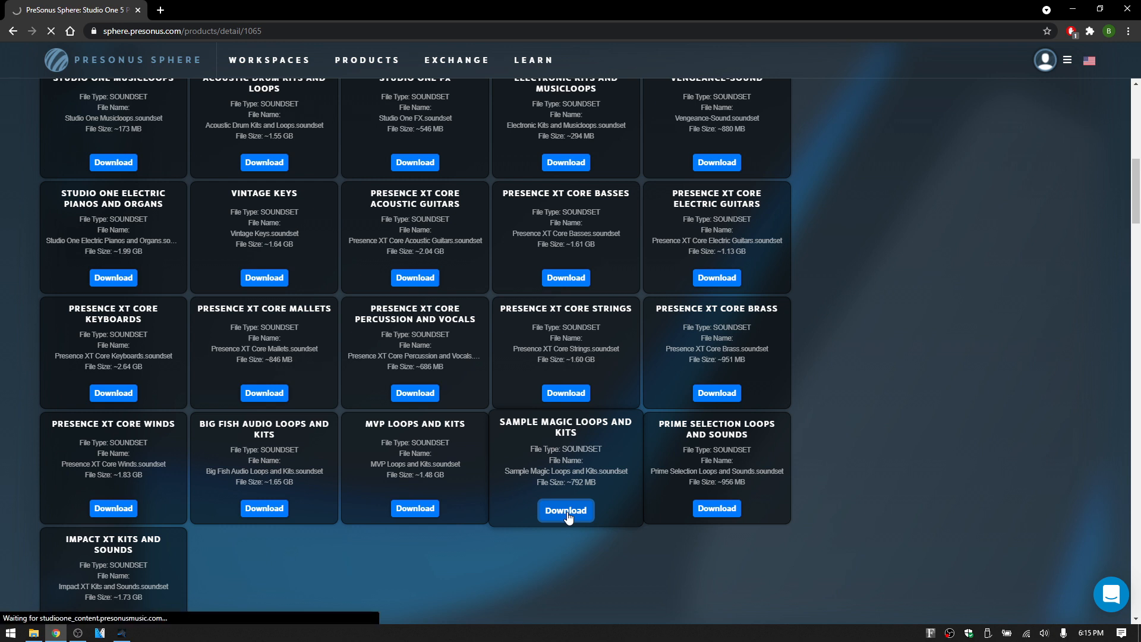
{"action": "left_click", "coordinate": [565, 509]}
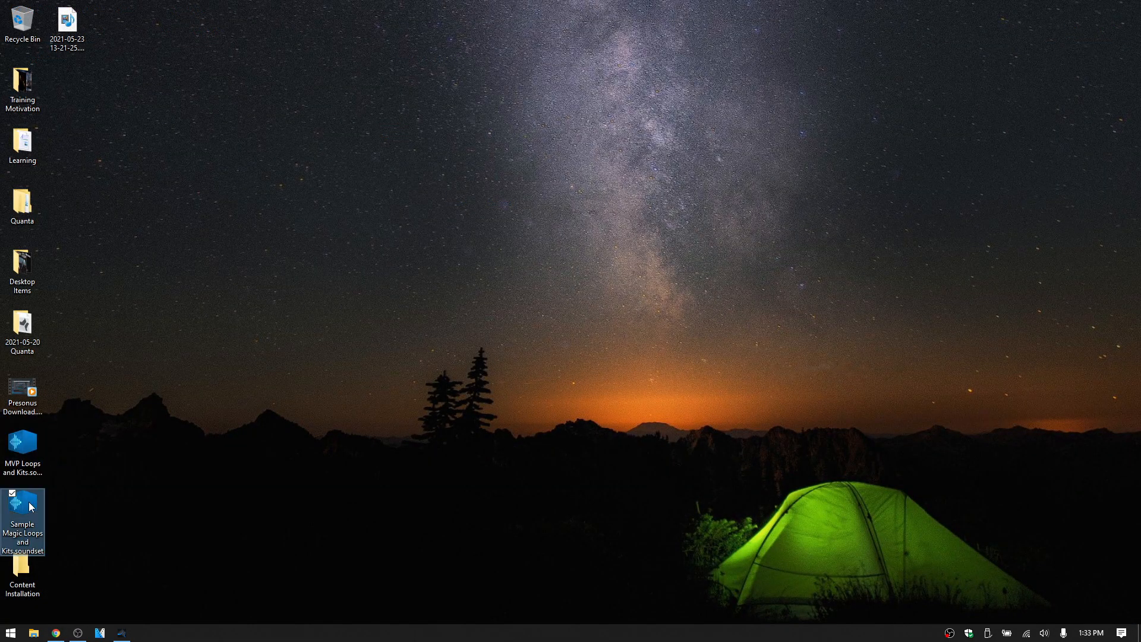
{"action": "mouse_move", "coordinate": [50, 211]}
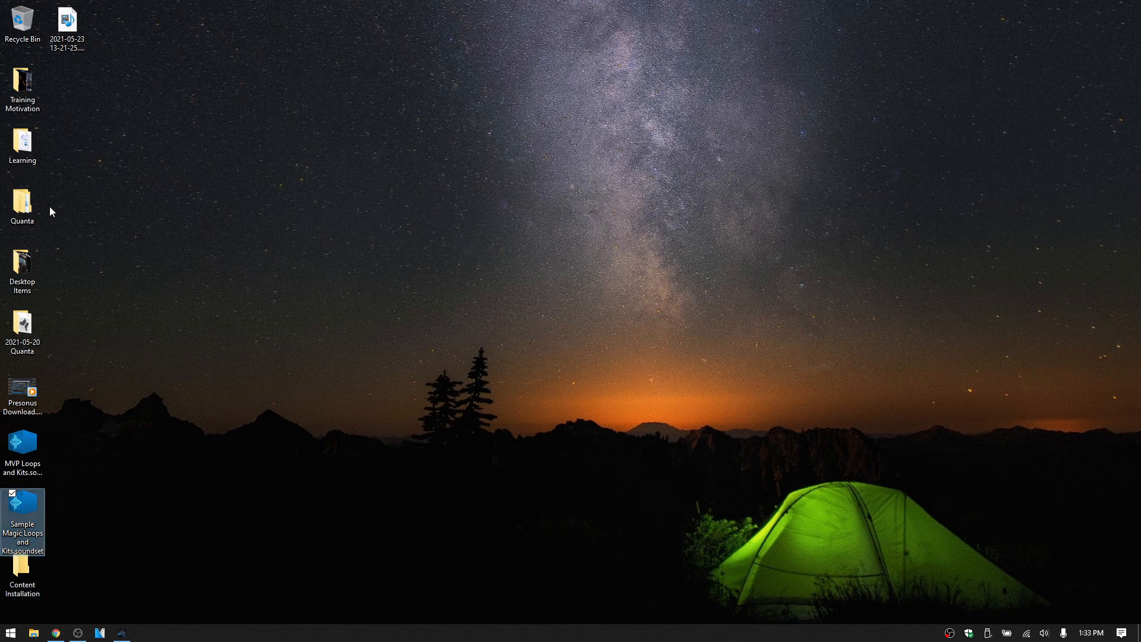
Step: Browse Quanta > Sounds and Samples > Studio One Soundsets, which lists 14 items
{"action": "double_click", "coordinate": [23, 203]}
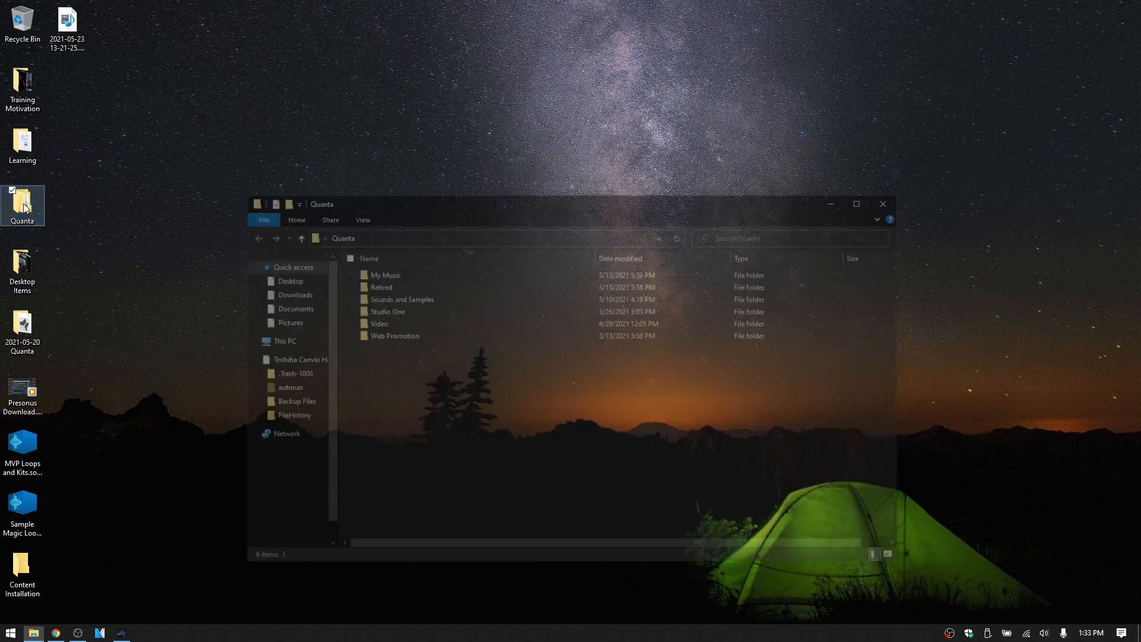
{"action": "double_click", "coordinate": [403, 299]}
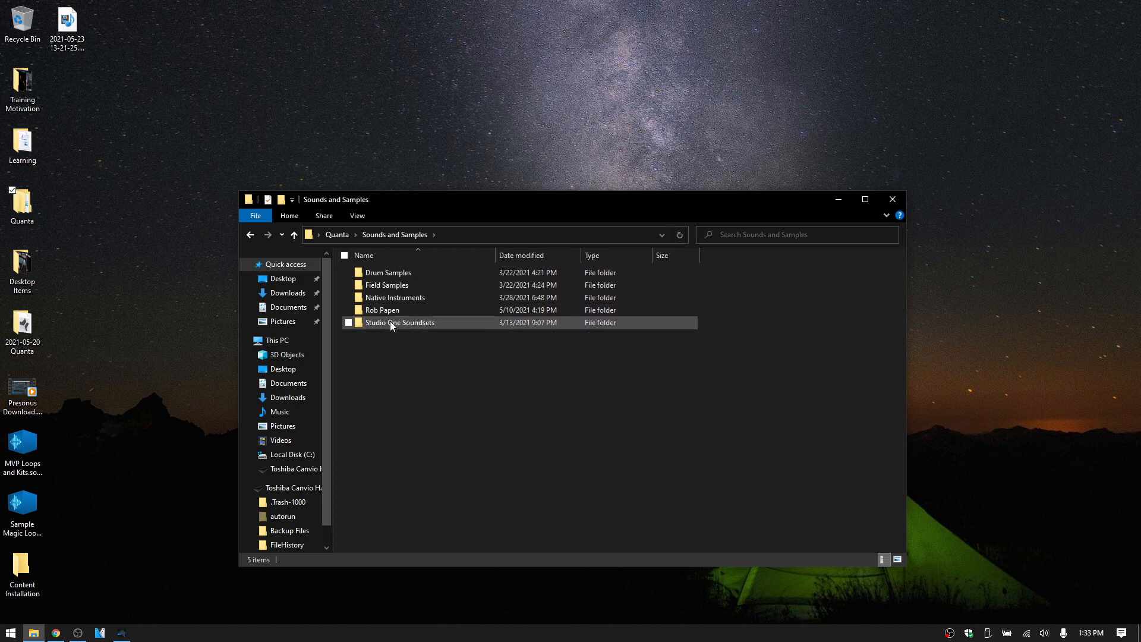
{"action": "double_click", "coordinate": [399, 322]}
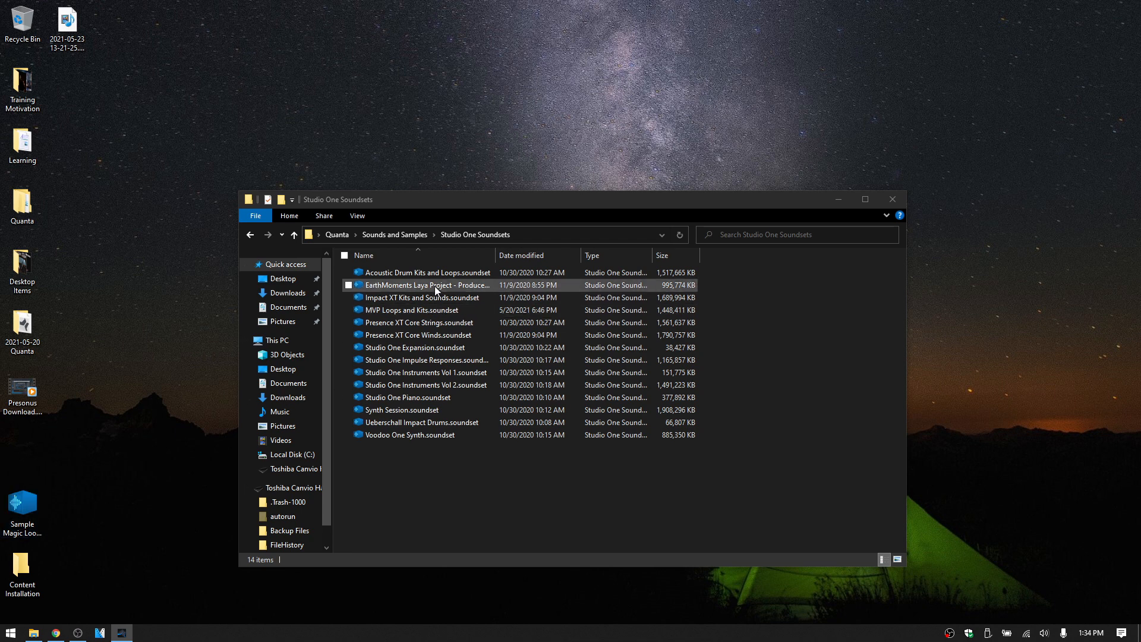
{"action": "left_click", "coordinate": [419, 335]}
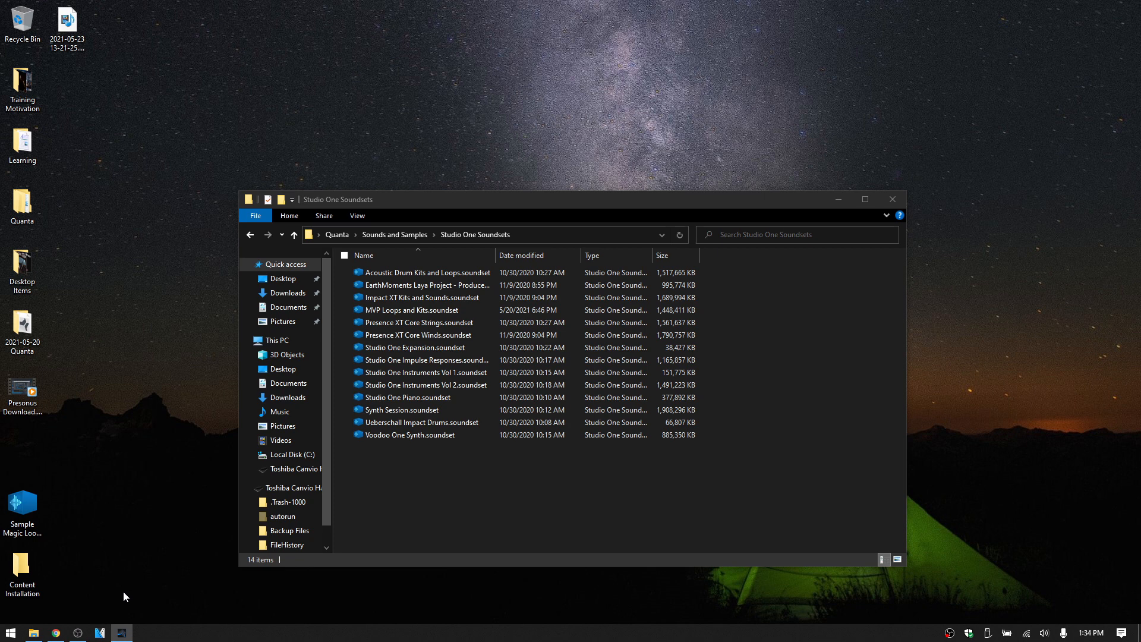
Step: Move the Sample Magic soundset from the Desktop into Quanta's Studio One Soundsets folder
{"action": "left_click", "coordinate": [121, 632]}
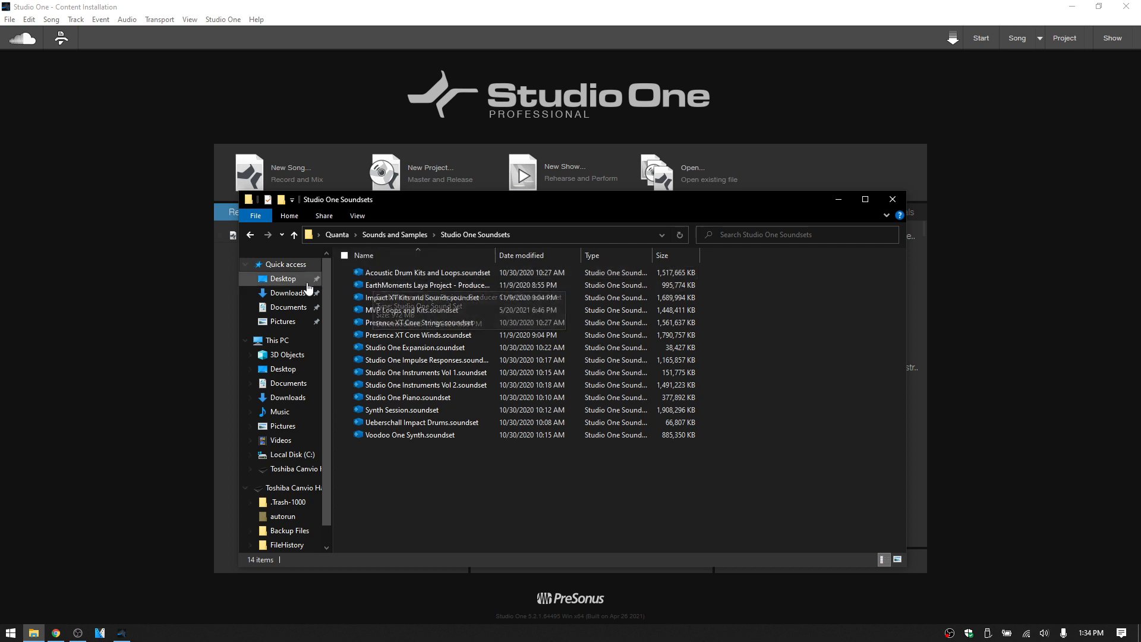
{"action": "left_click", "coordinate": [283, 279]}
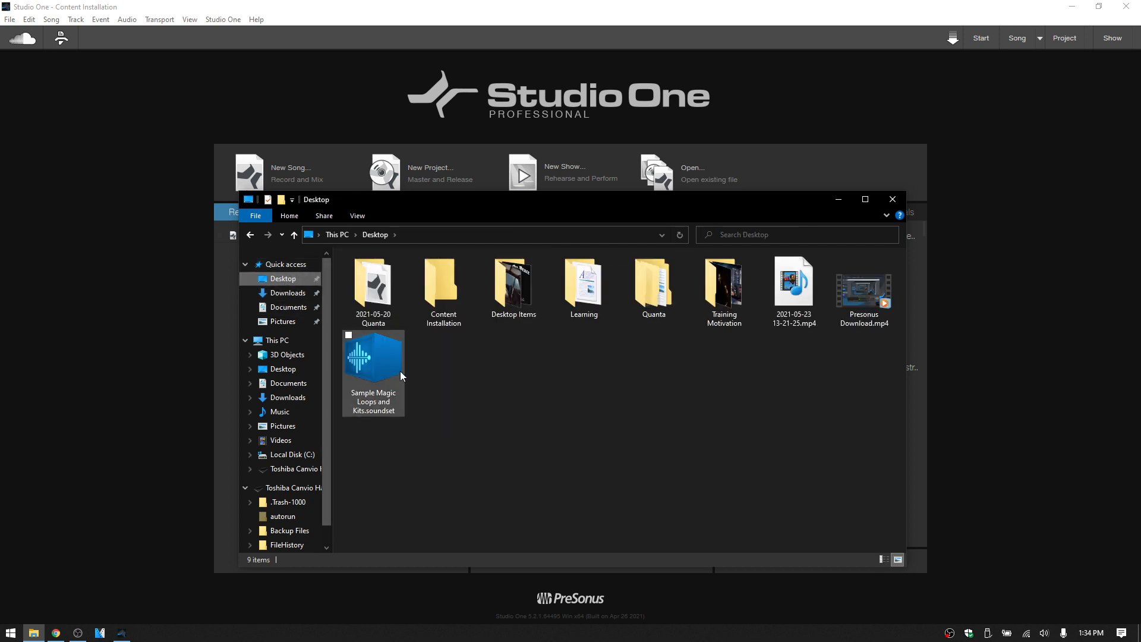
{"action": "left_click", "coordinate": [373, 360]}
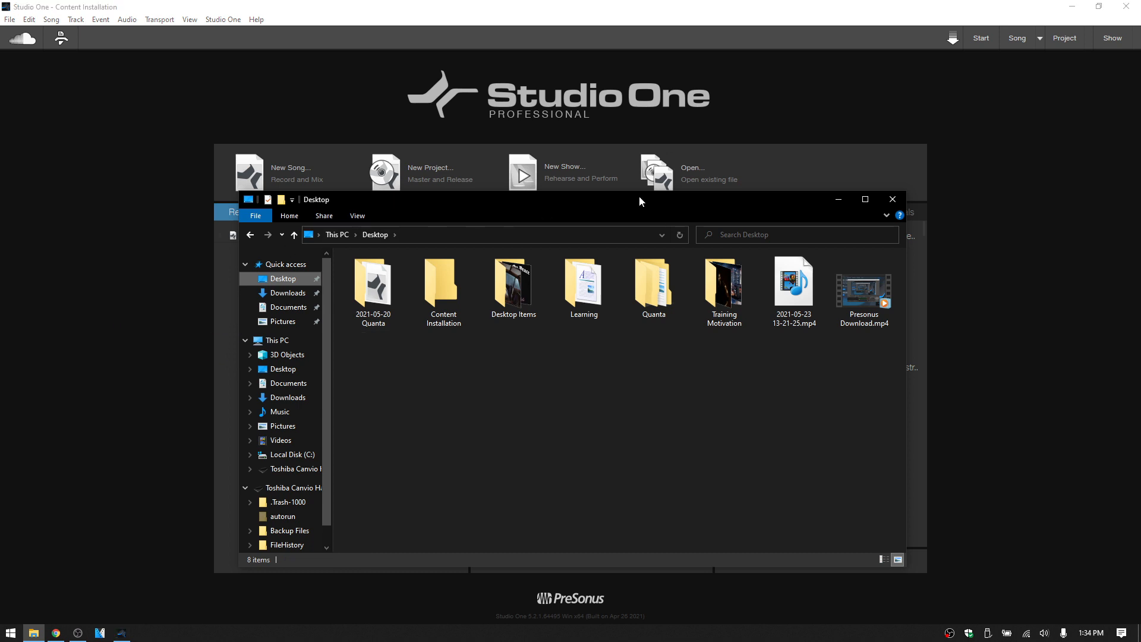
{"action": "mouse_move", "coordinate": [838, 208]}
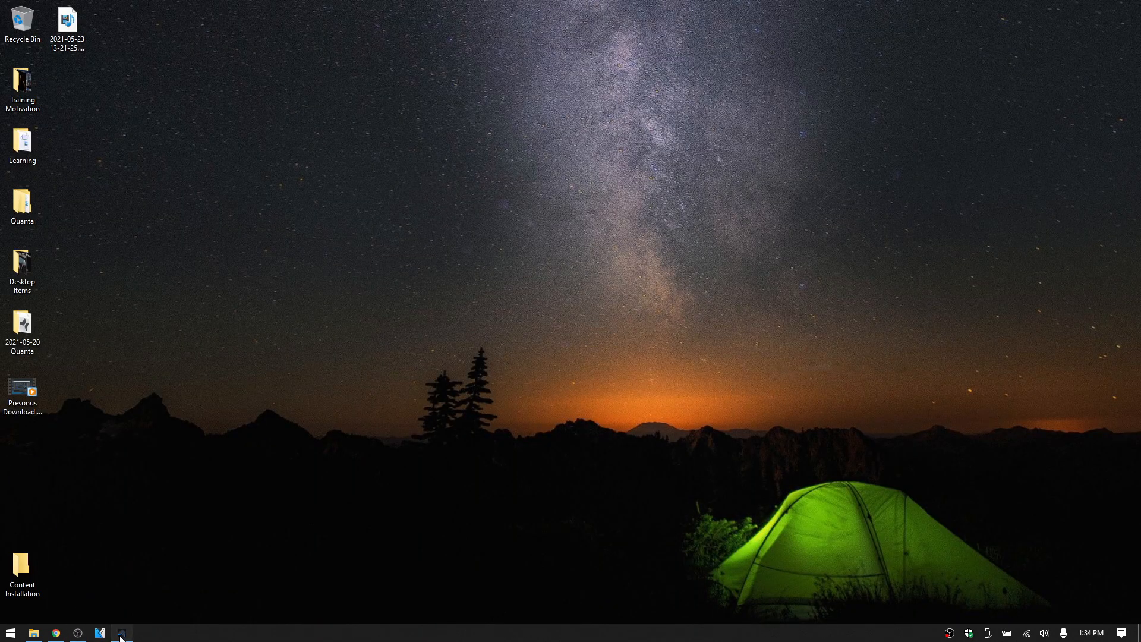
{"action": "left_click", "coordinate": [122, 632]}
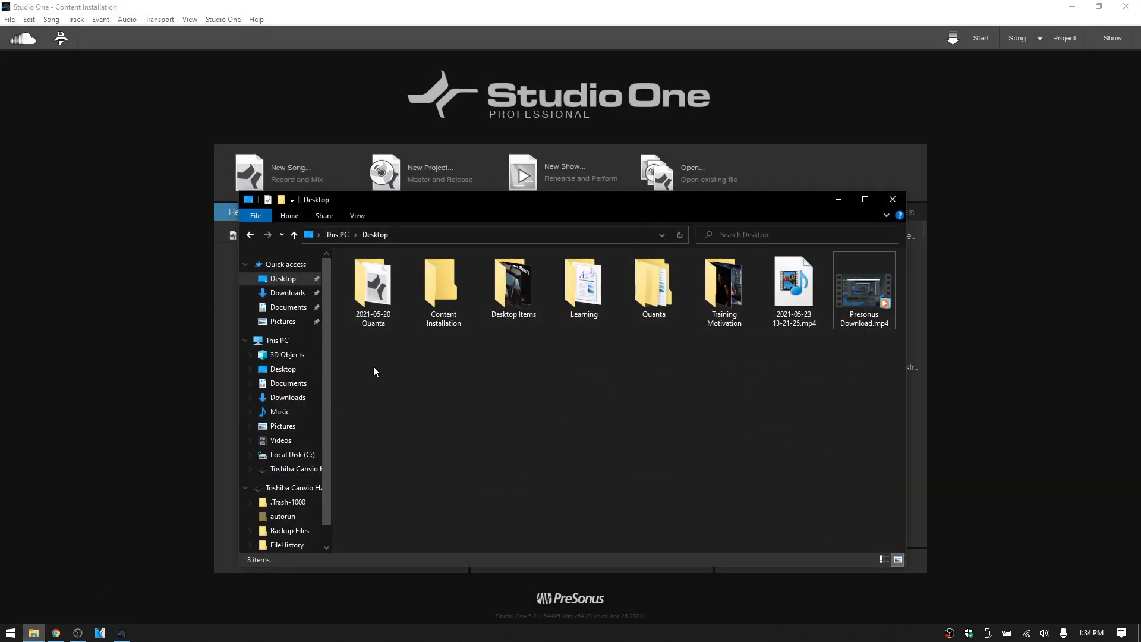
{"action": "double_click", "coordinate": [653, 284]}
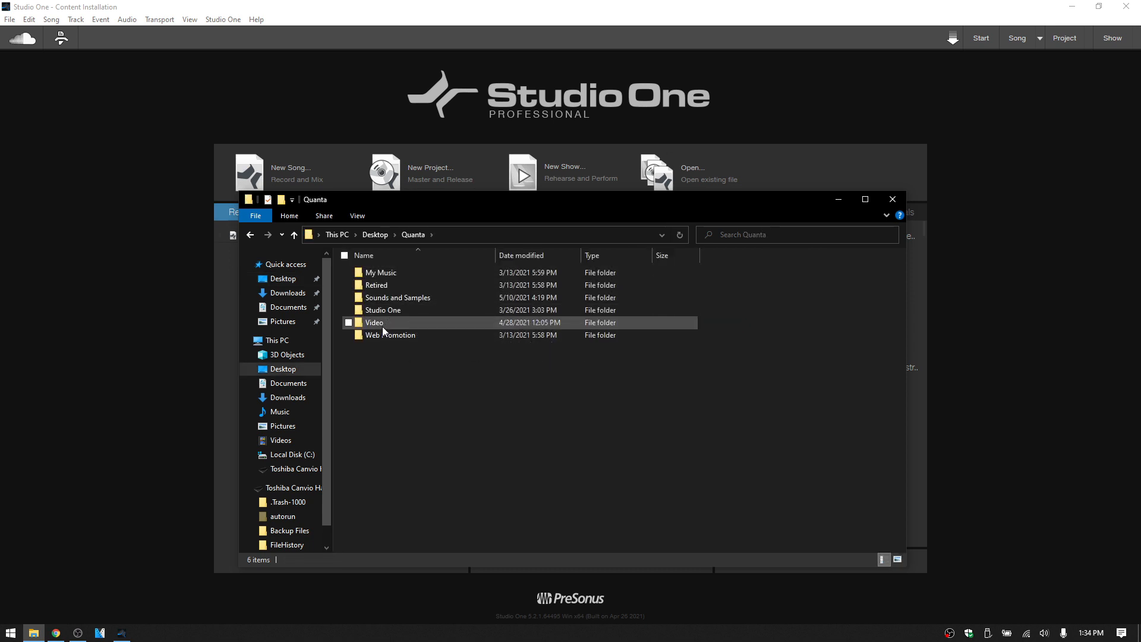
{"action": "double_click", "coordinate": [397, 297]}
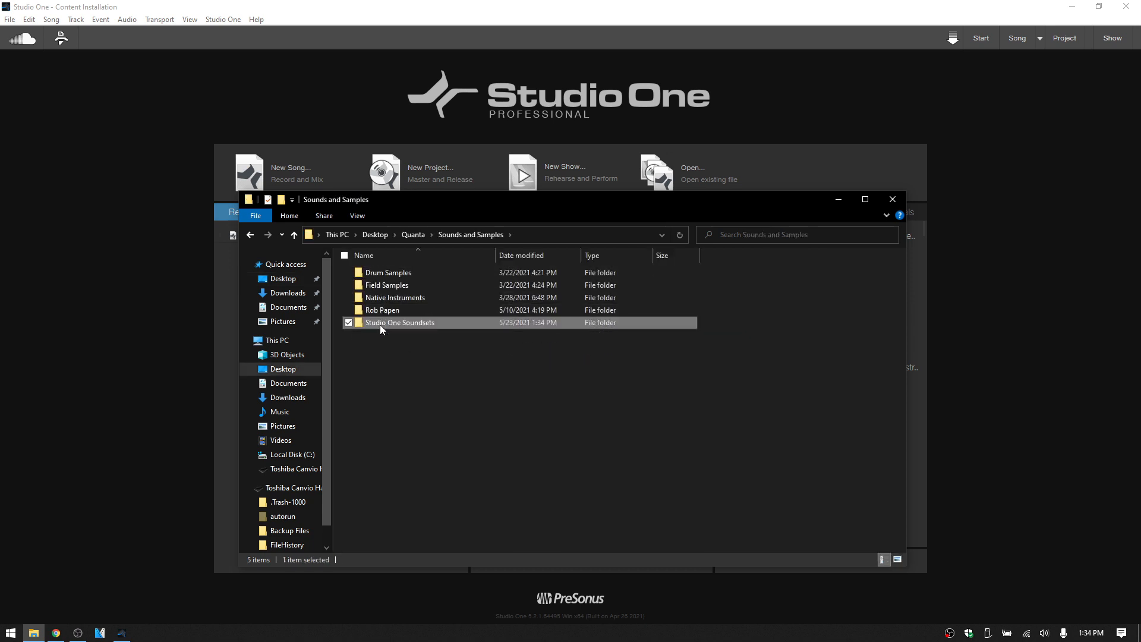
{"action": "double_click", "coordinate": [399, 322]}
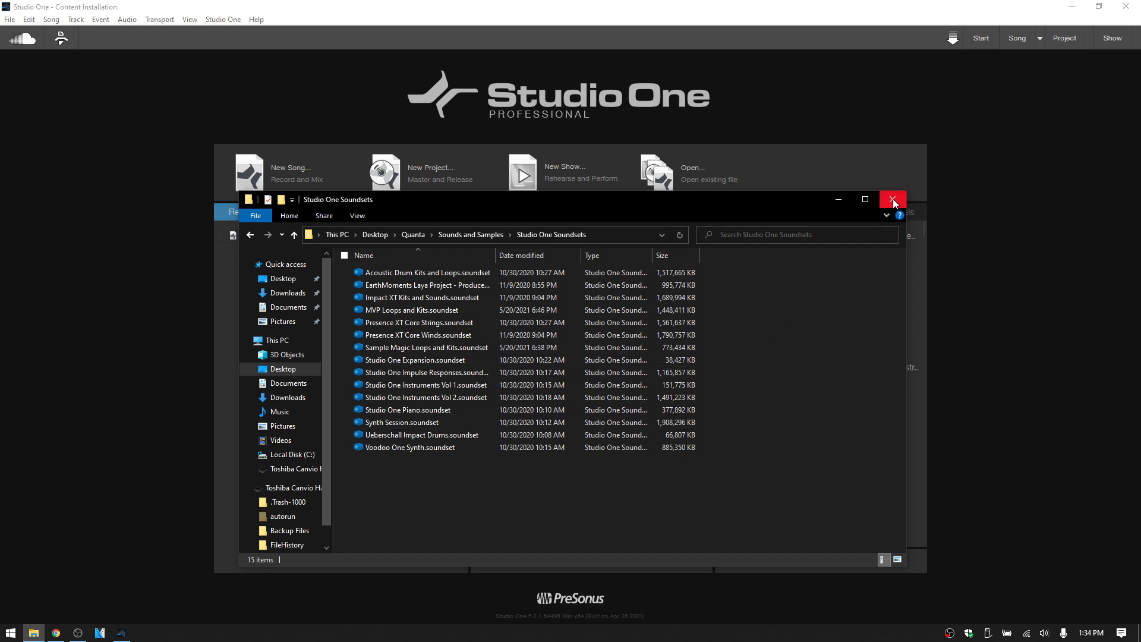
{"action": "mouse_move", "coordinate": [892, 199]}
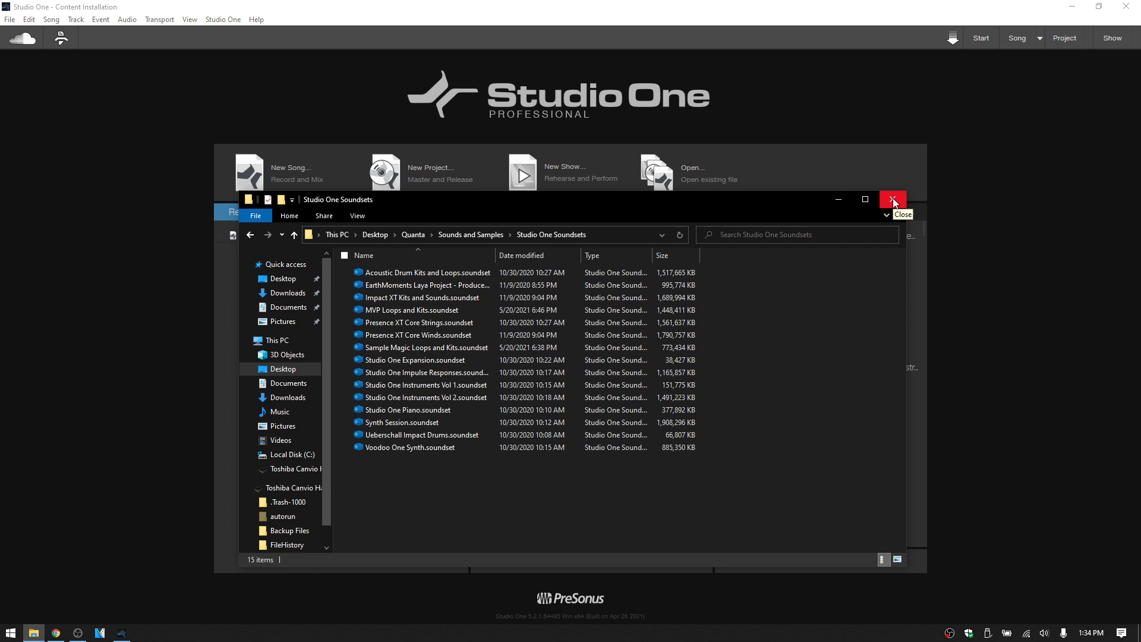
Step: Close File Explorer, back to the Studio One start page, and open the Studio One menu
{"action": "left_click", "coordinate": [893, 199]}
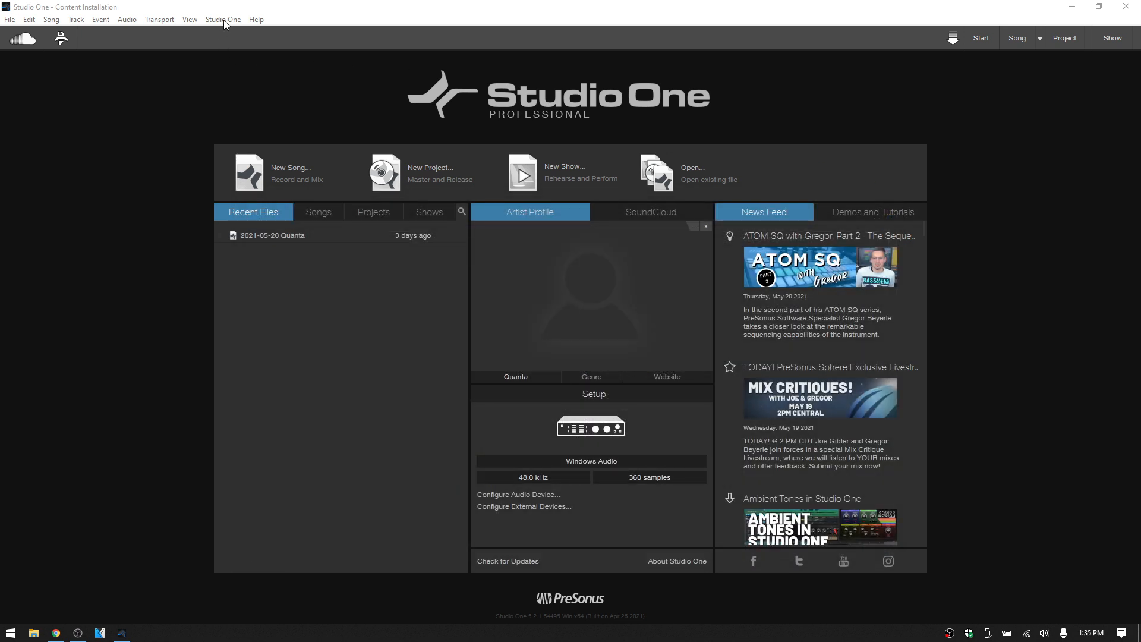
{"action": "left_click", "coordinate": [222, 19]}
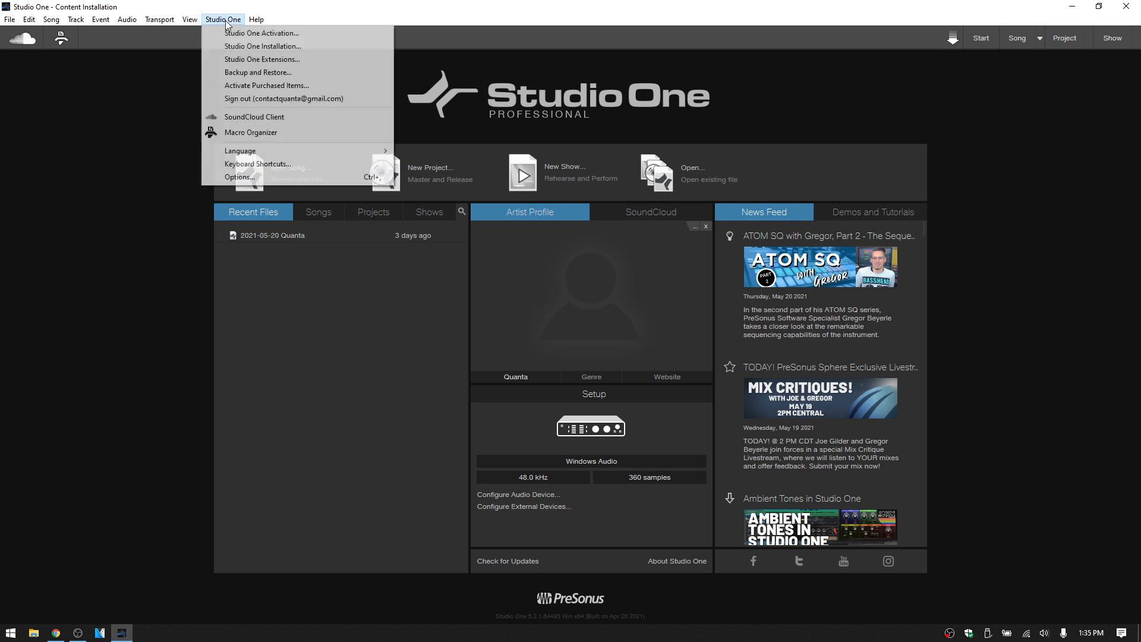
Step: Open Options and view the User Data location under Locations
{"action": "left_click", "coordinate": [239, 177]}
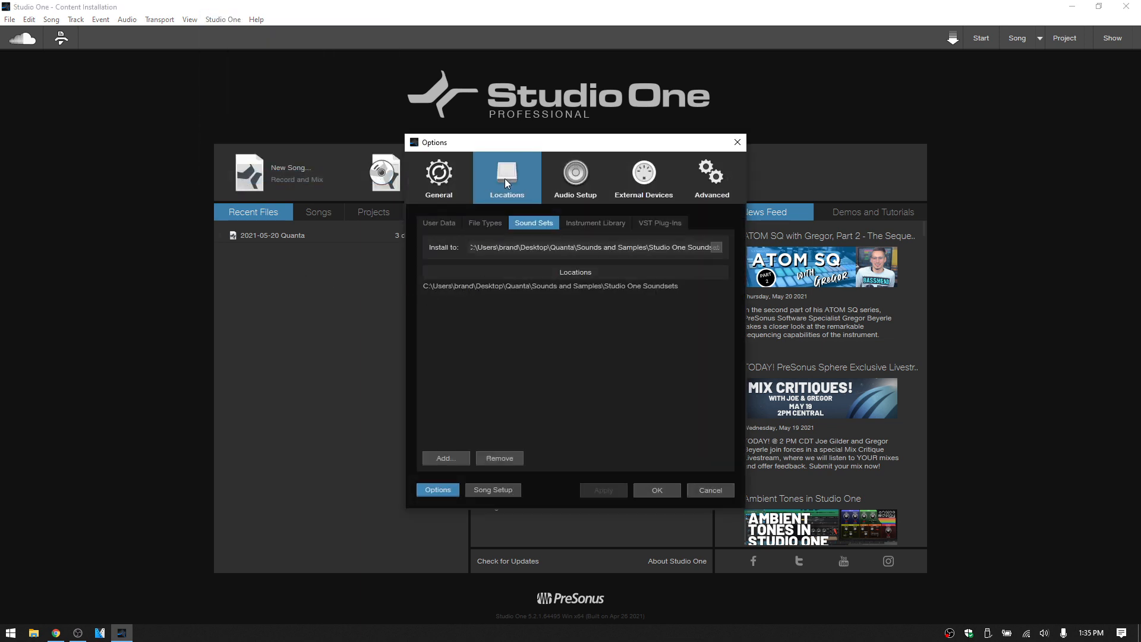
{"action": "mouse_move", "coordinate": [434, 230]}
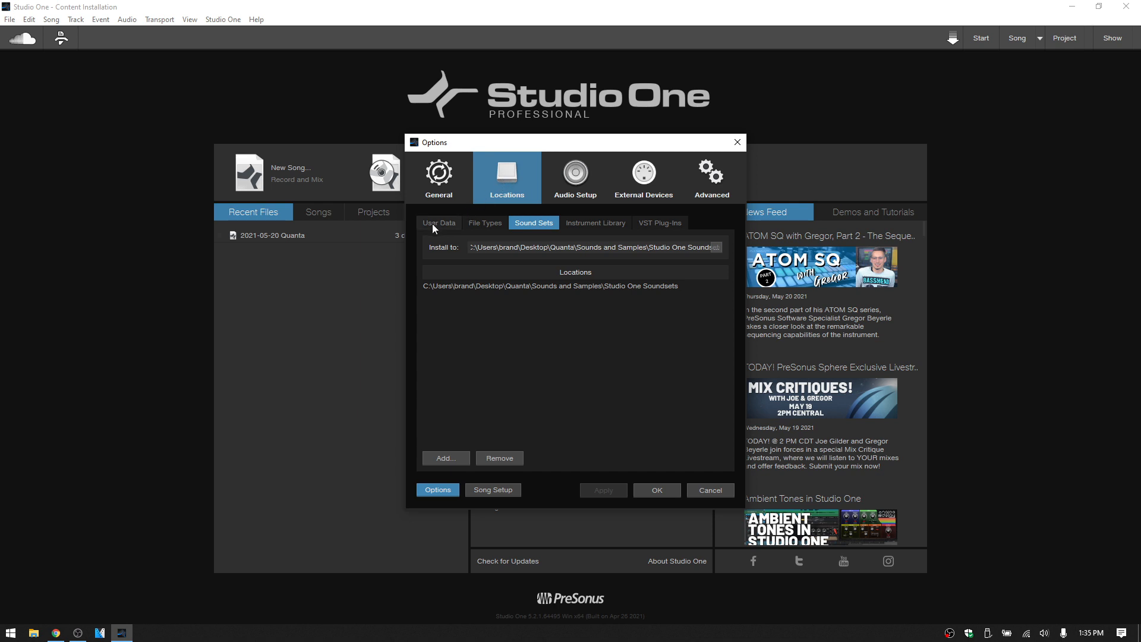
{"action": "left_click", "coordinate": [439, 222]}
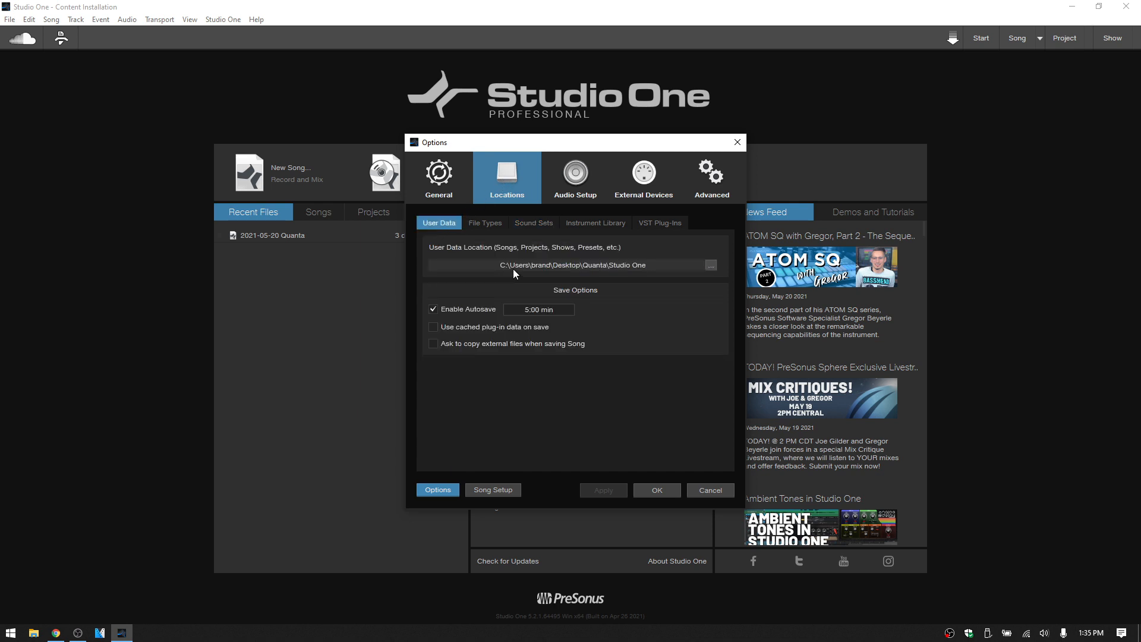
{"action": "mouse_move", "coordinate": [630, 272]}
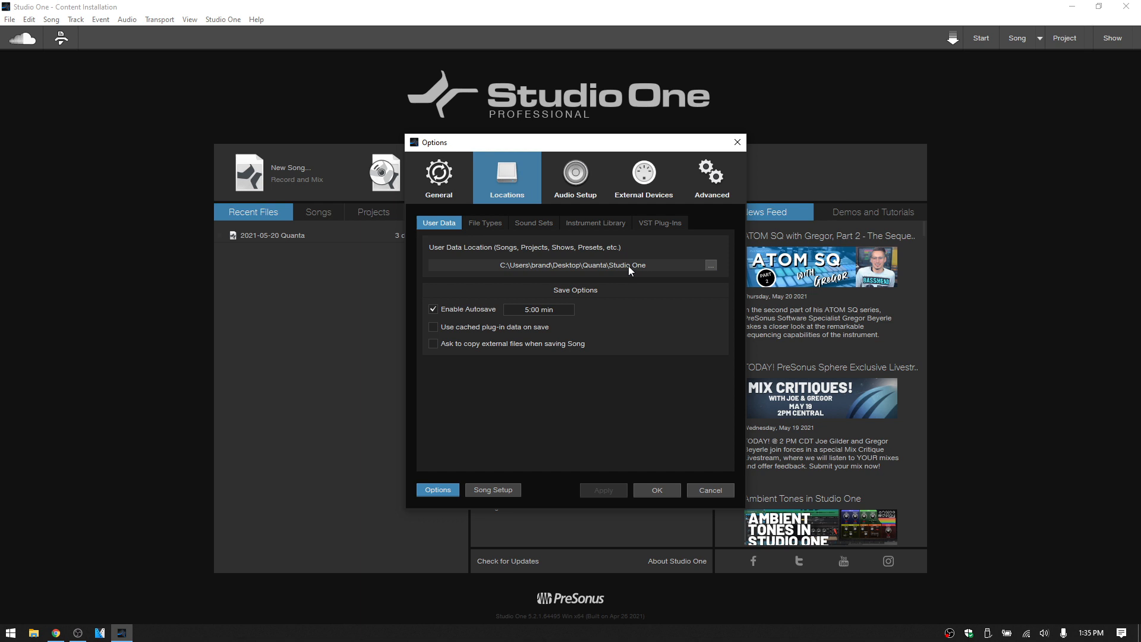
{"action": "mouse_move", "coordinate": [463, 252]}
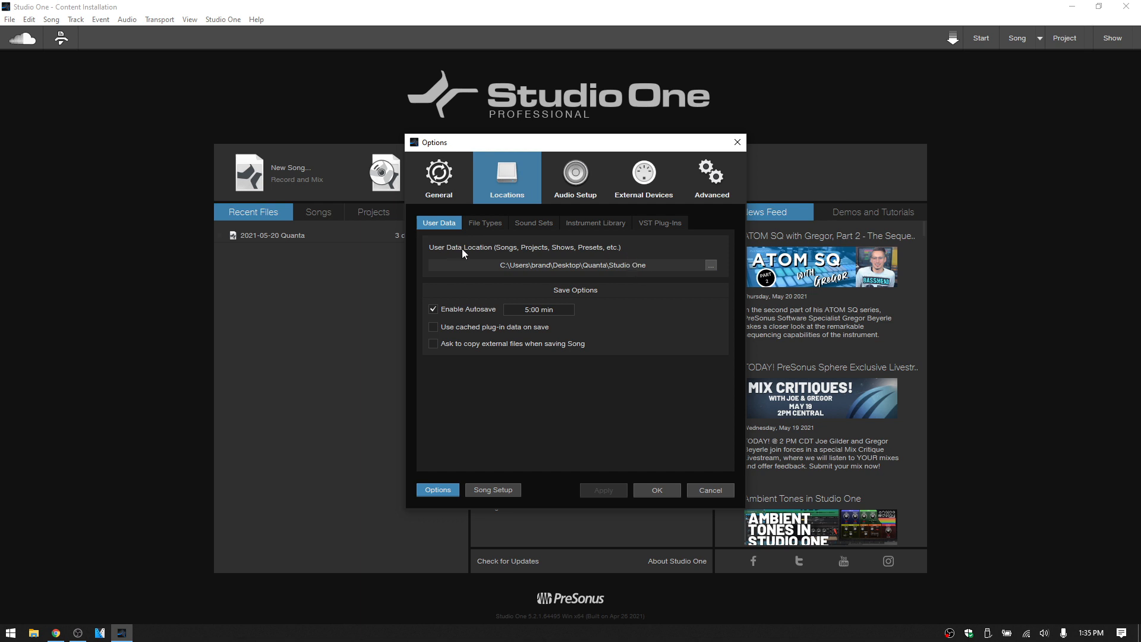
{"action": "mouse_move", "coordinate": [585, 256]}
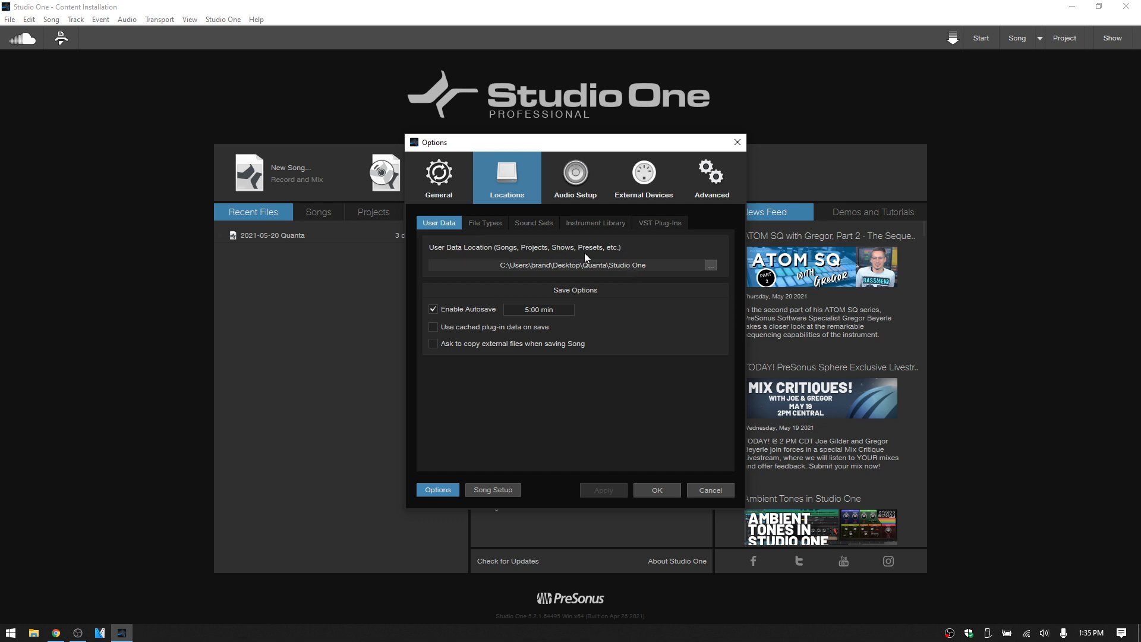
{"action": "mouse_move", "coordinate": [598, 256]}
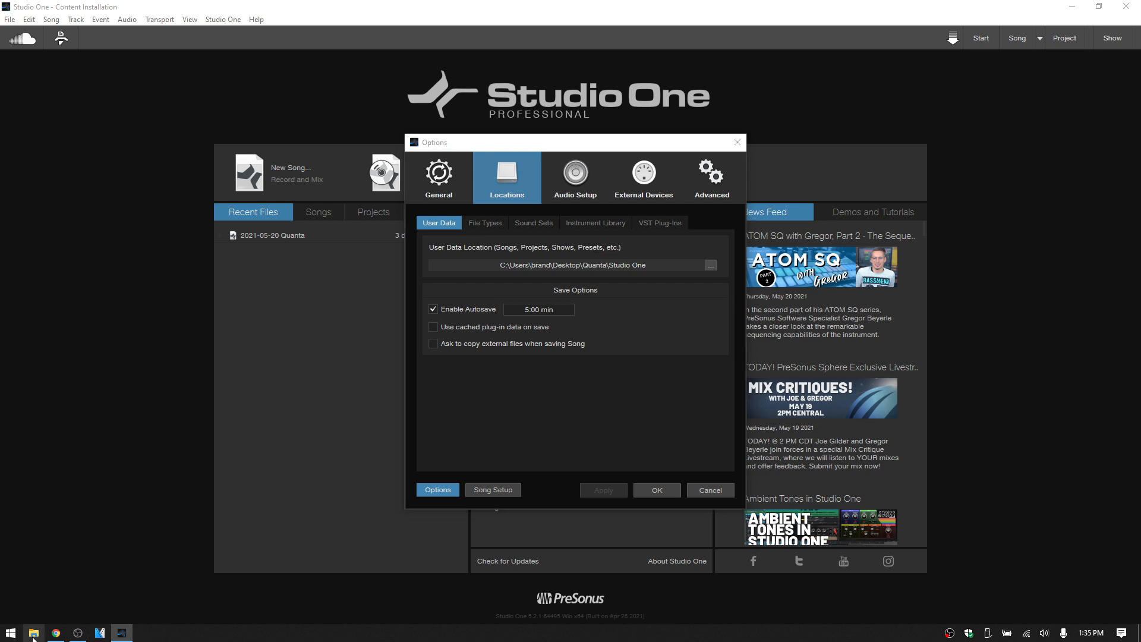
Step: In a new Explorer window, open Quanta > Studio One > Presets > User Presets > Color Schemes
{"action": "left_click", "coordinate": [710, 265]}
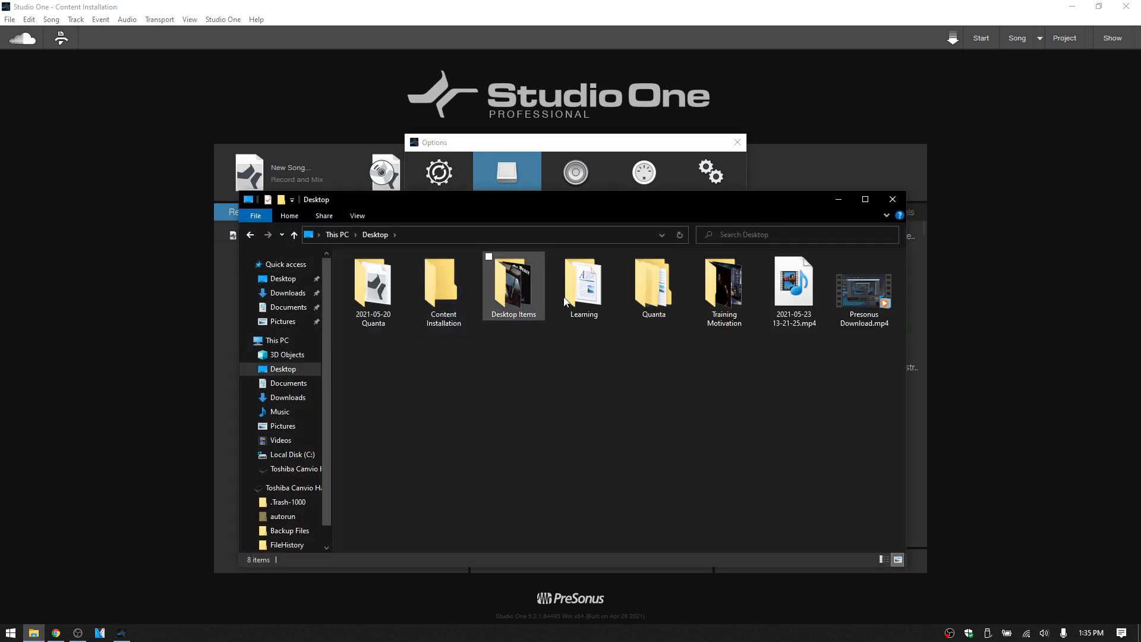
{"action": "double_click", "coordinate": [653, 280]}
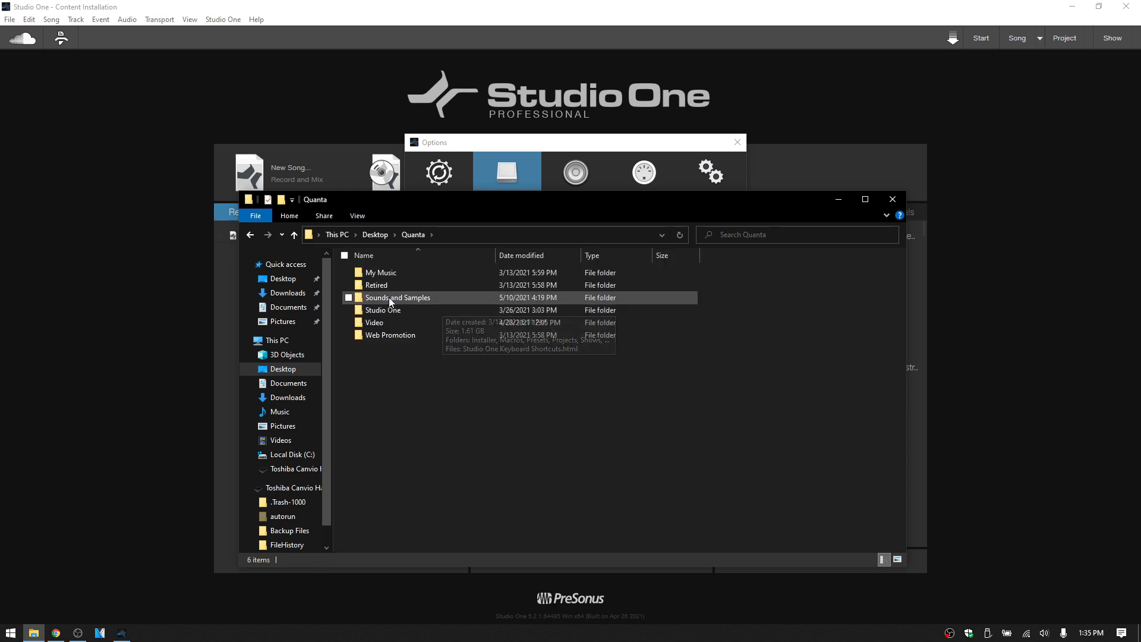
{"action": "double_click", "coordinate": [397, 297]}
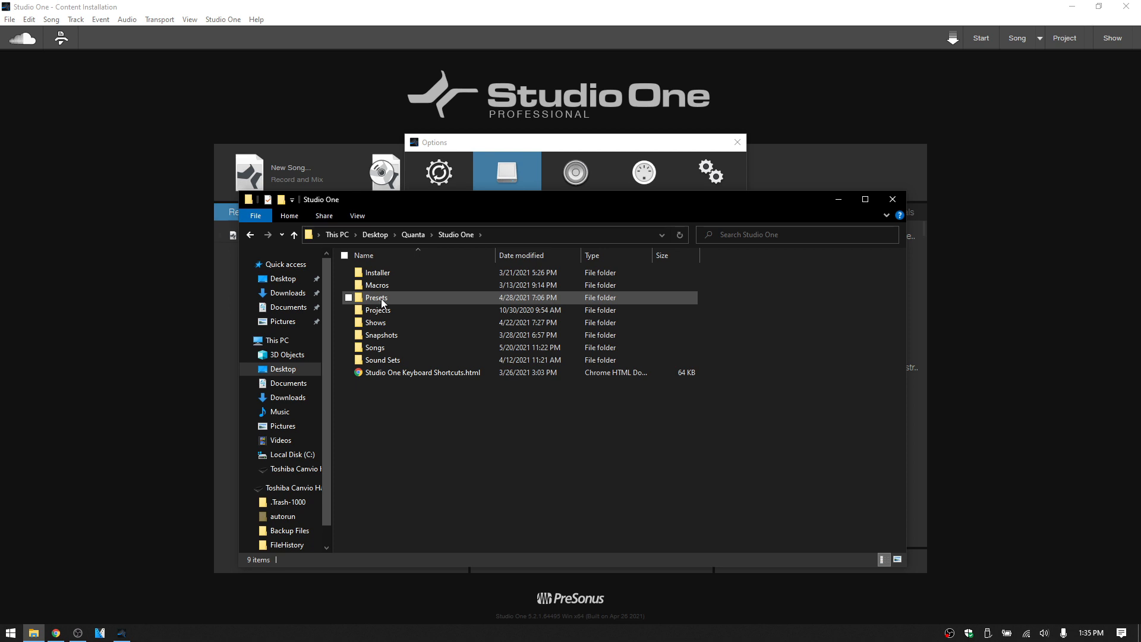
{"action": "double_click", "coordinate": [377, 297]}
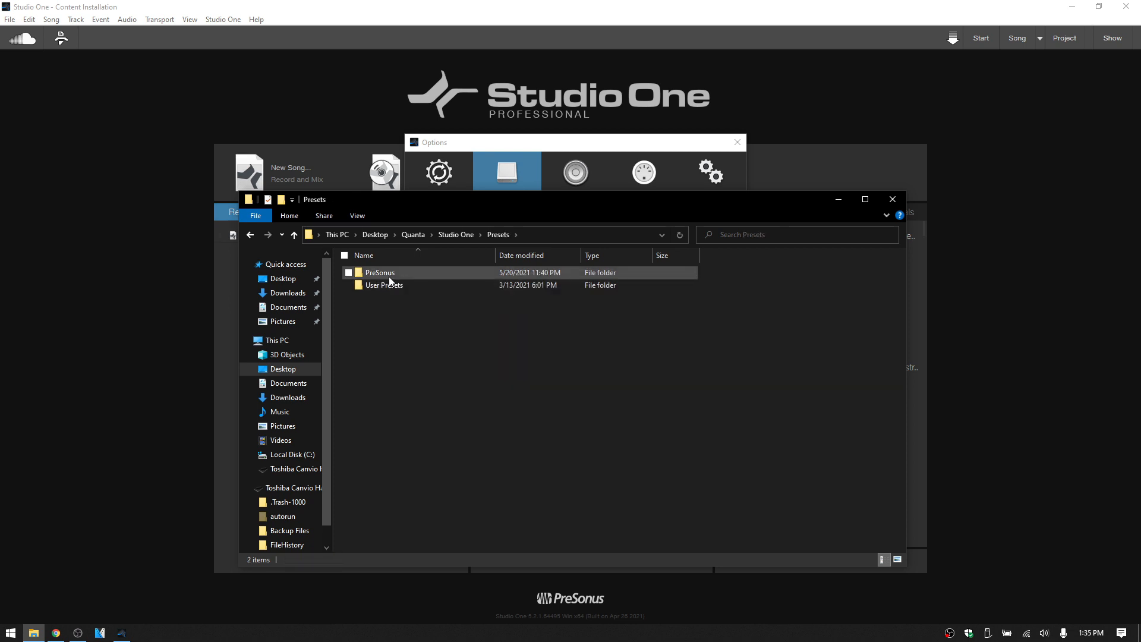
{"action": "double_click", "coordinate": [379, 272]}
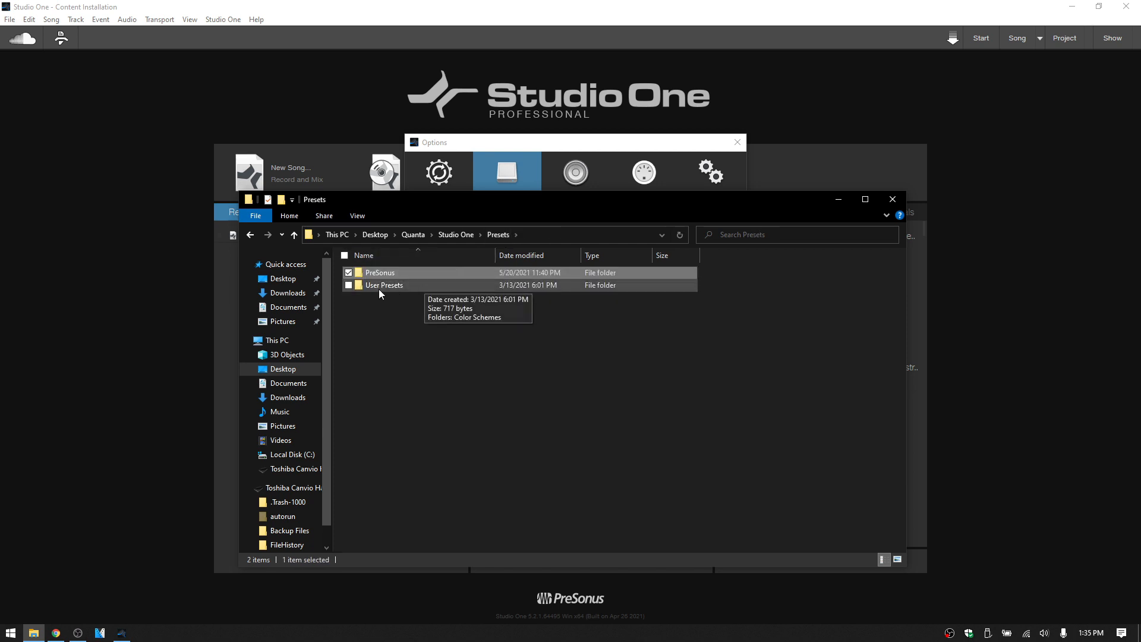
{"action": "double_click", "coordinate": [384, 285]}
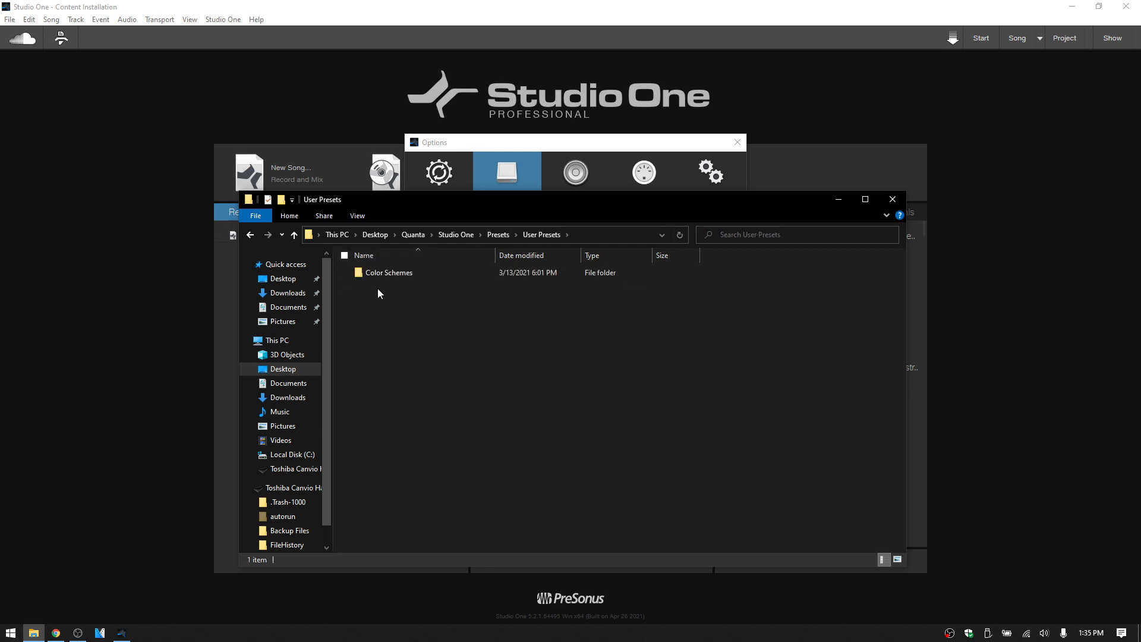
{"action": "double_click", "coordinate": [388, 272]}
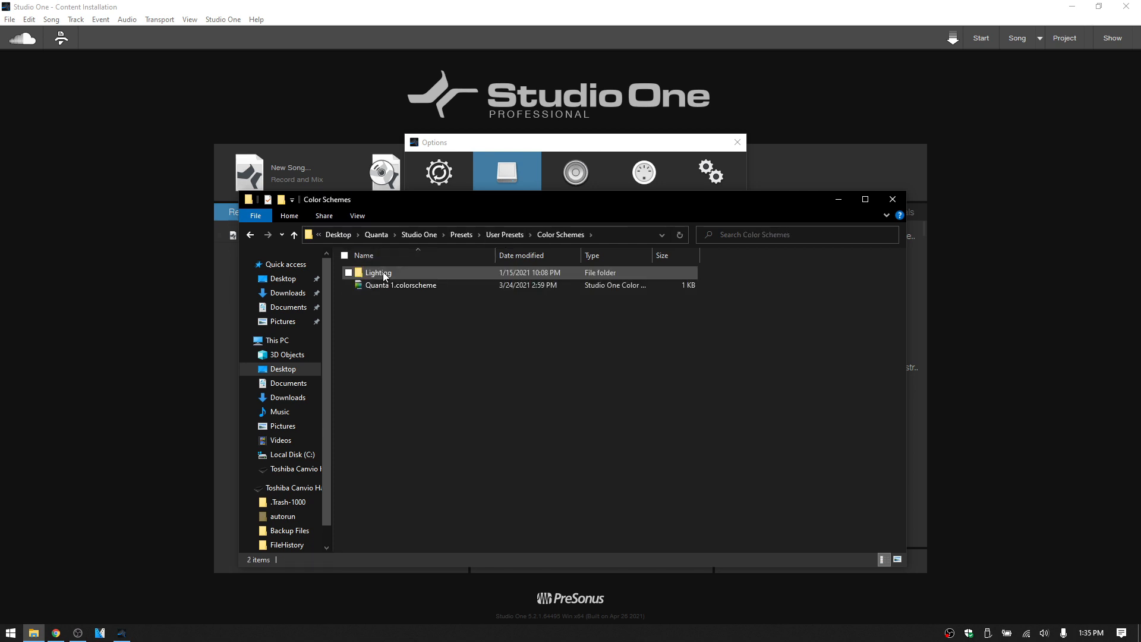
{"action": "mouse_move", "coordinate": [382, 136]}
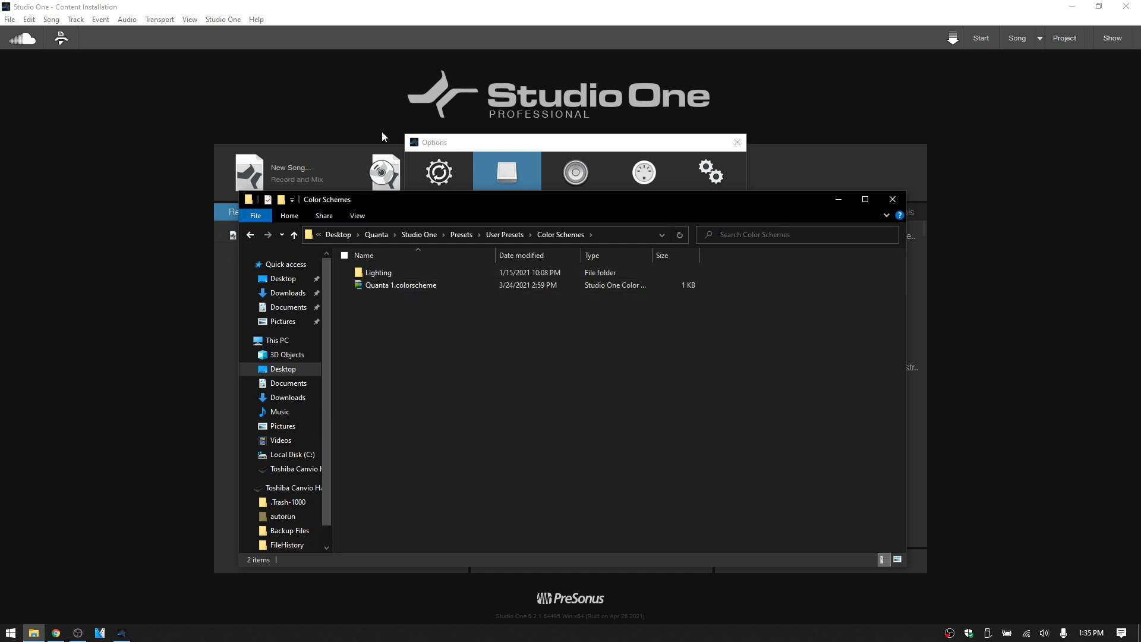
{"action": "mouse_move", "coordinate": [386, 343]}
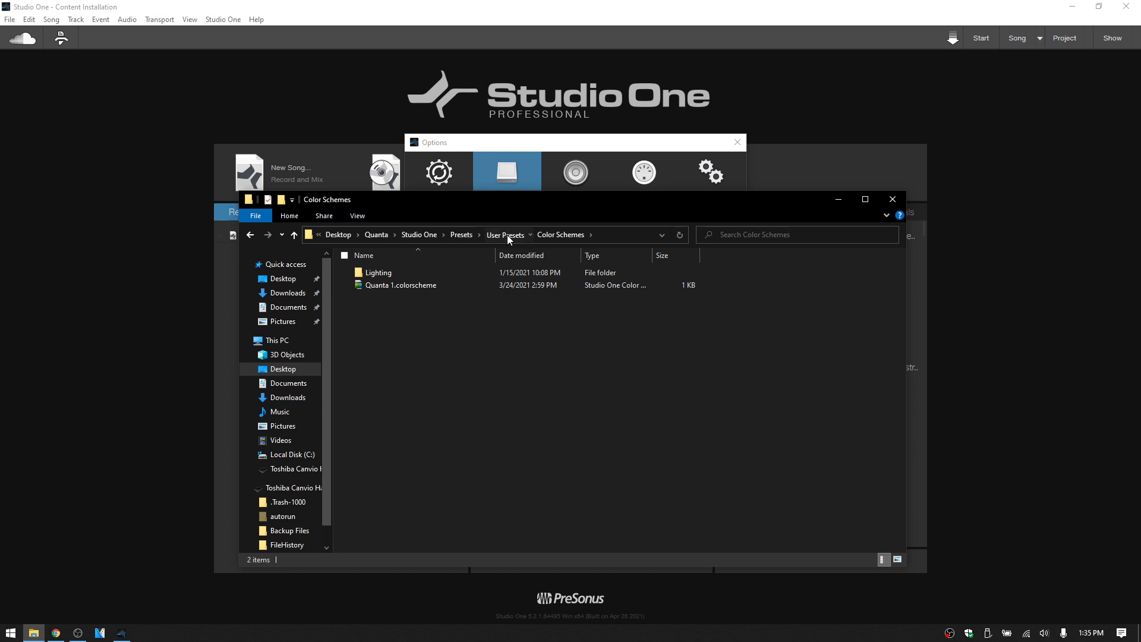
Step: Step up through User Presets and Presets breadcrumbs back to the Studio One folder
{"action": "left_click", "coordinate": [505, 234]}
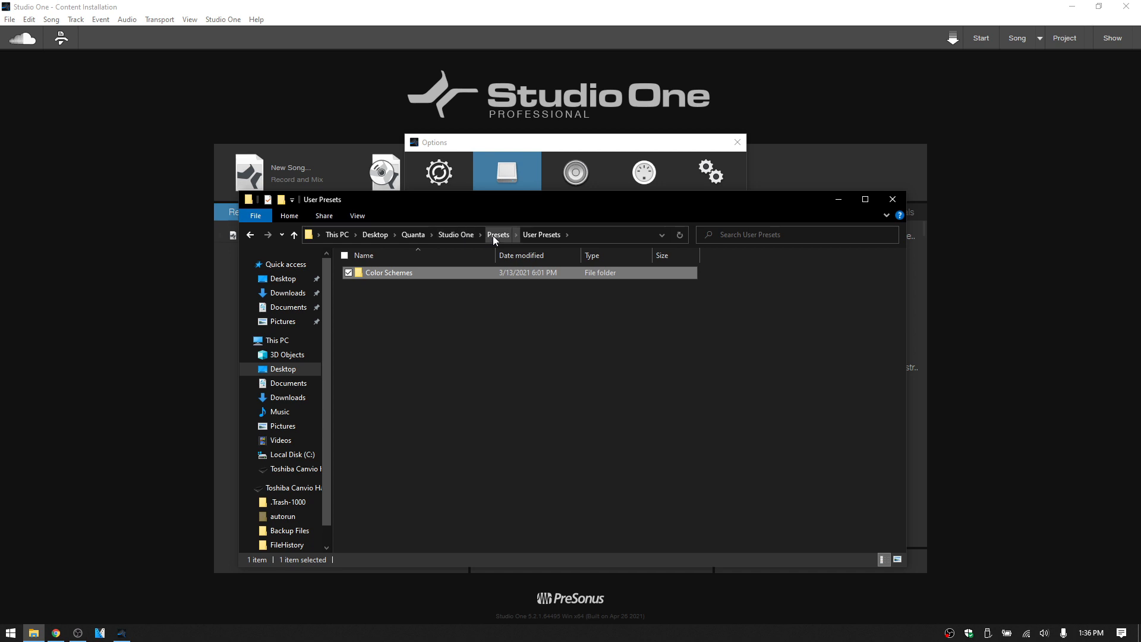
{"action": "left_click", "coordinate": [498, 234]}
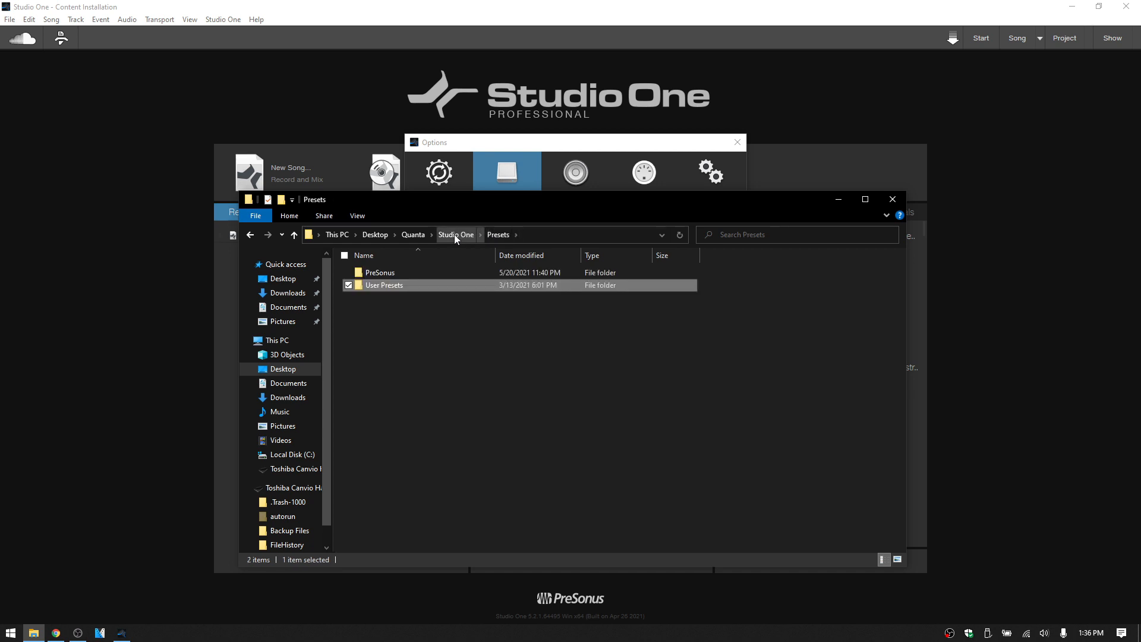
{"action": "left_click", "coordinate": [455, 234]}
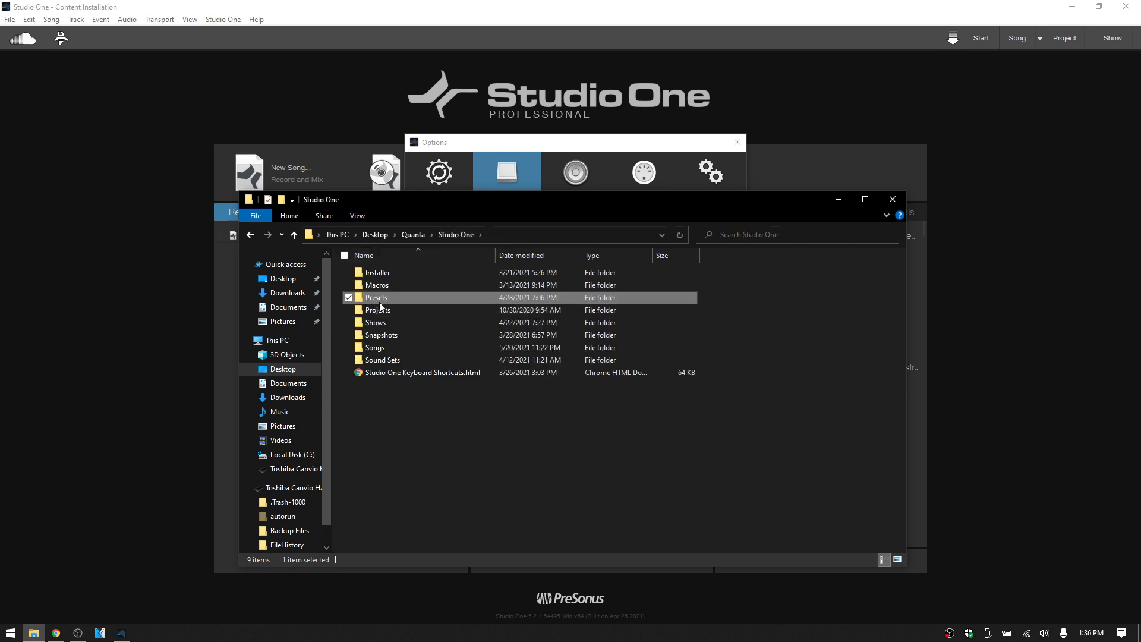
{"action": "mouse_move", "coordinate": [383, 304]}
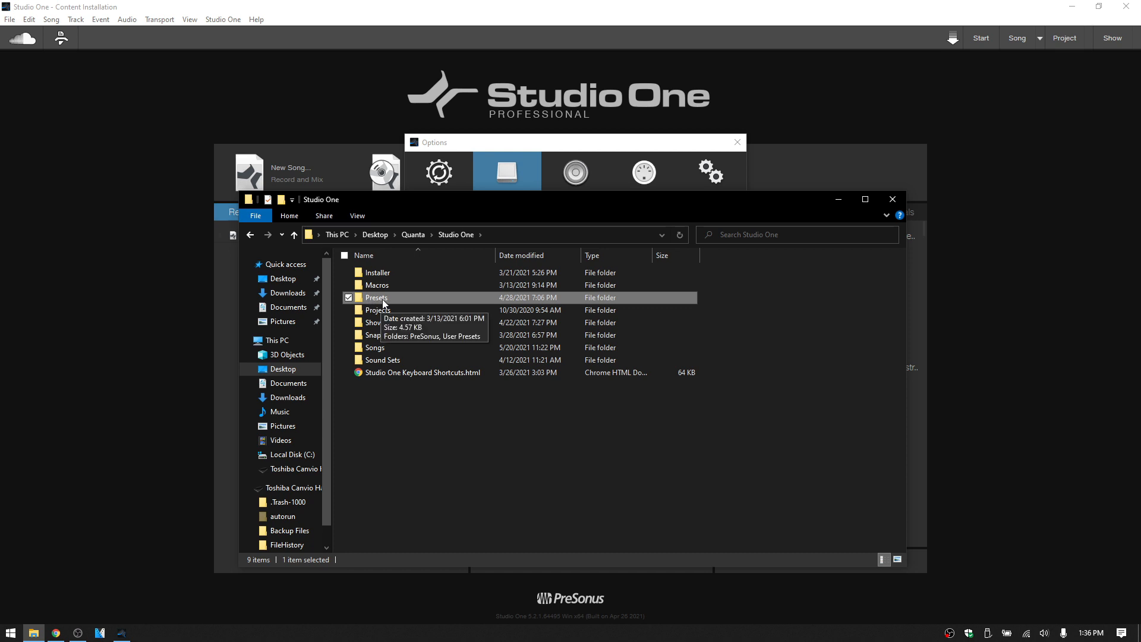
{"action": "mouse_move", "coordinate": [749, 255]}
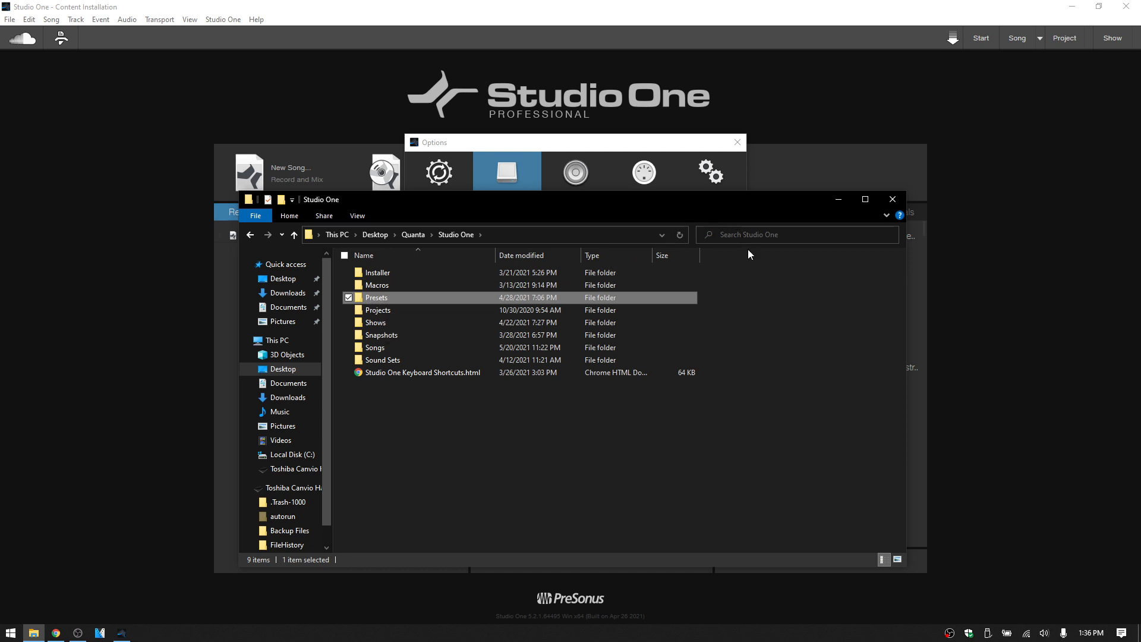
{"action": "mouse_move", "coordinate": [765, 364]}
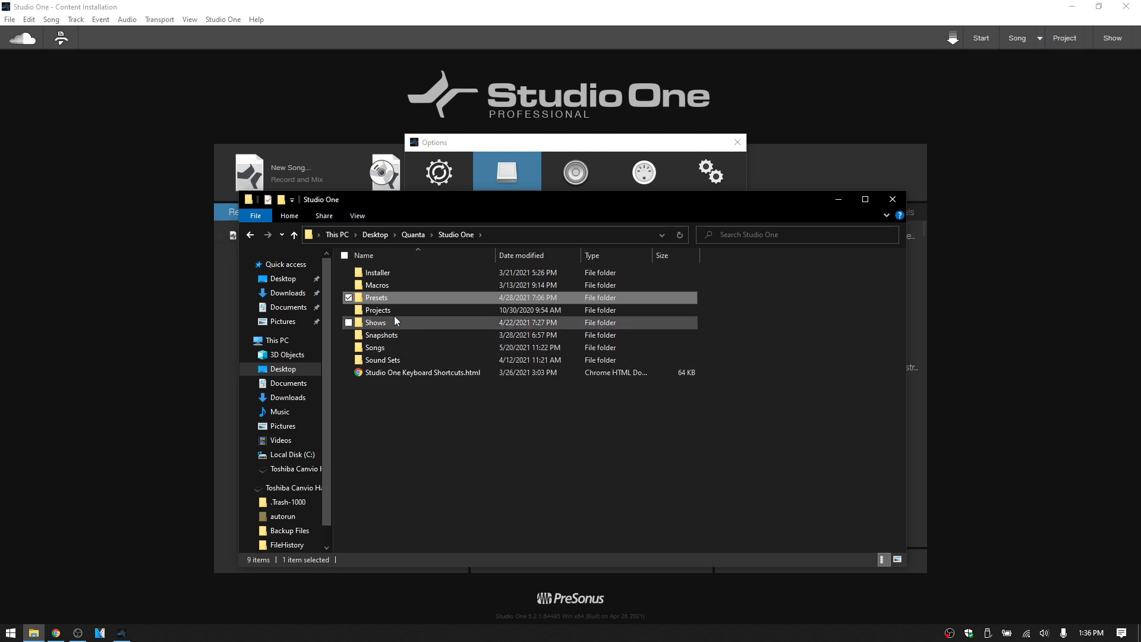
{"action": "mouse_move", "coordinate": [892, 199]}
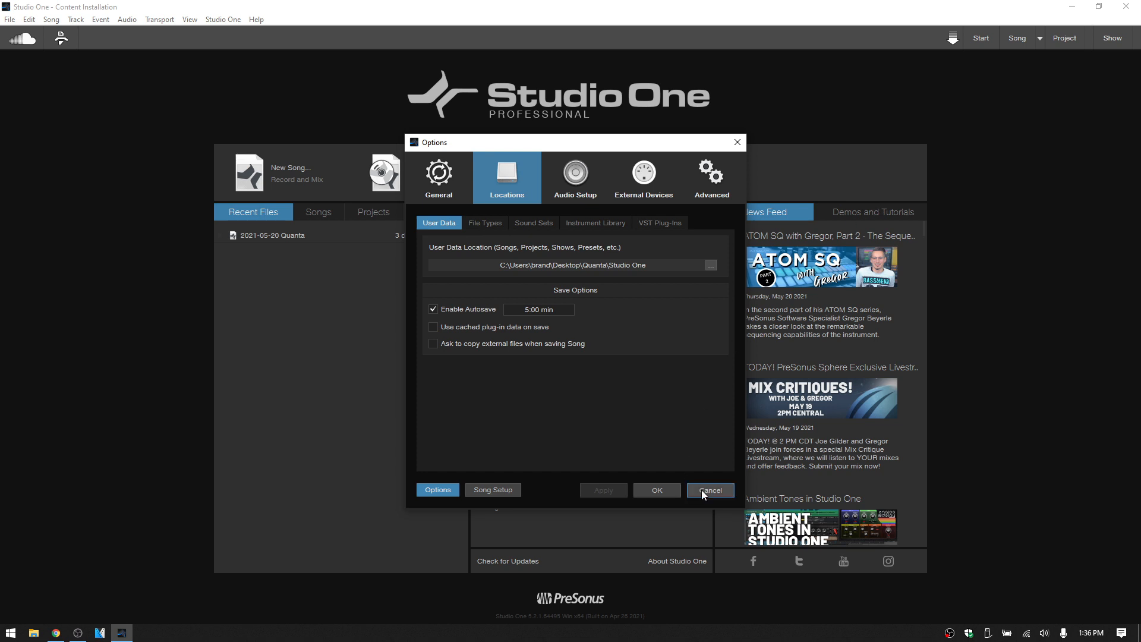
Step: Cancel Options, then in the Browser Files tab expand Presets > User Presets to reach Quanta 1
{"action": "left_click", "coordinate": [710, 489]}
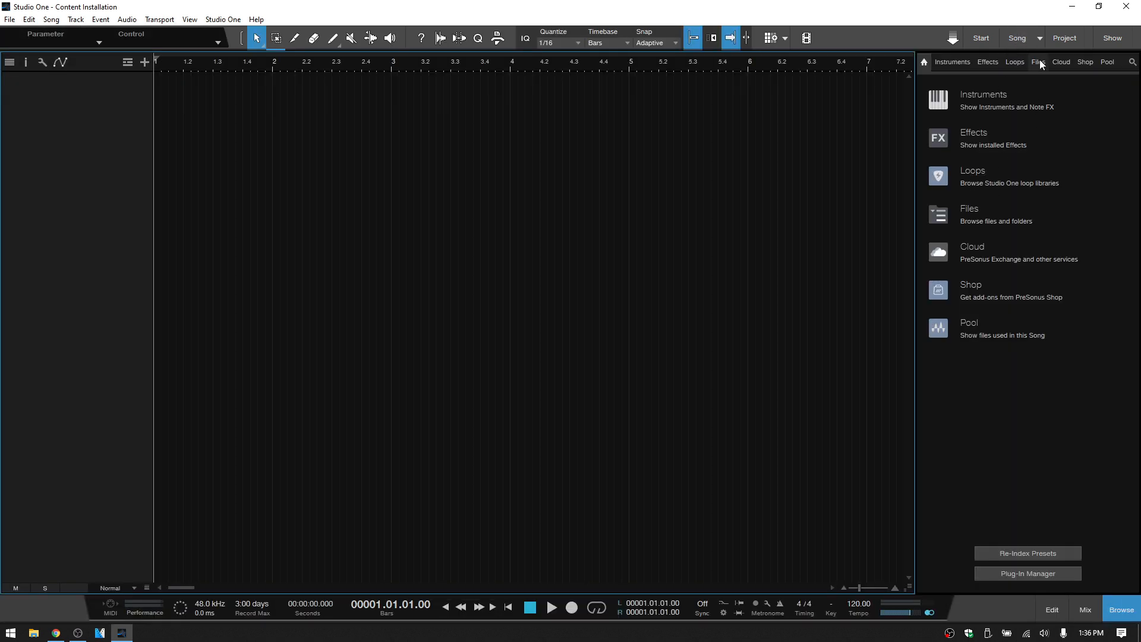
{"action": "left_click", "coordinate": [1038, 62]}
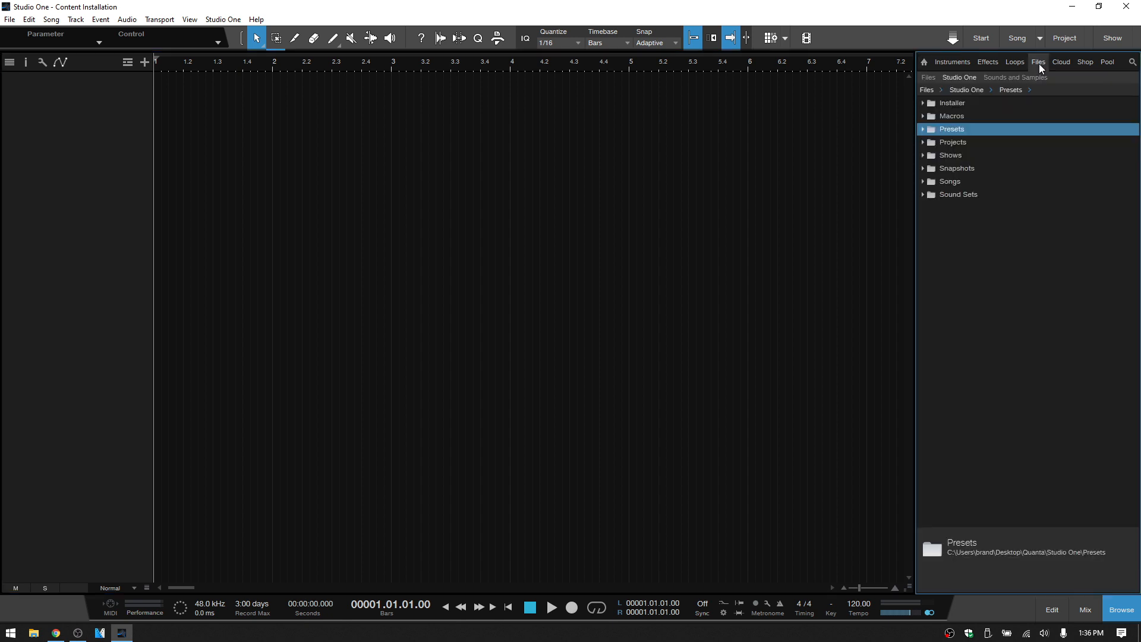
{"action": "mouse_move", "coordinate": [1027, 82]}
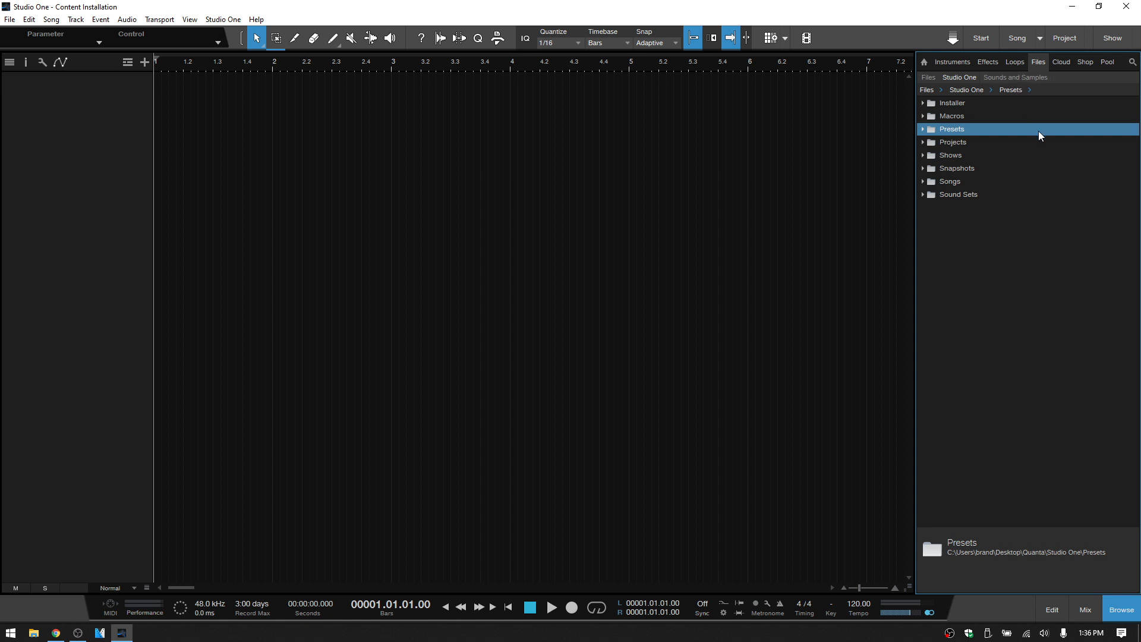
{"action": "mouse_move", "coordinate": [967, 79]}
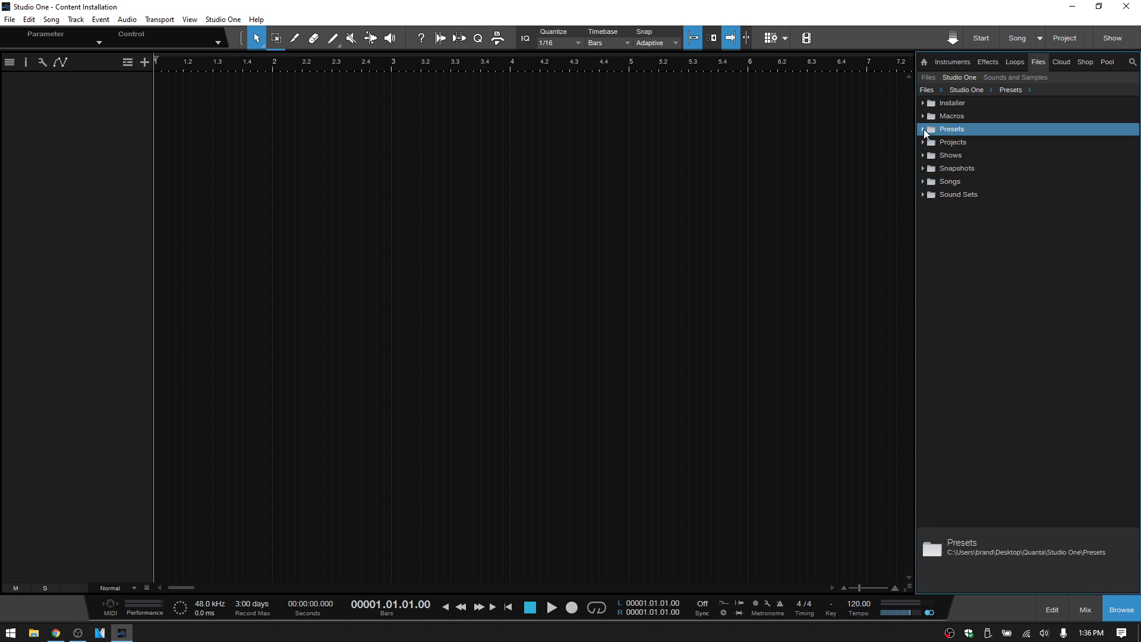
{"action": "left_click", "coordinate": [924, 129]}
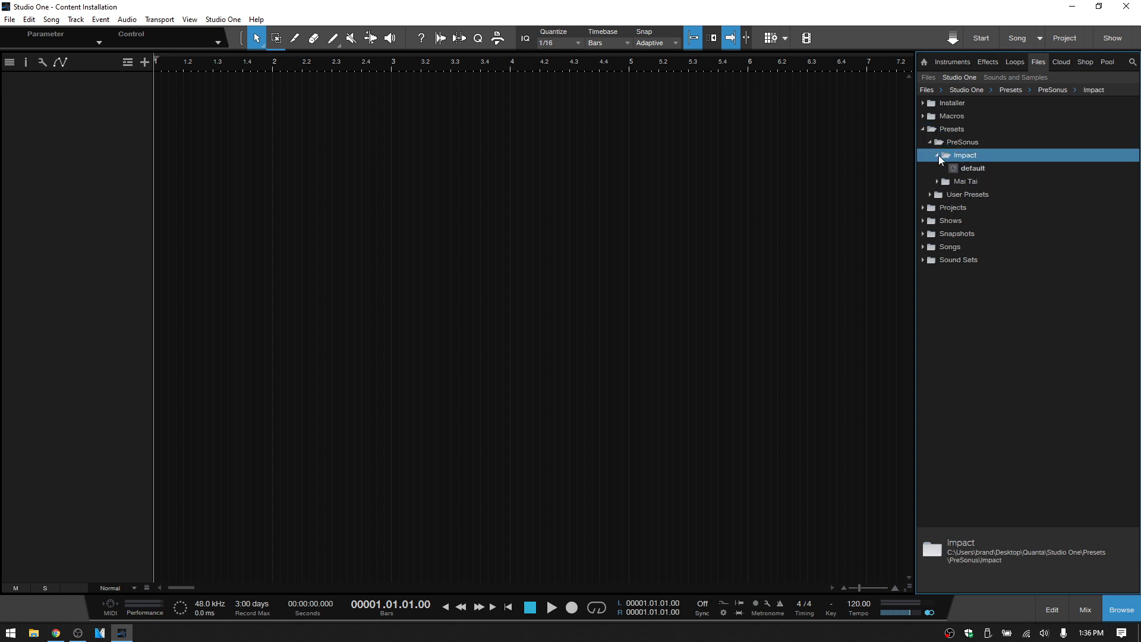
{"action": "left_click", "coordinate": [939, 156]}
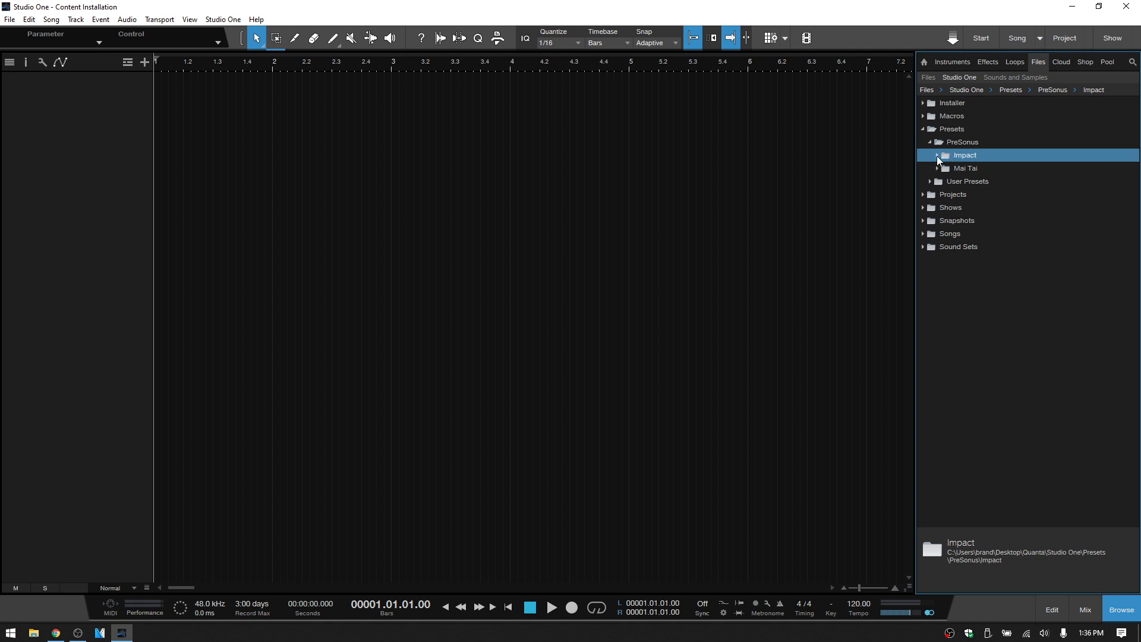
{"action": "left_click", "coordinate": [929, 142]}
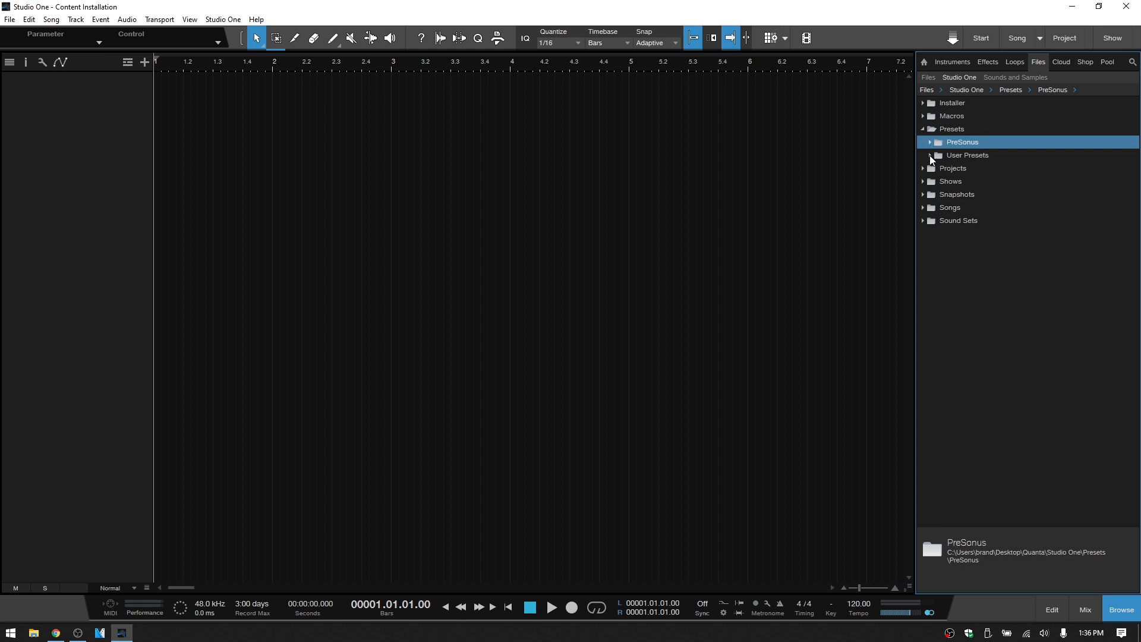
{"action": "left_click", "coordinate": [966, 155]}
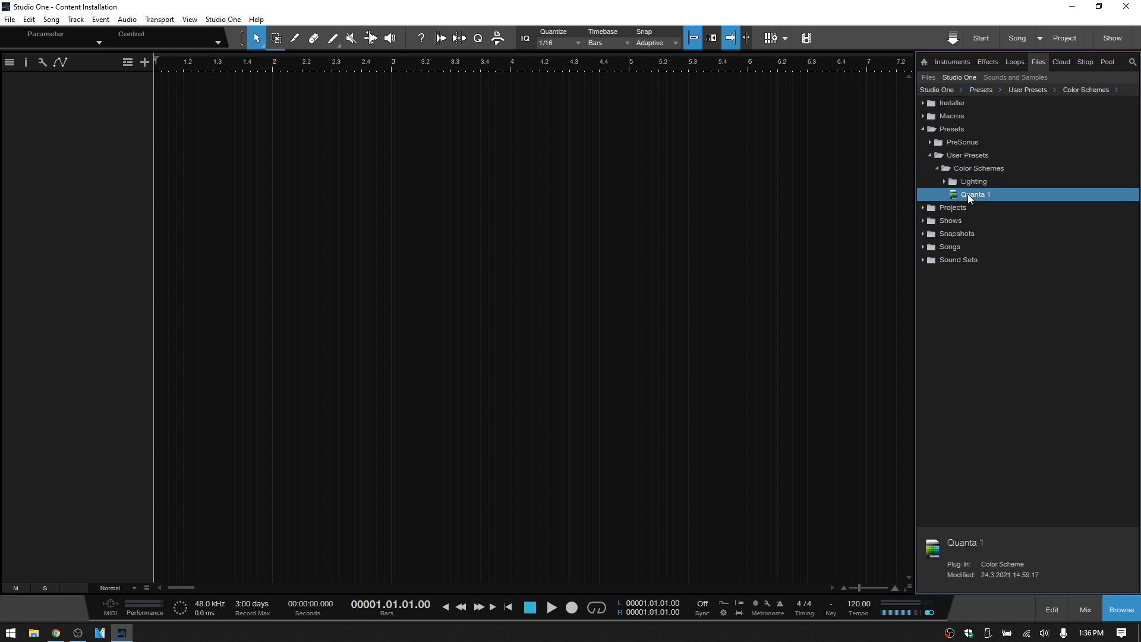
Step: Show the Quanta 1 colour scheme in Explorer via its right-click menu
{"action": "right_click", "coordinate": [974, 194]}
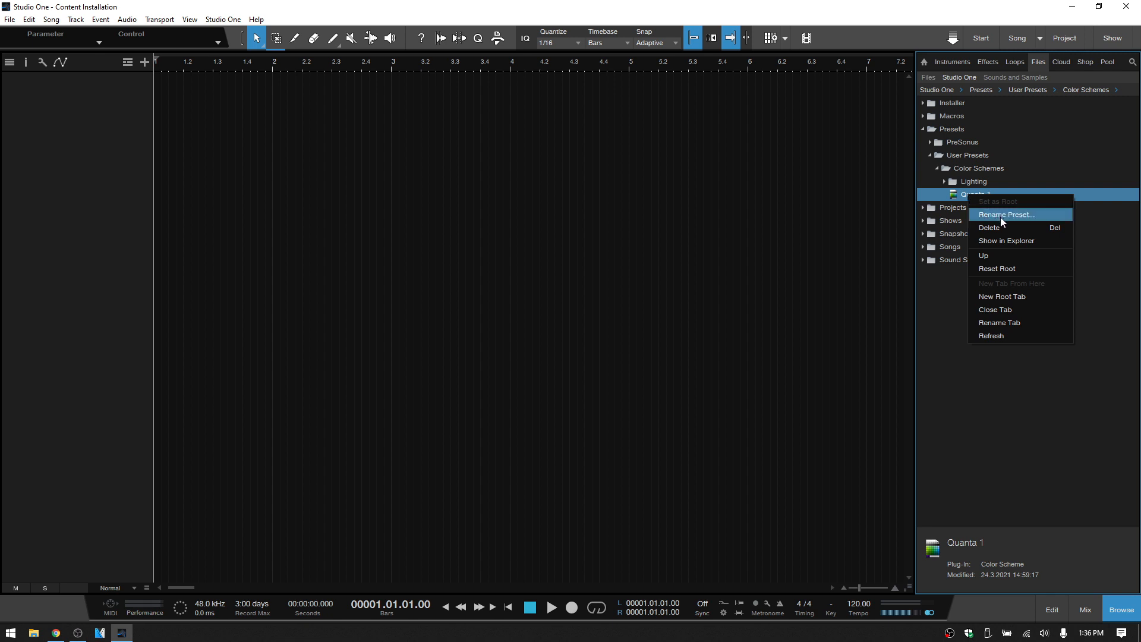
{"action": "mouse_move", "coordinate": [1002, 240]}
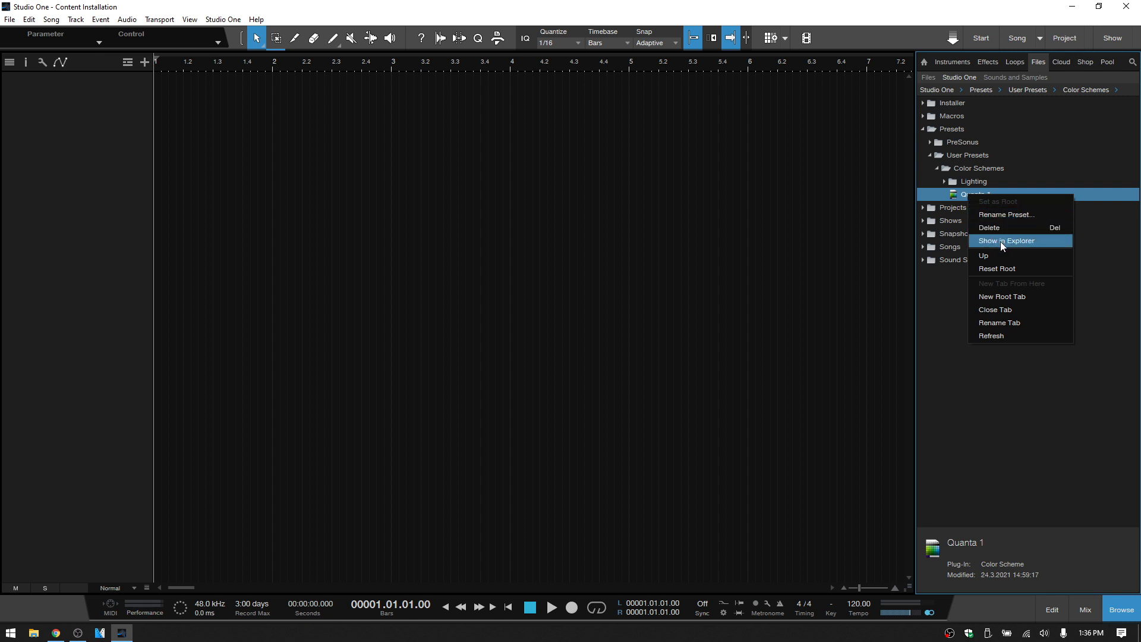
{"action": "left_click", "coordinate": [1006, 241]}
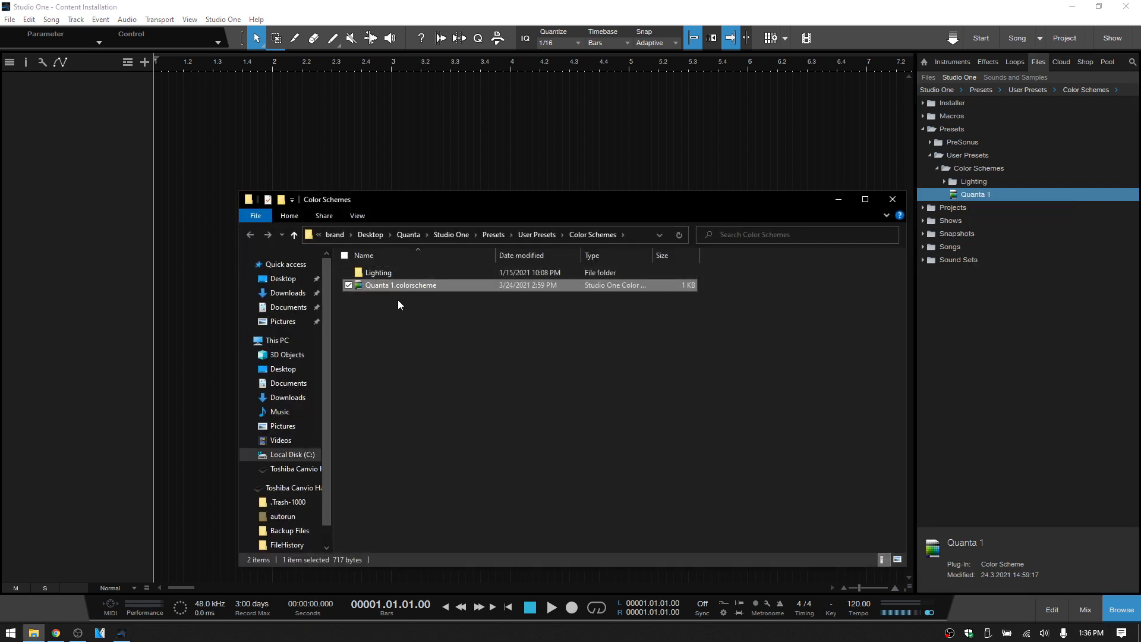
{"action": "mouse_move", "coordinate": [411, 316]}
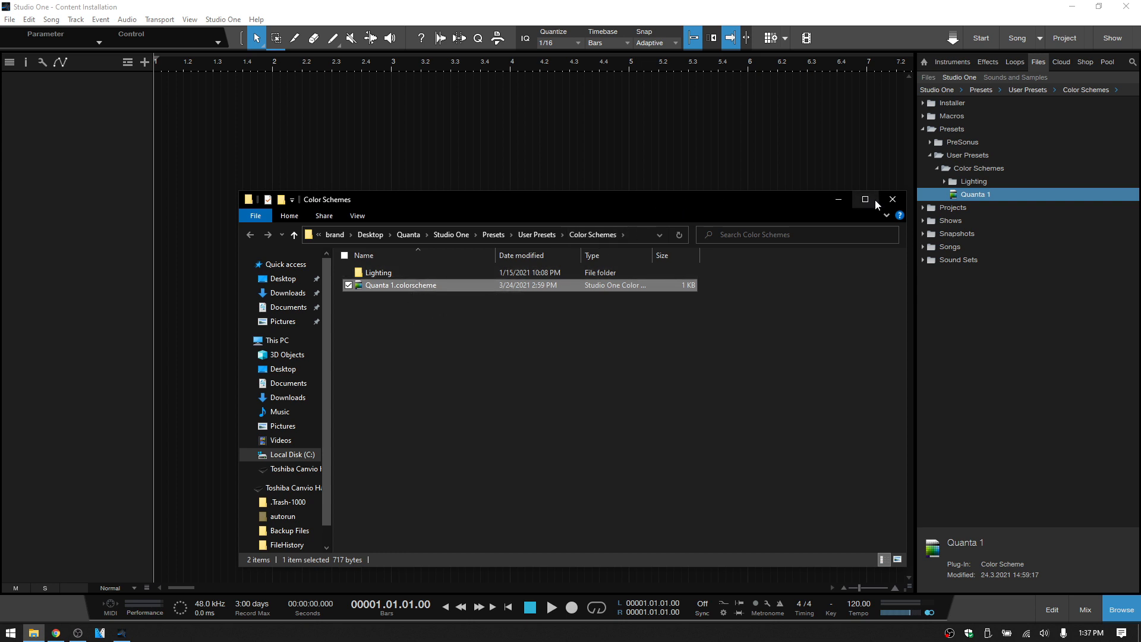
Step: Close File Explorer and collapse the Presets folder in the Browser
{"action": "left_click", "coordinate": [892, 199]}
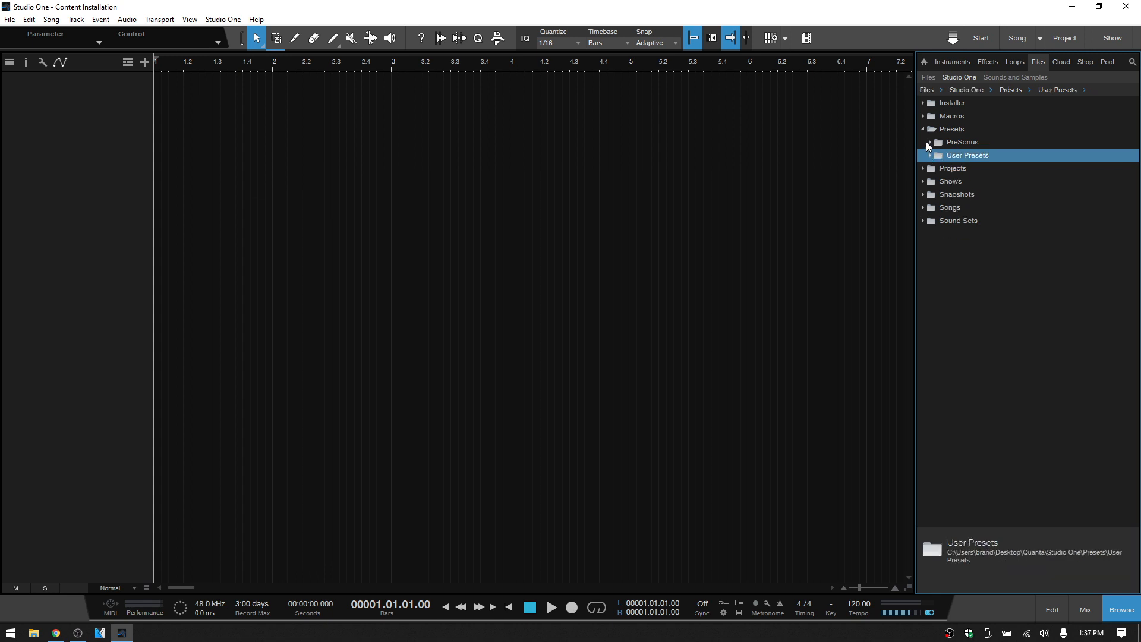
{"action": "left_click", "coordinate": [923, 129]}
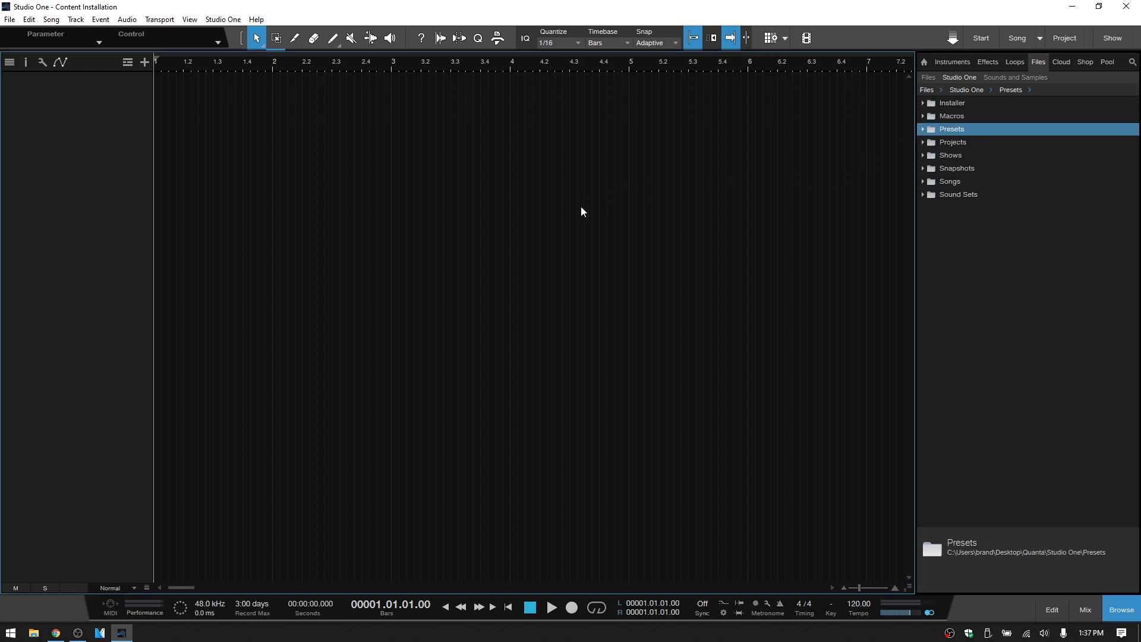